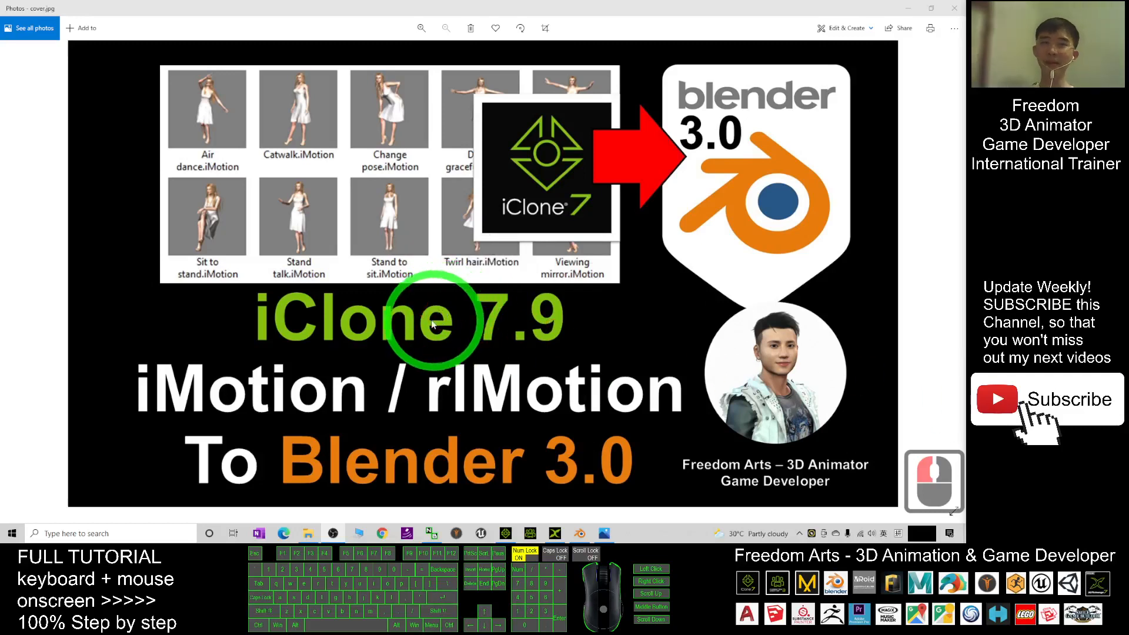
mouse_move(292, 328)
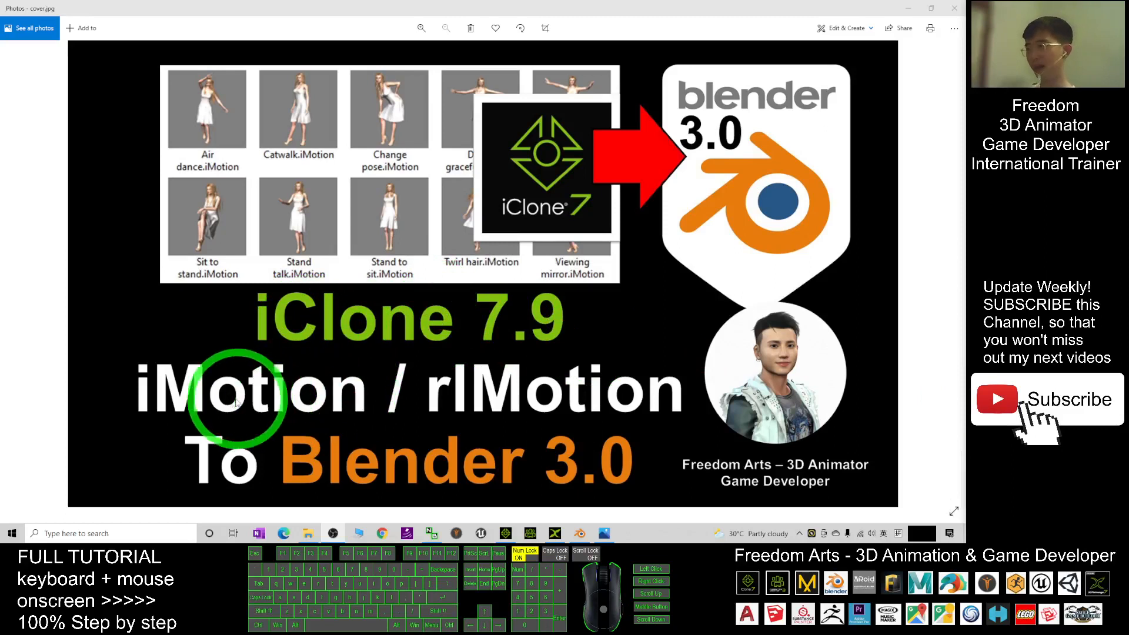
mouse_move(555, 421)
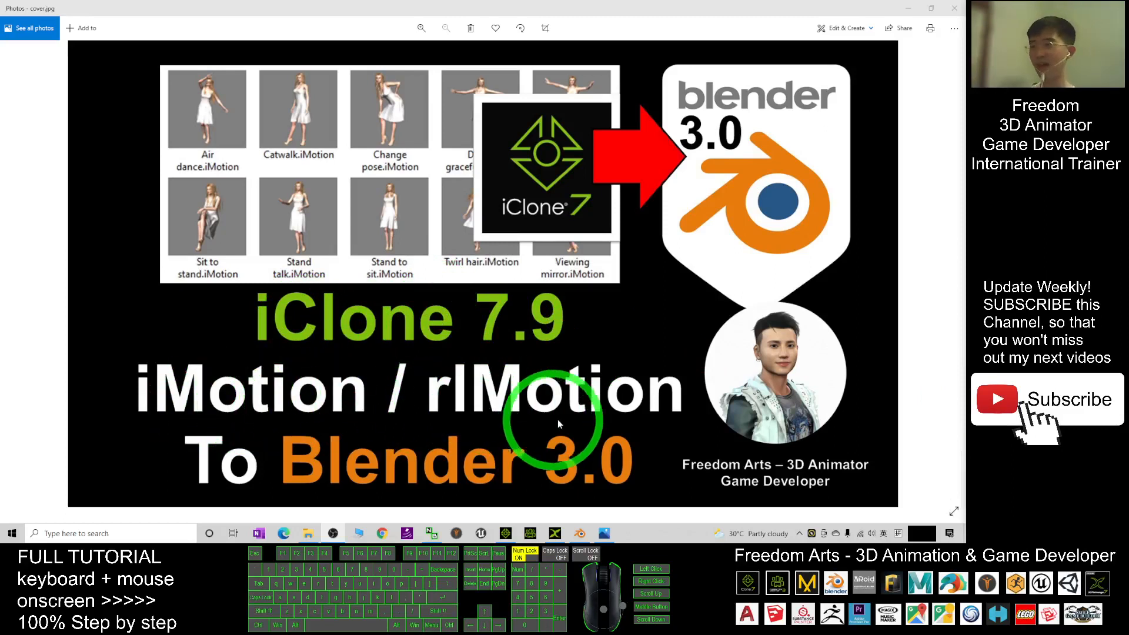
mouse_move(424, 432)
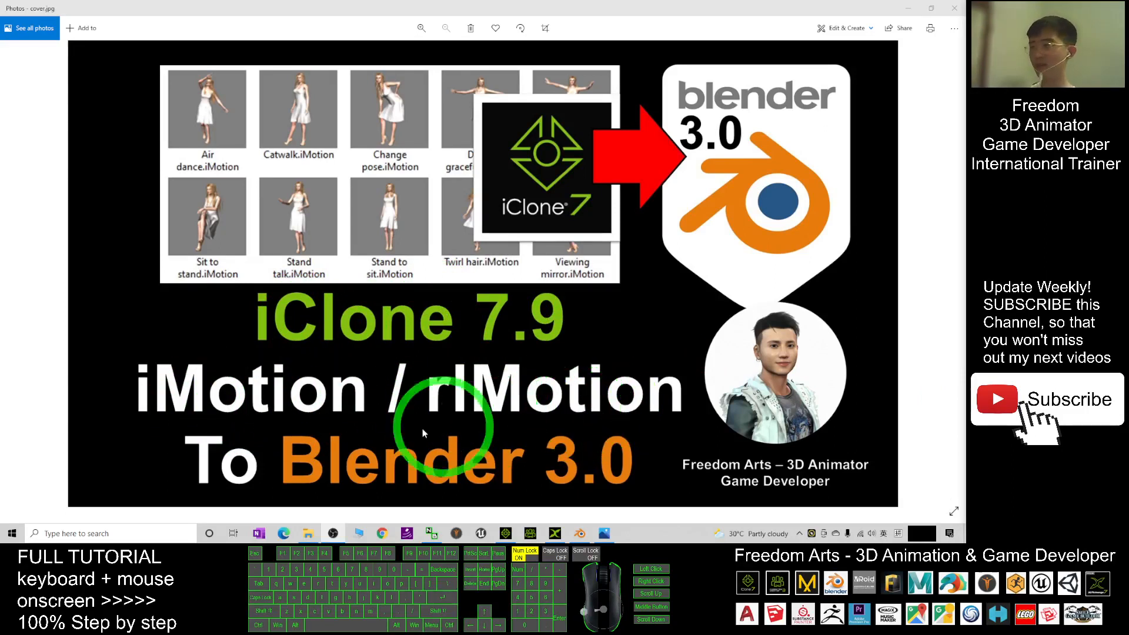
mouse_move(663, 493)
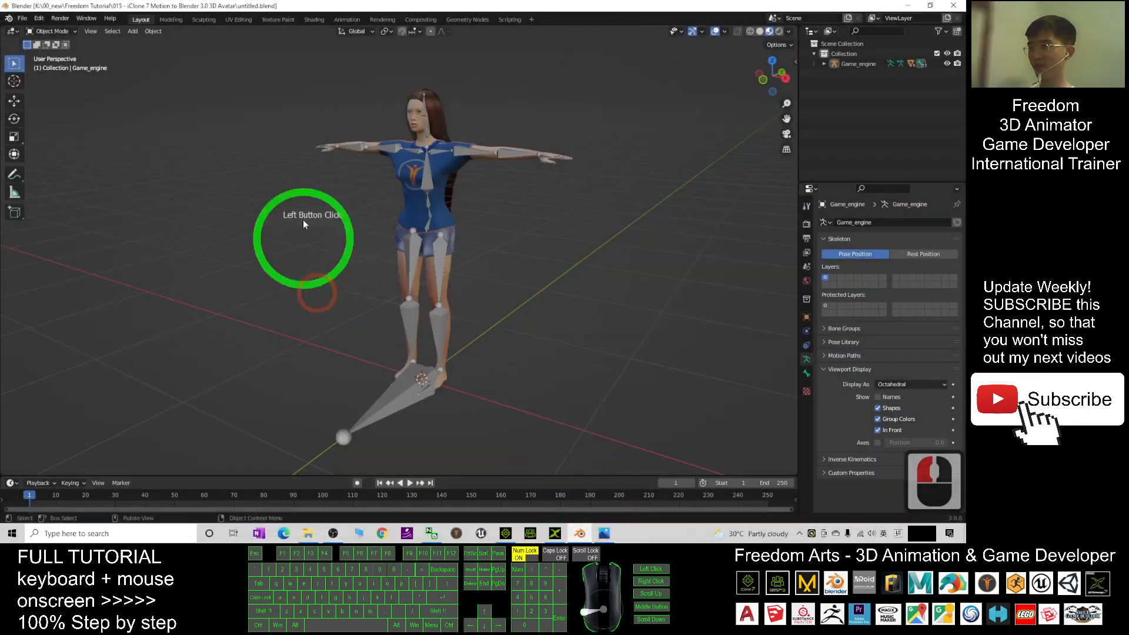
Look over the rigged avatar, then restore Blender from full screen to a smaller window.
left_click(504, 151)
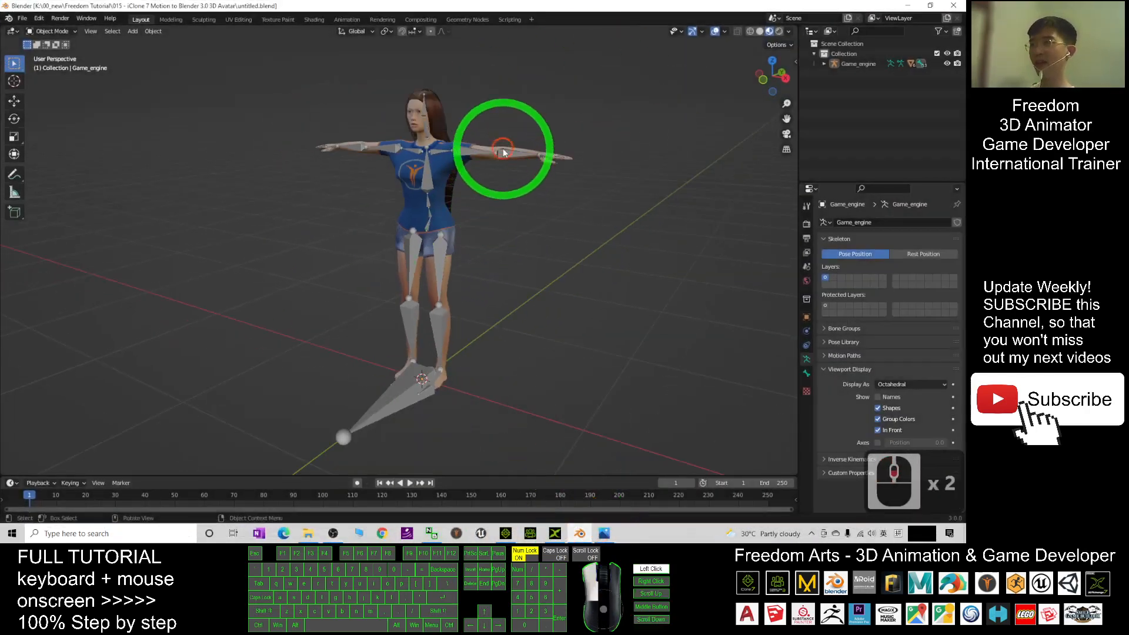
left_click(716, 279)
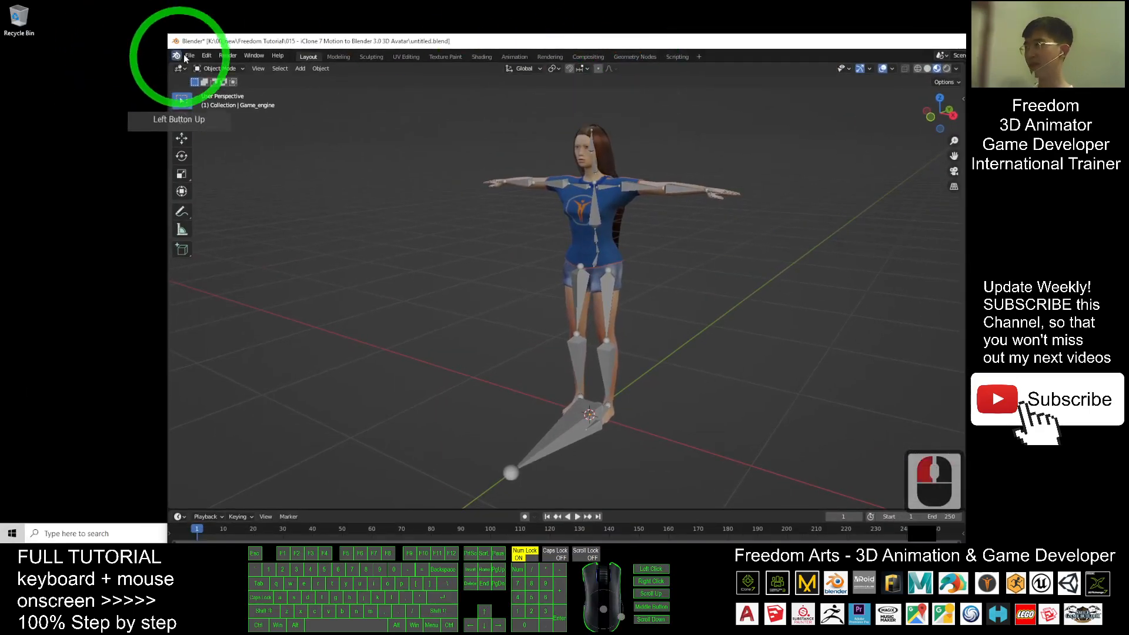
Export the avatar through File > Export > FBX to the Desktop as 'asian girl 01'.
left_click(189, 55)
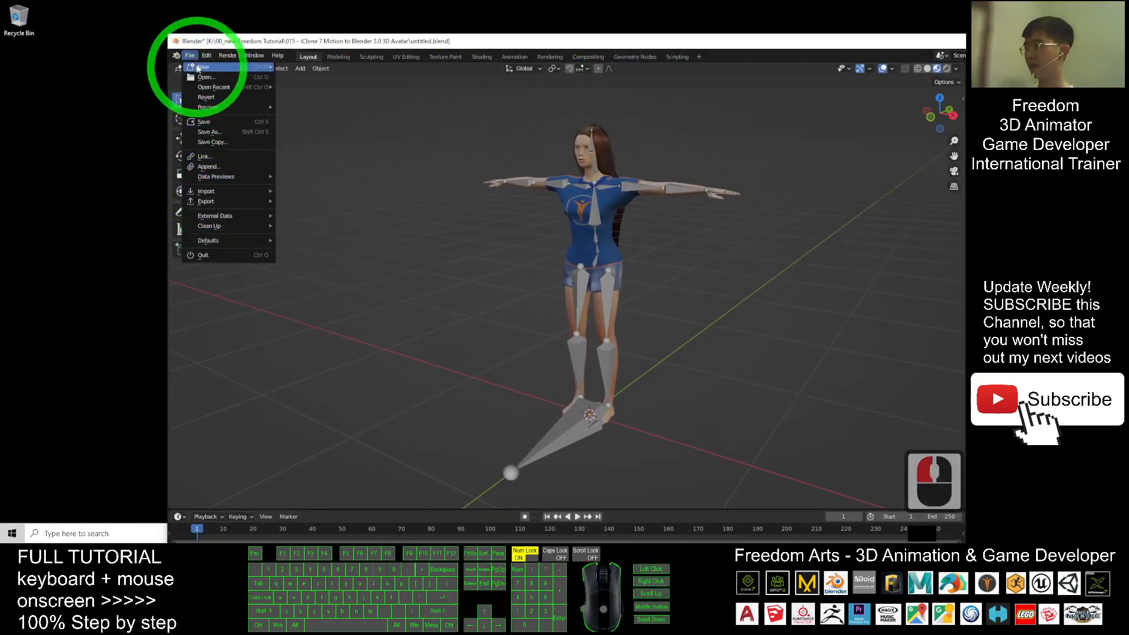
left_click(206, 201)
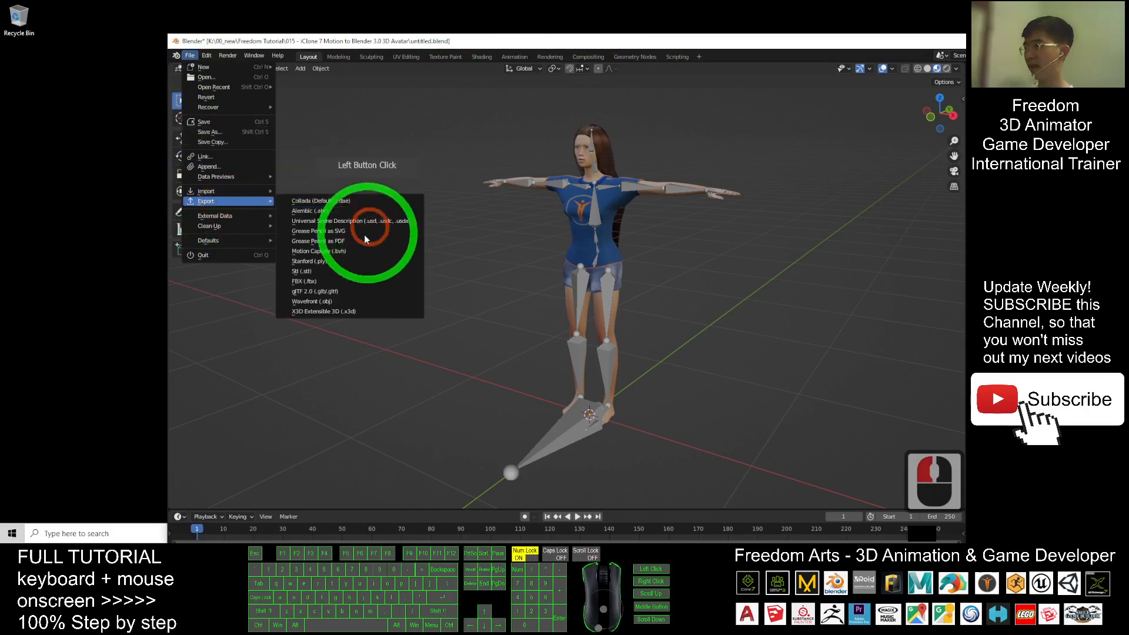
mouse_move(306, 280)
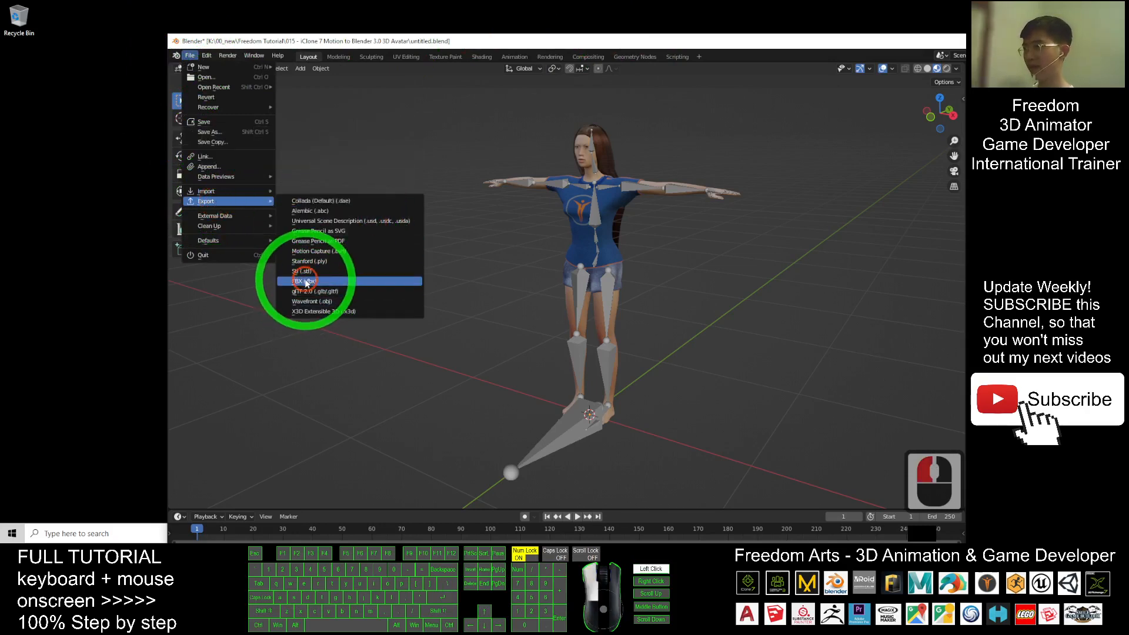
left_click(302, 282)
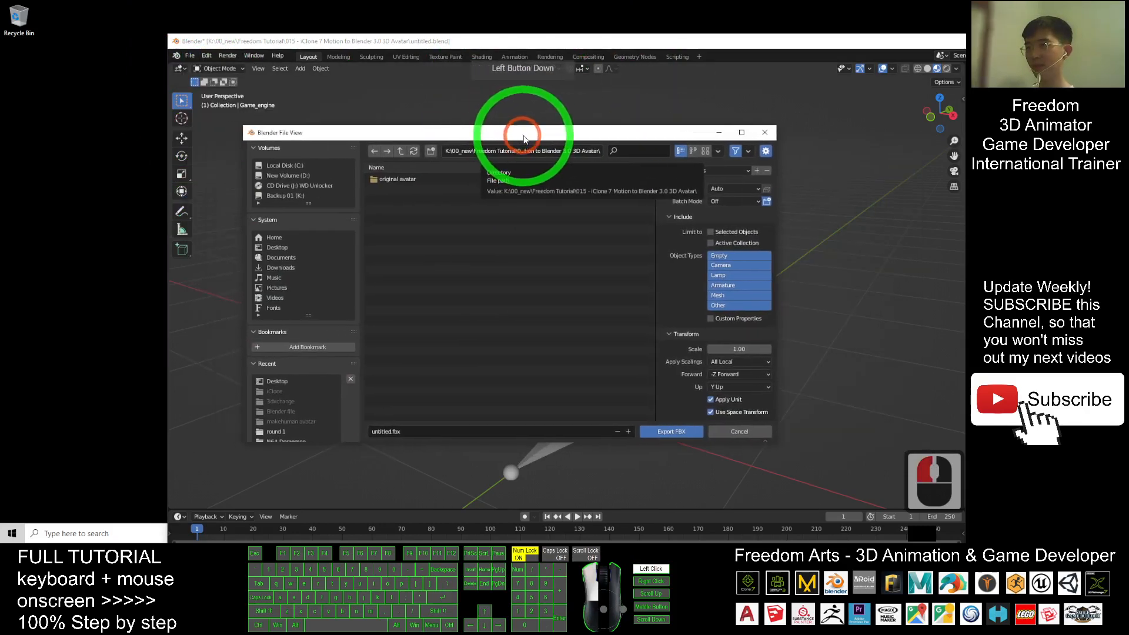
left_click(733, 189)
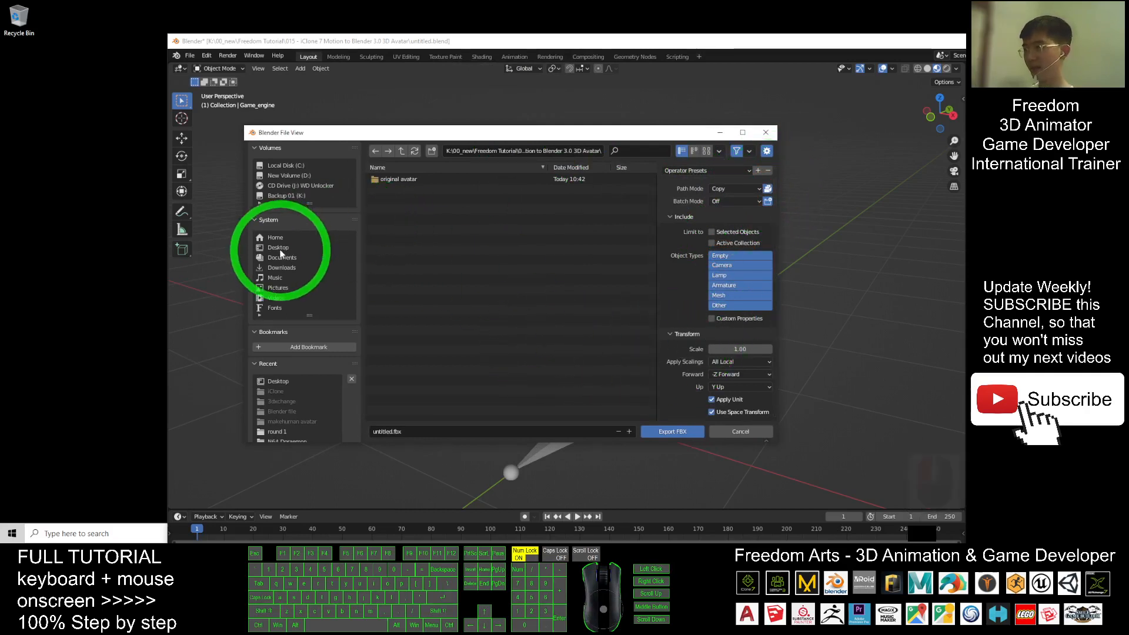
left_click(278, 247)
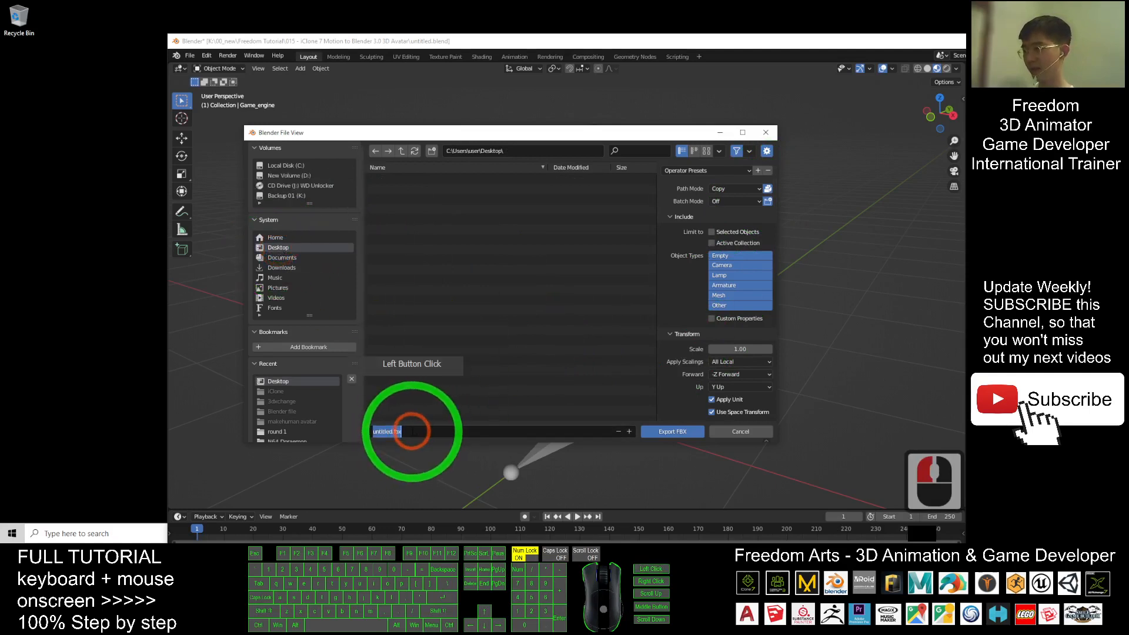
type("asiah")
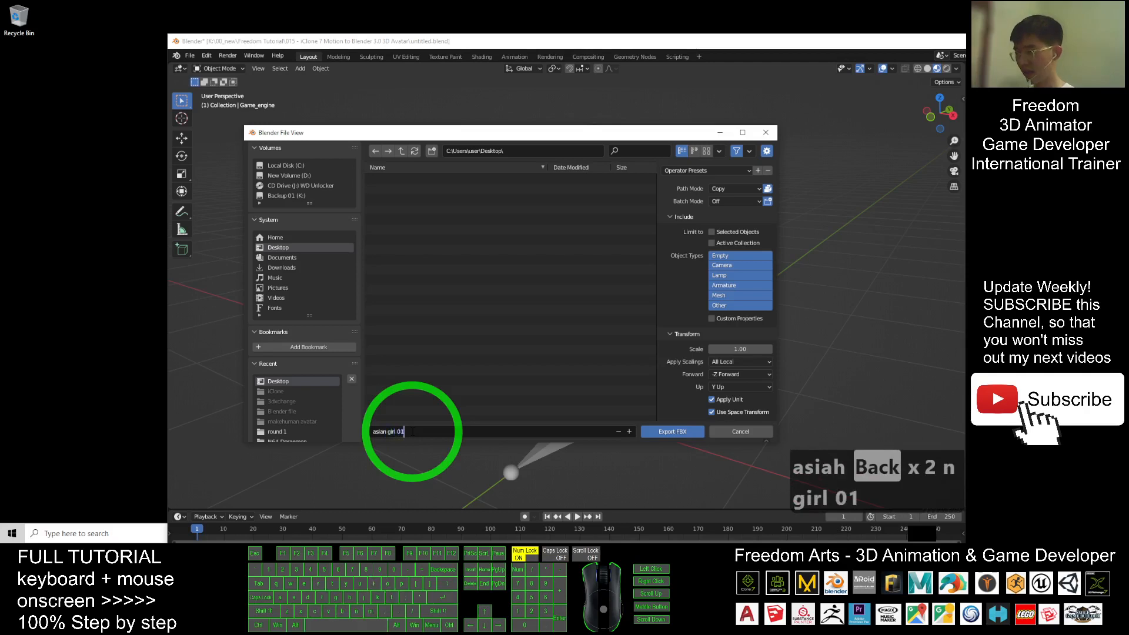
left_click(672, 431)
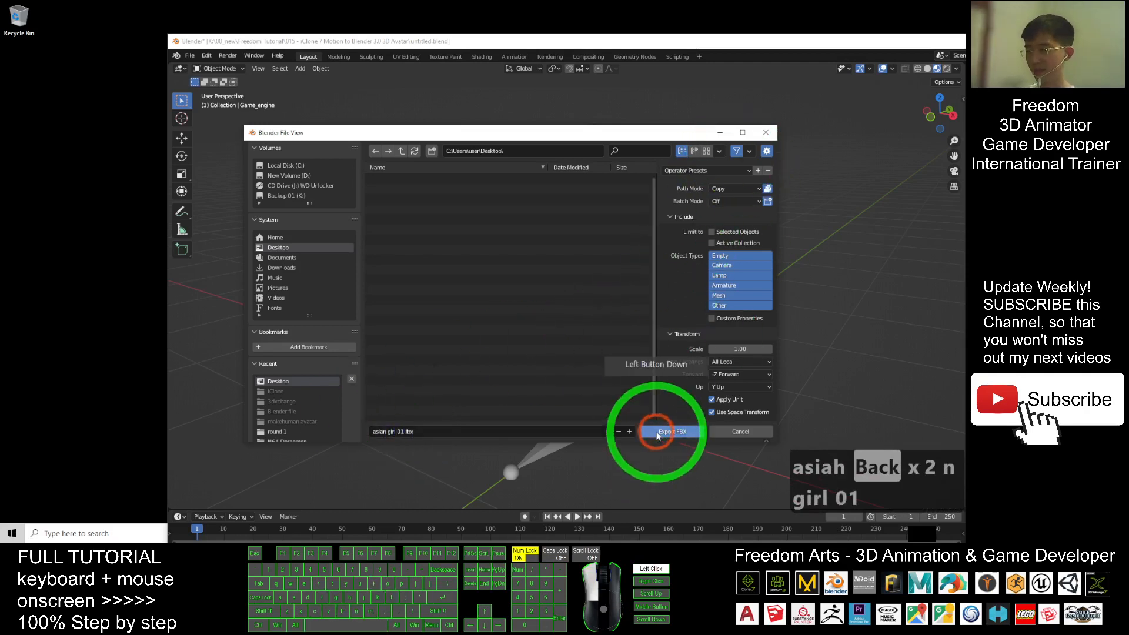
left_click(669, 431)
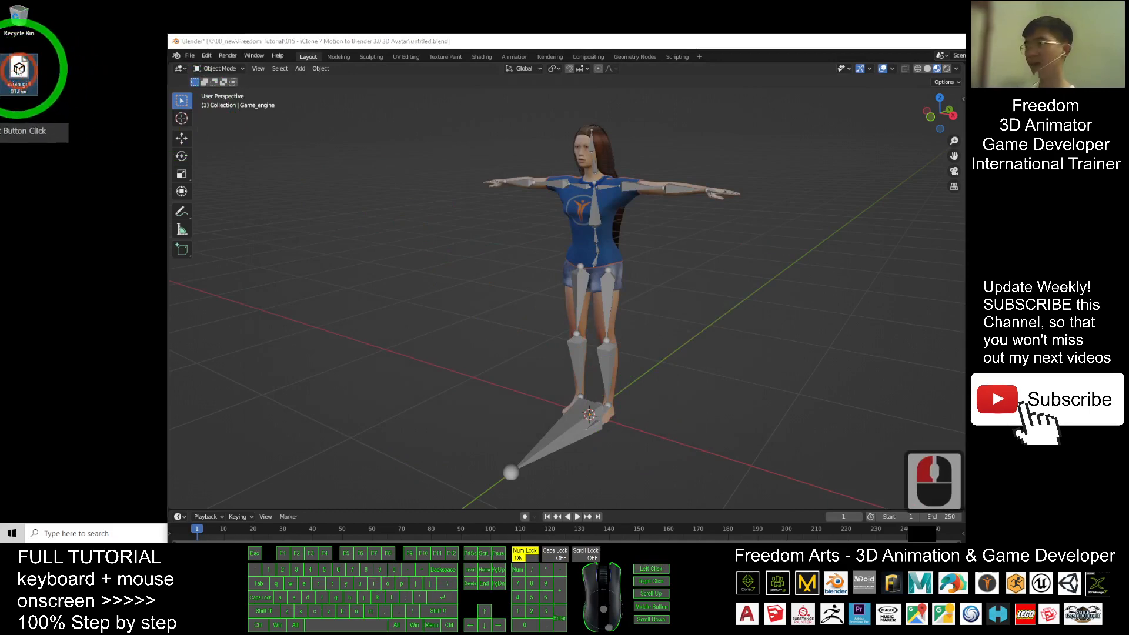
Open asian girl 01.fbx in 3DXchange and maximize its window.
left_click(471, 36)
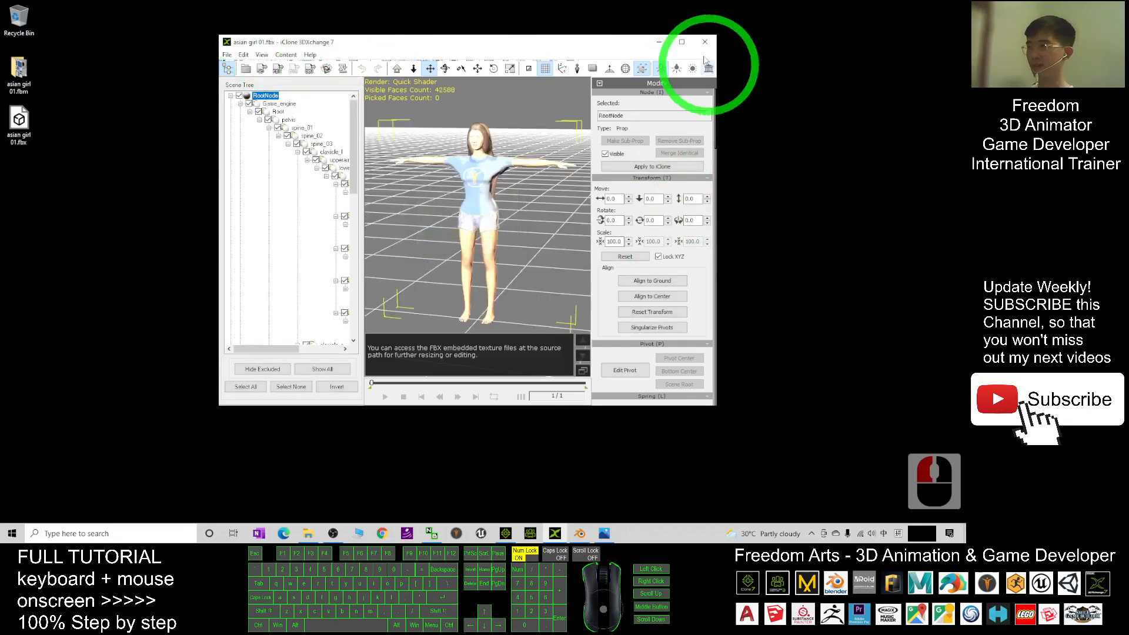
left_click(680, 41)
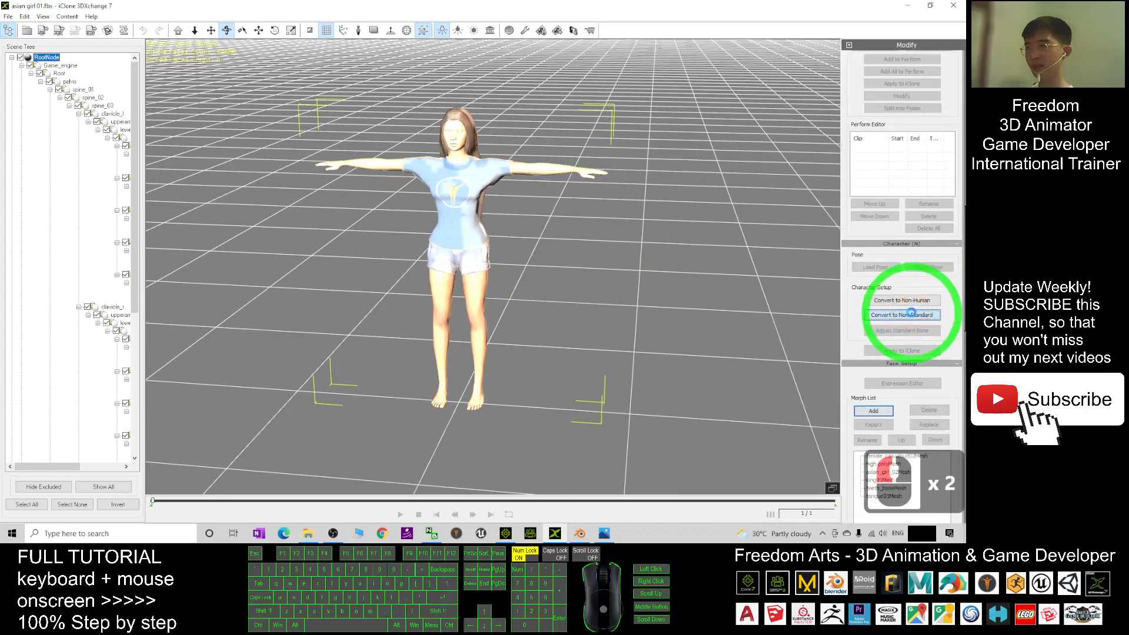
Convert to Non-Standard, then map the head bone and an upper arm bone.
left_click(903, 315)
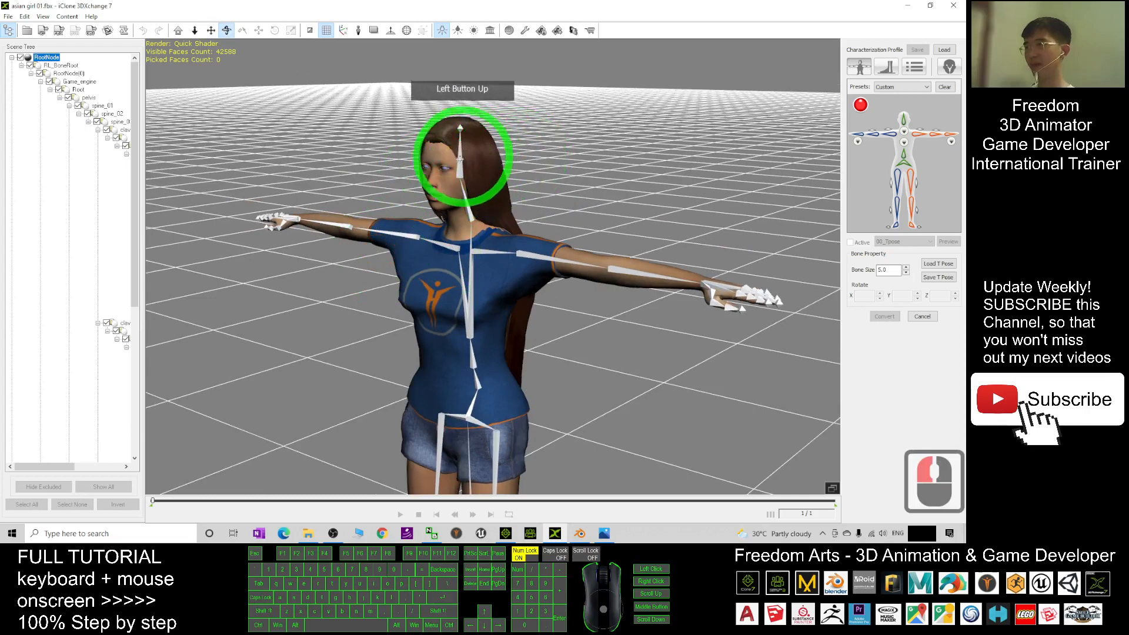
double_click(461, 158)
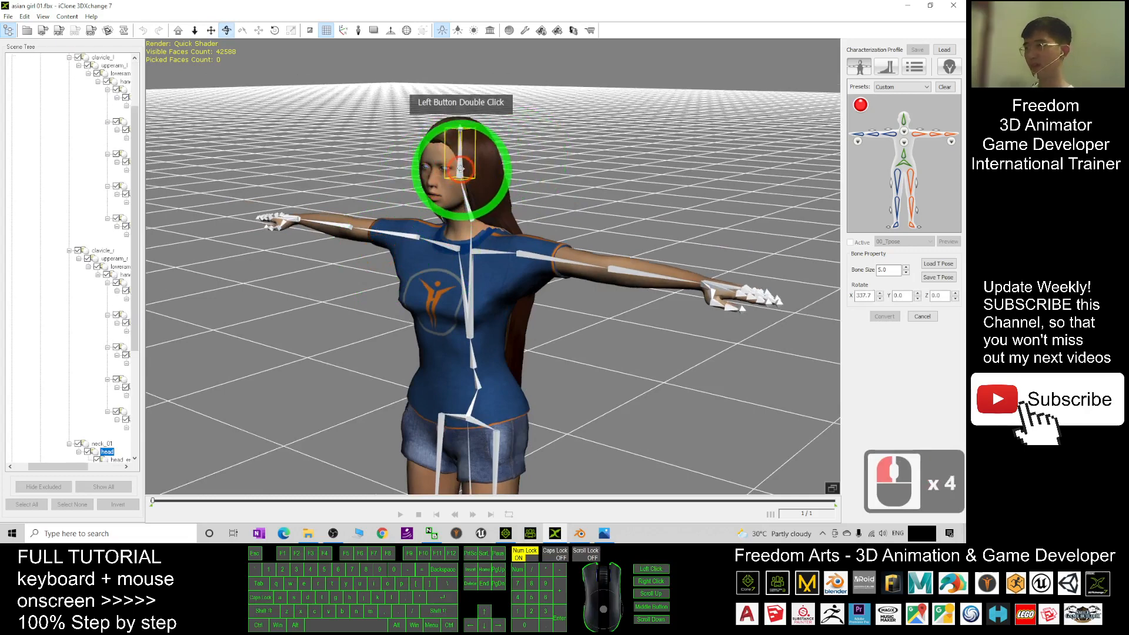
double_click(461, 166)
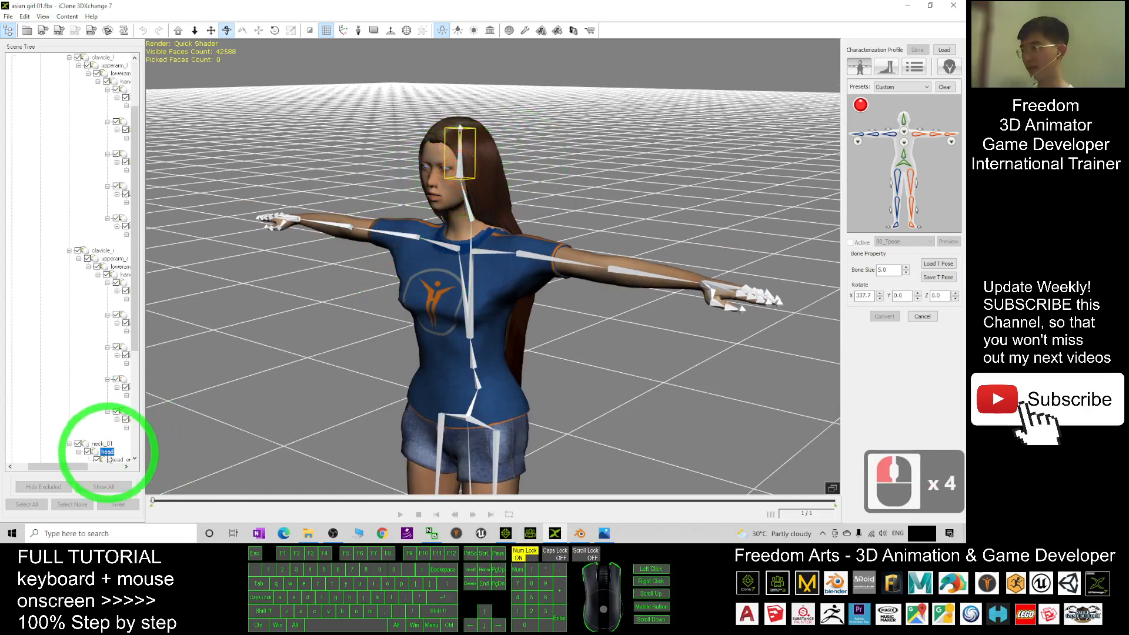
scroll("up", 3)
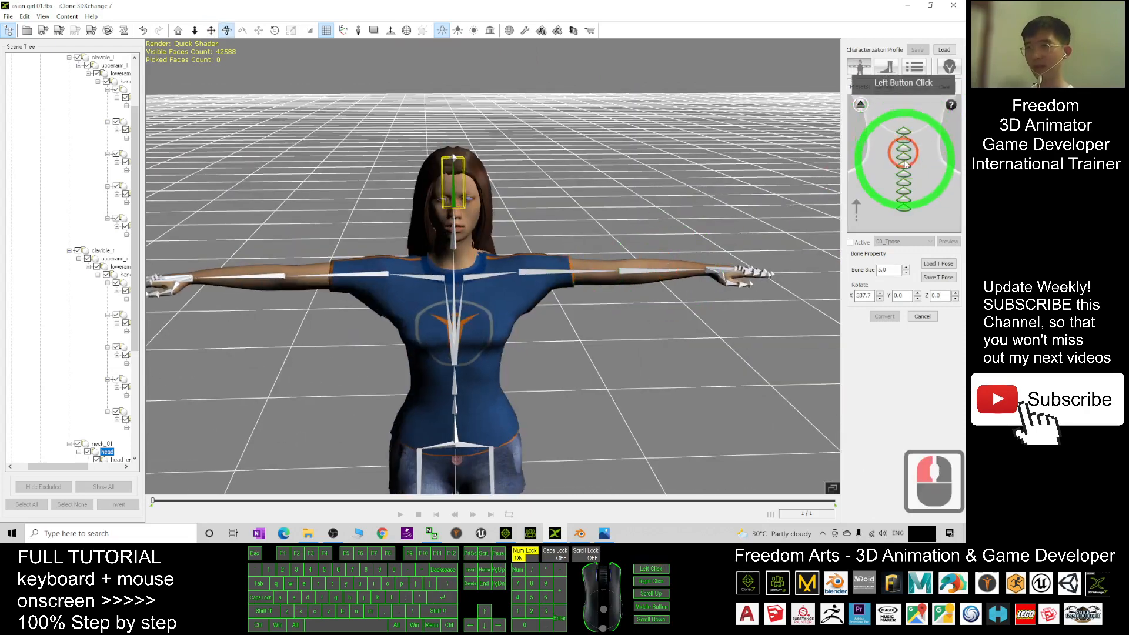
left_click(452, 242)
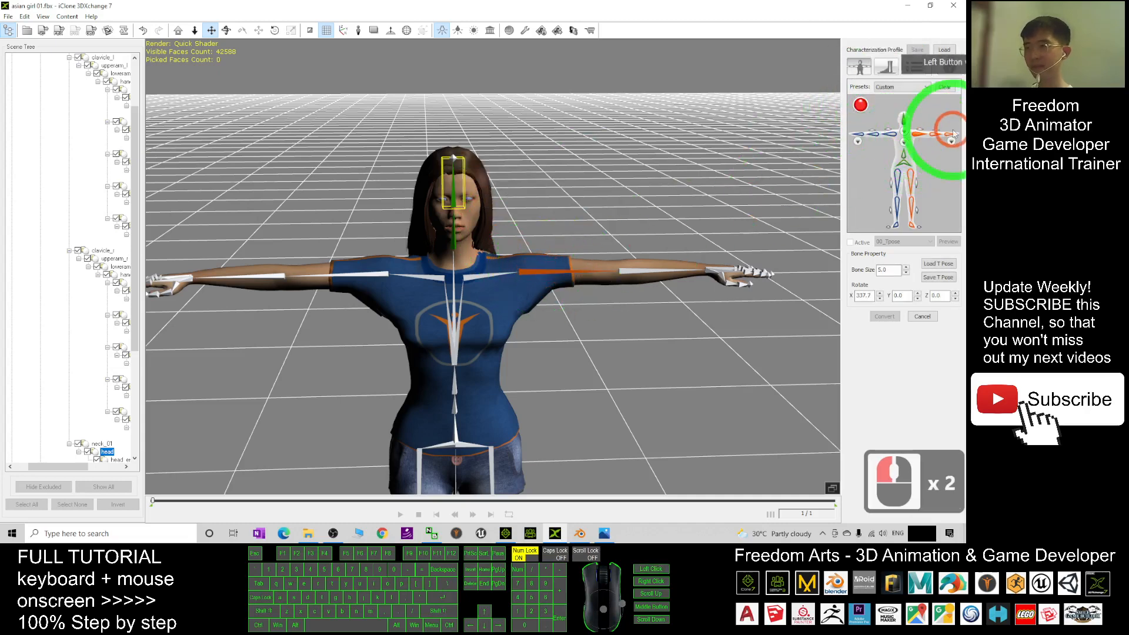
left_click(629, 264)
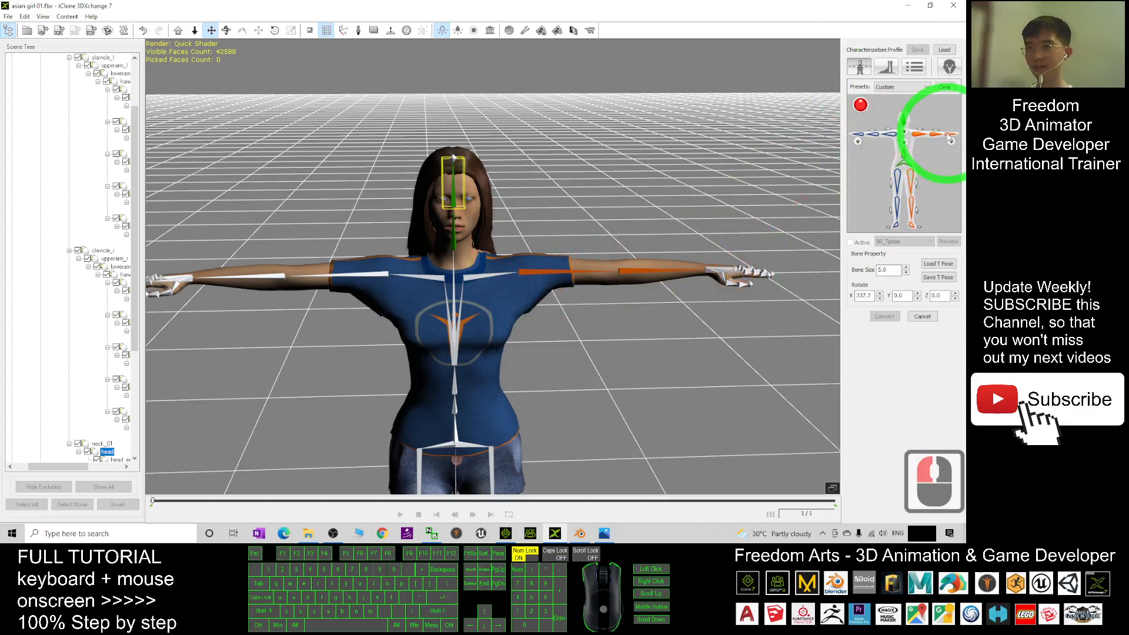
Map the thumb and finger bones of the first hand, then return to the body view.
left_click(506, 270)
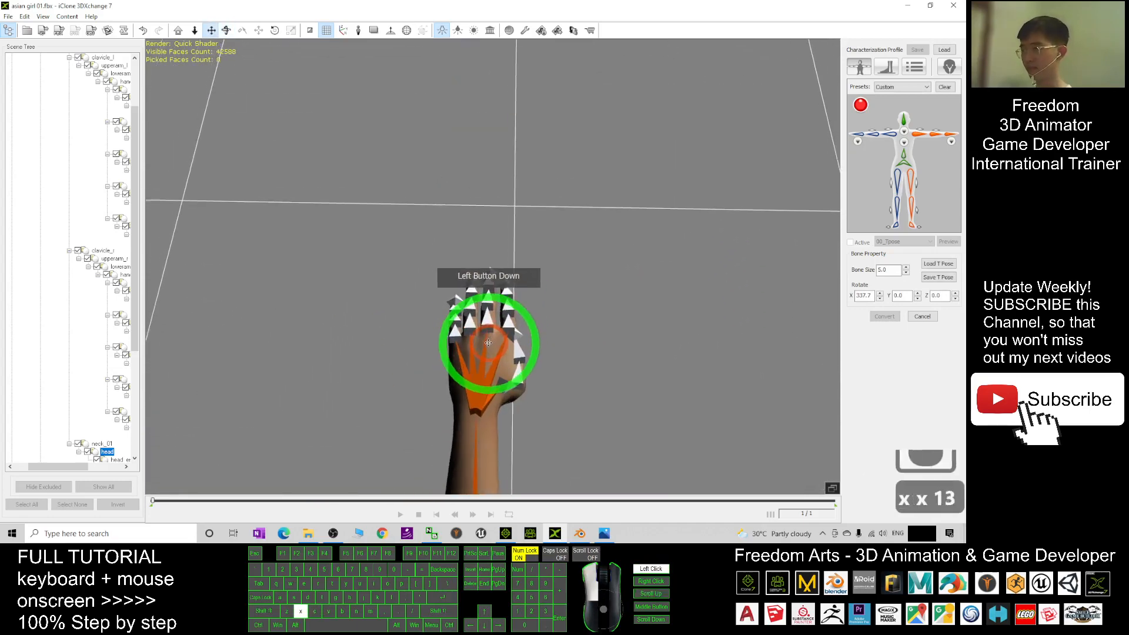
left_click(918, 195)
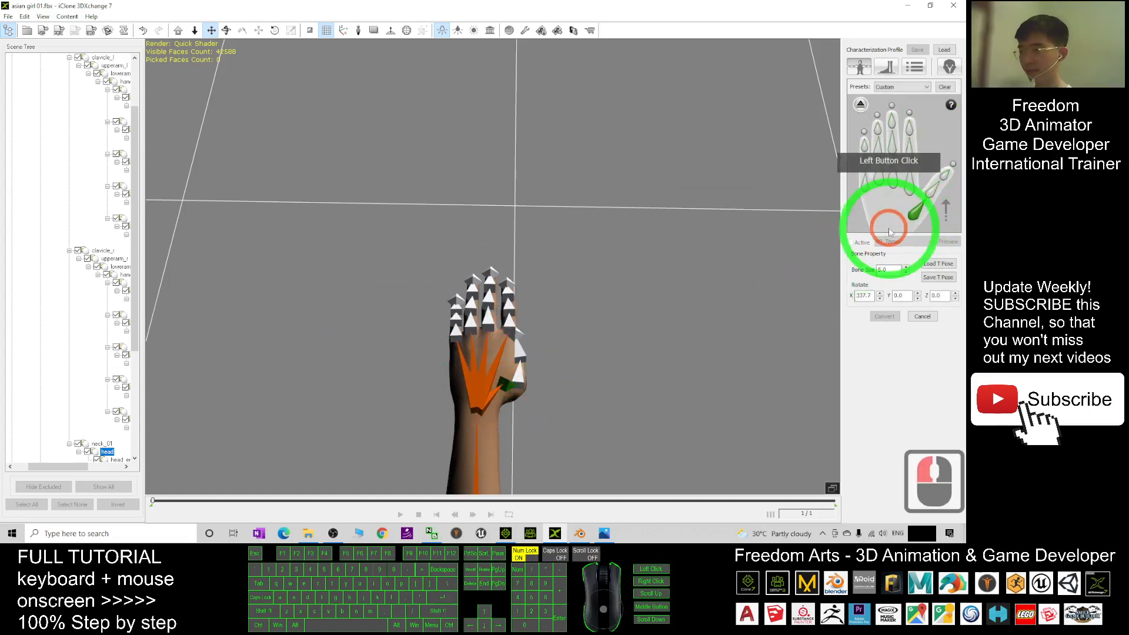
left_click(519, 380)
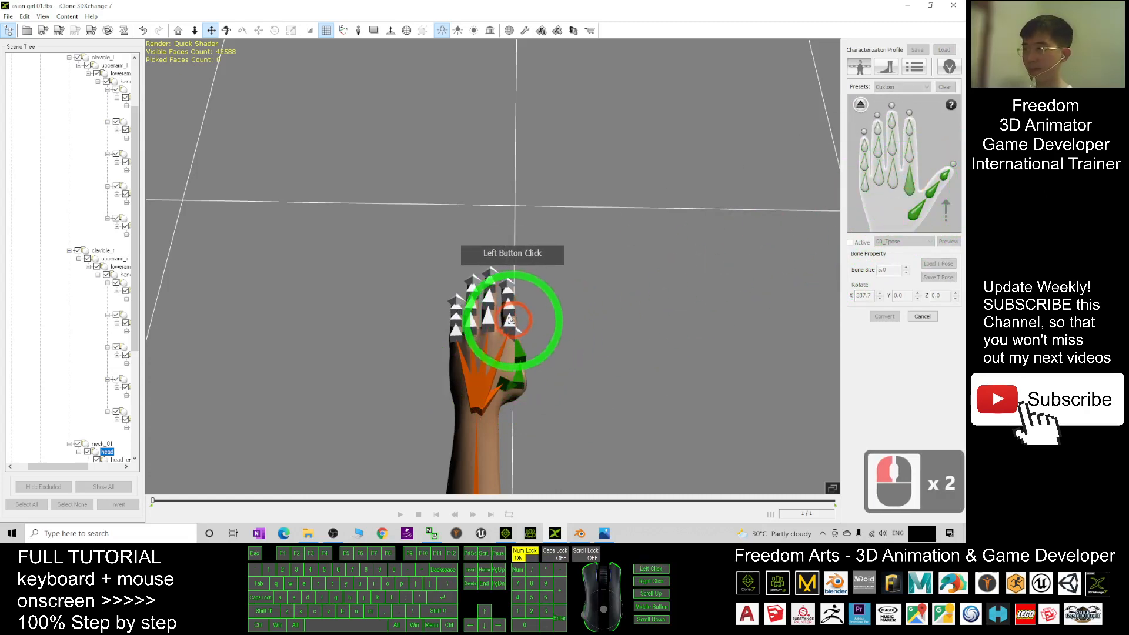
left_click(890, 173)
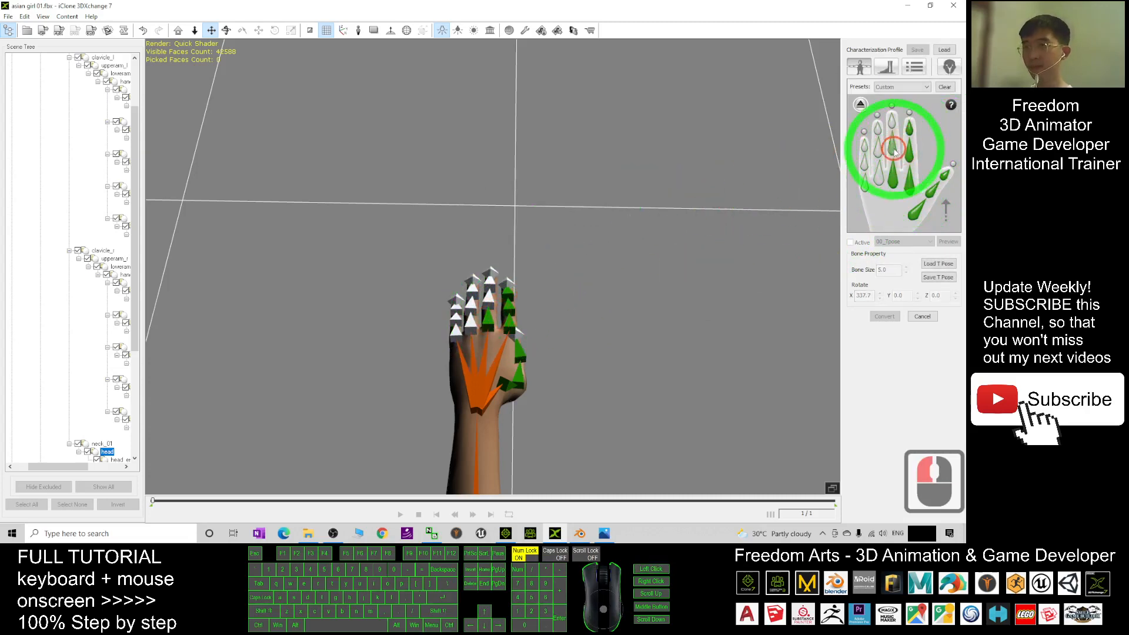
left_click(907, 133)
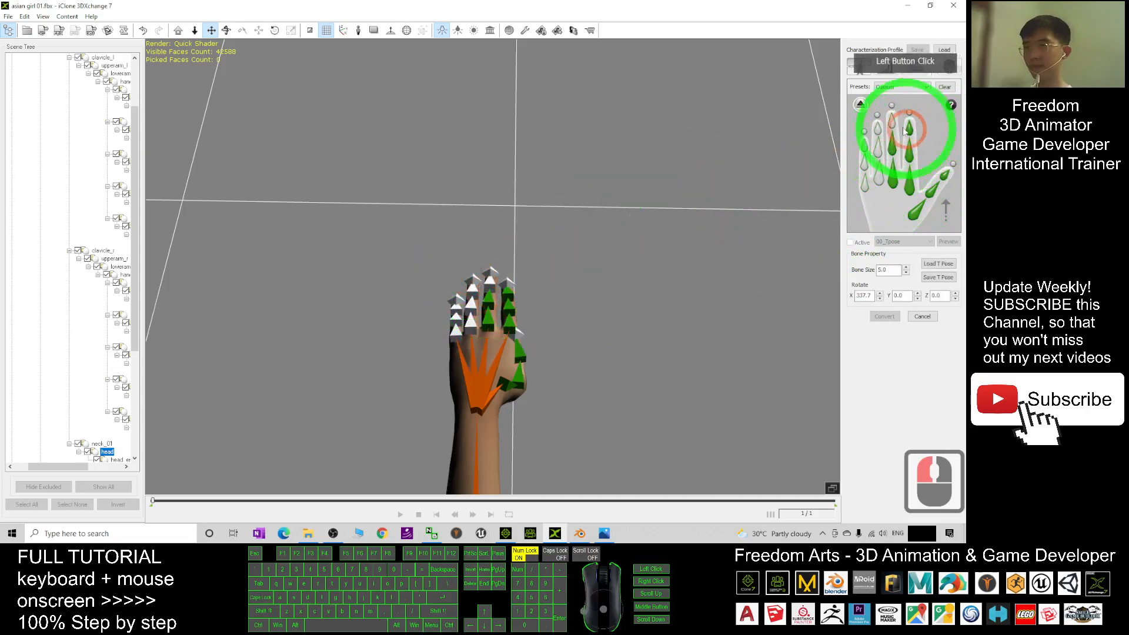
left_click(589, 230)
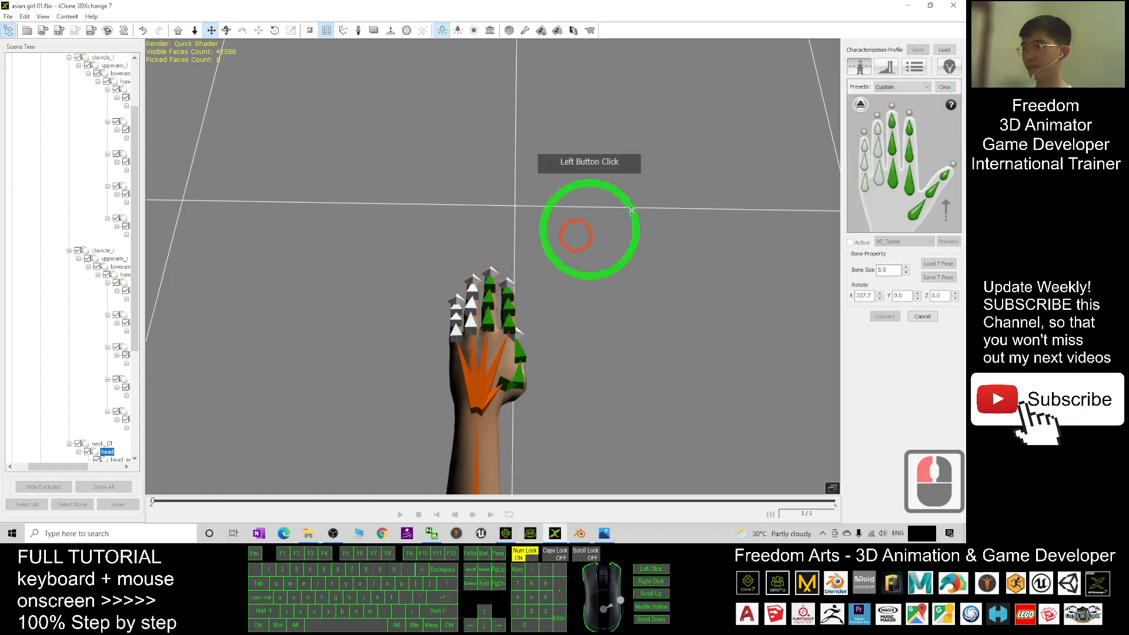
left_click(468, 320)
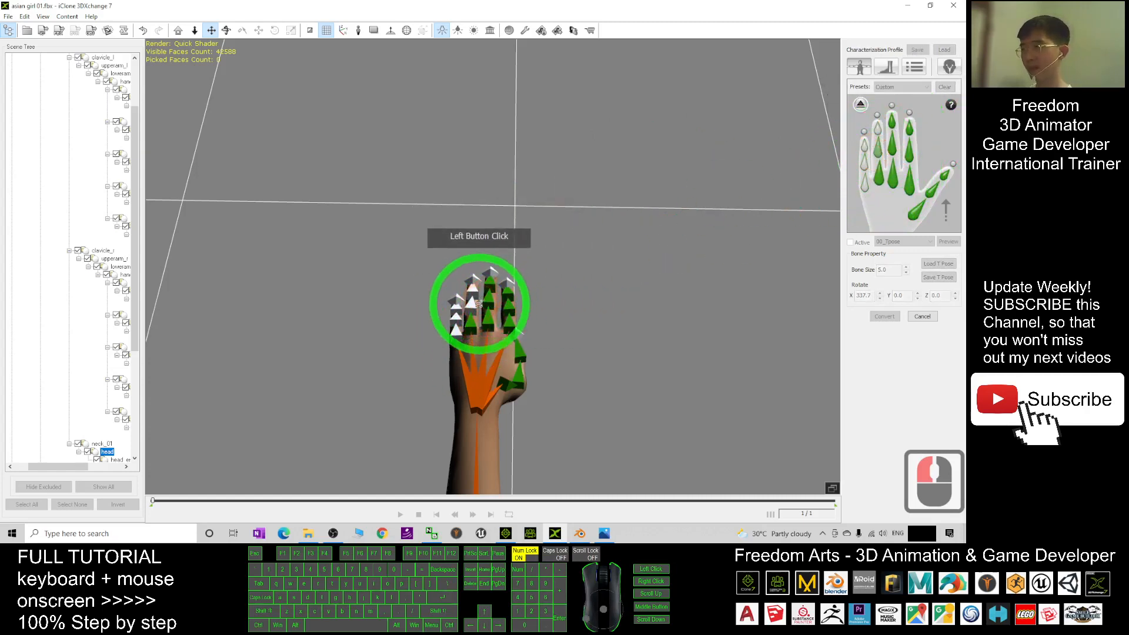
left_click(574, 257)
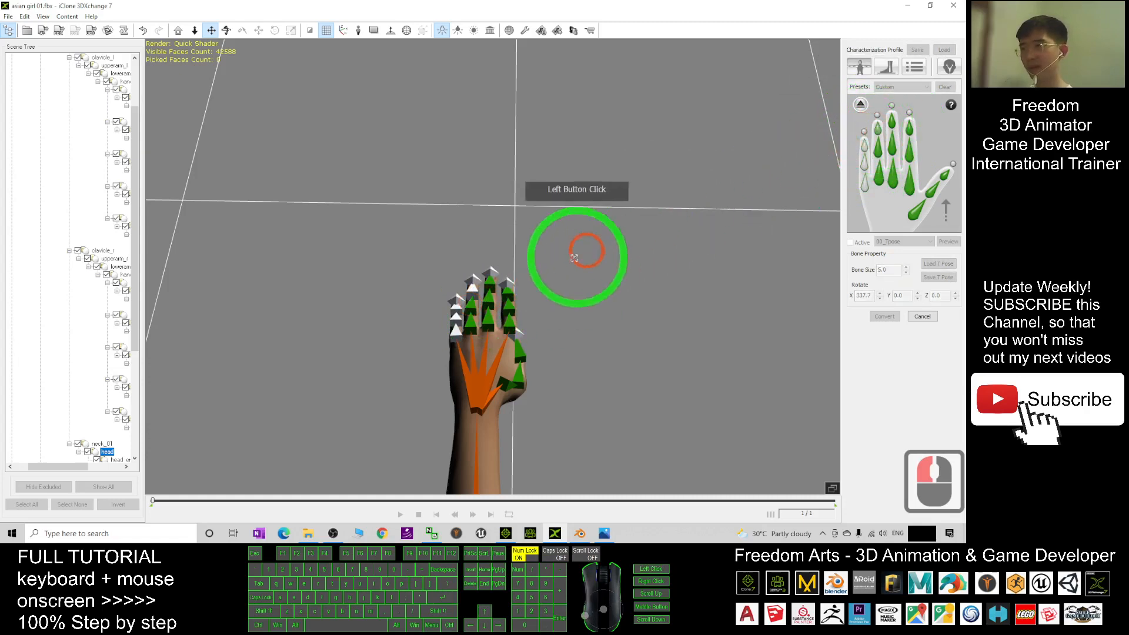
left_click(872, 187)
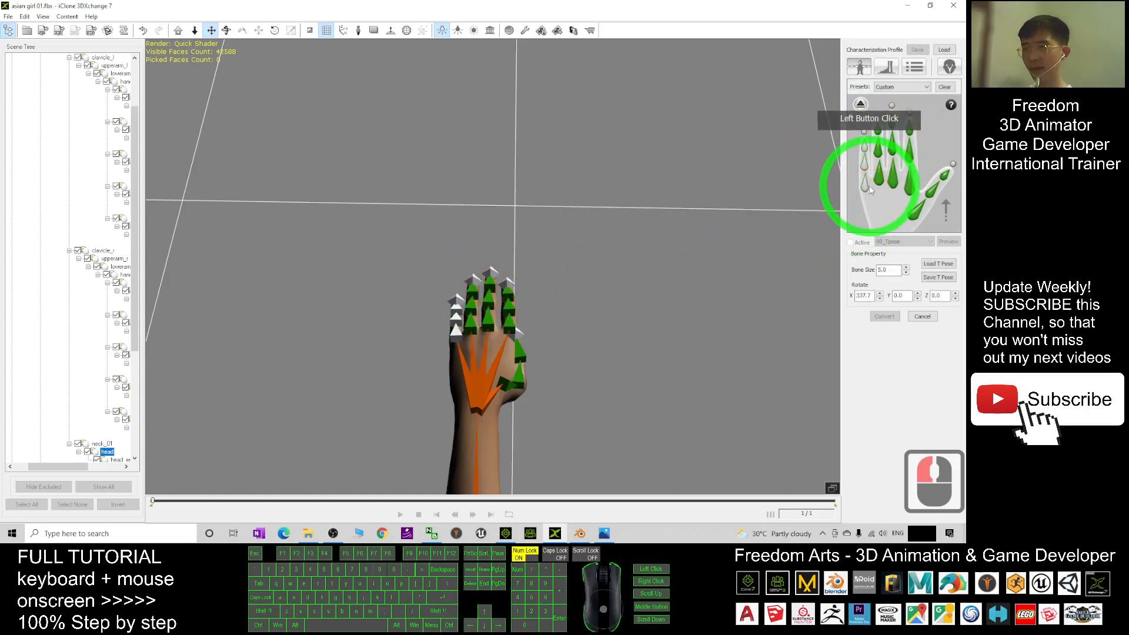
left_click(857, 147)
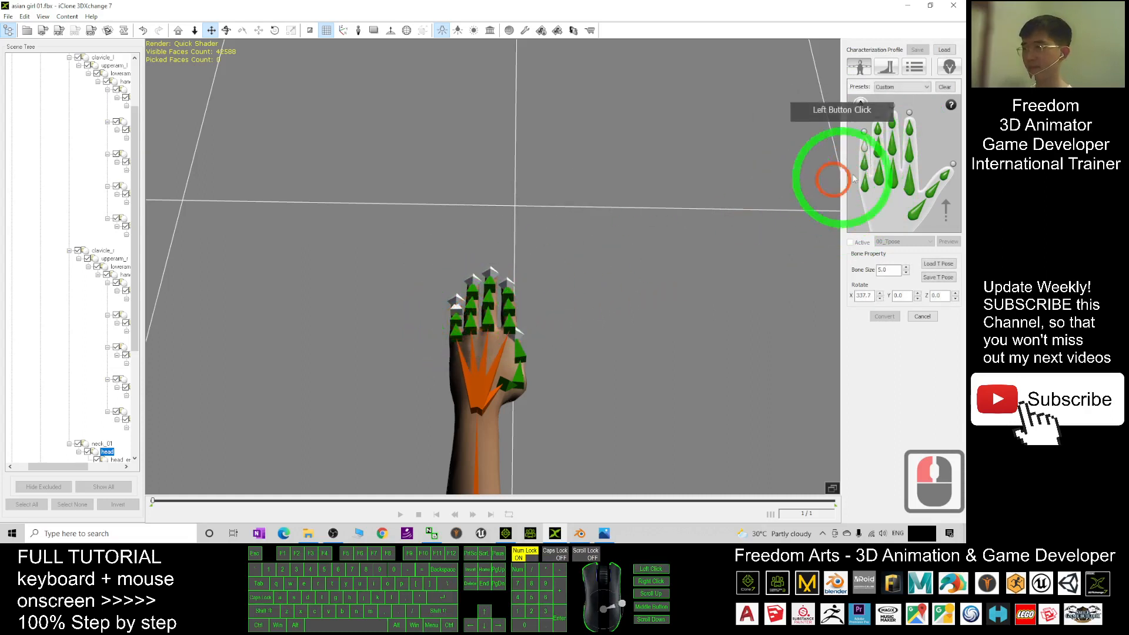
left_click(461, 302)
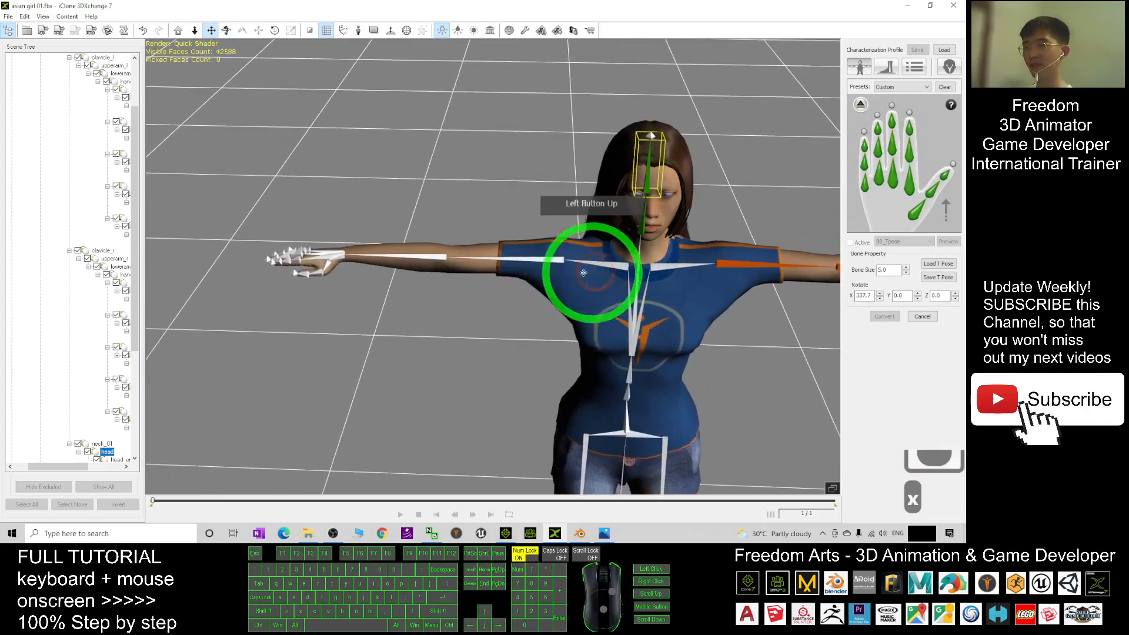
left_click(487, 274)
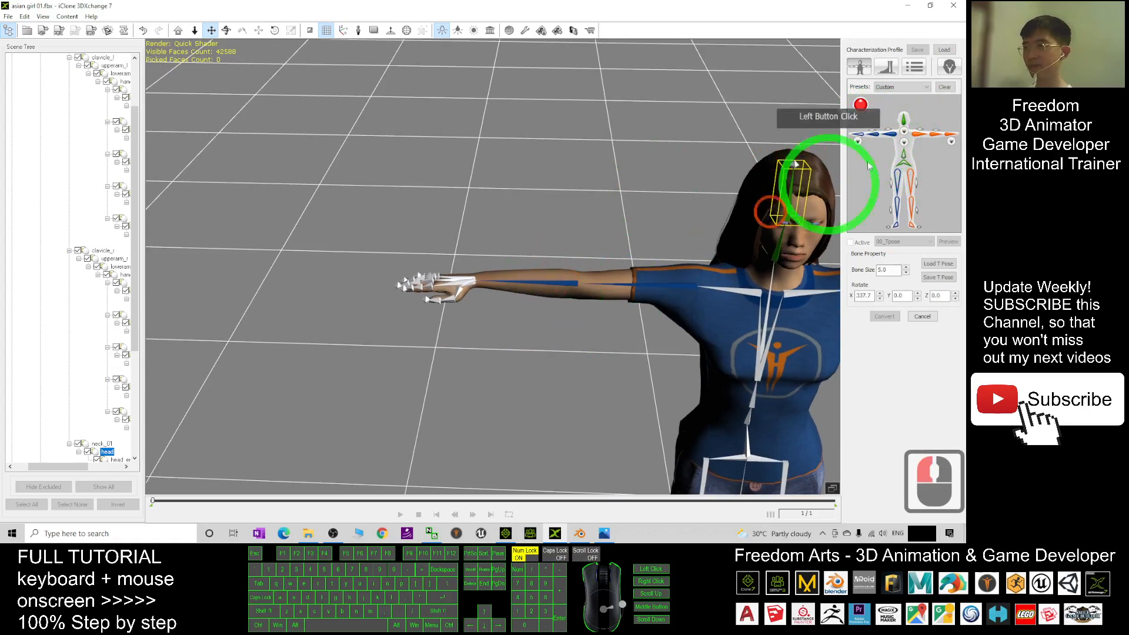
Map the thumb, index, ring and remaining finger bones of the other hand.
left_click(469, 274)
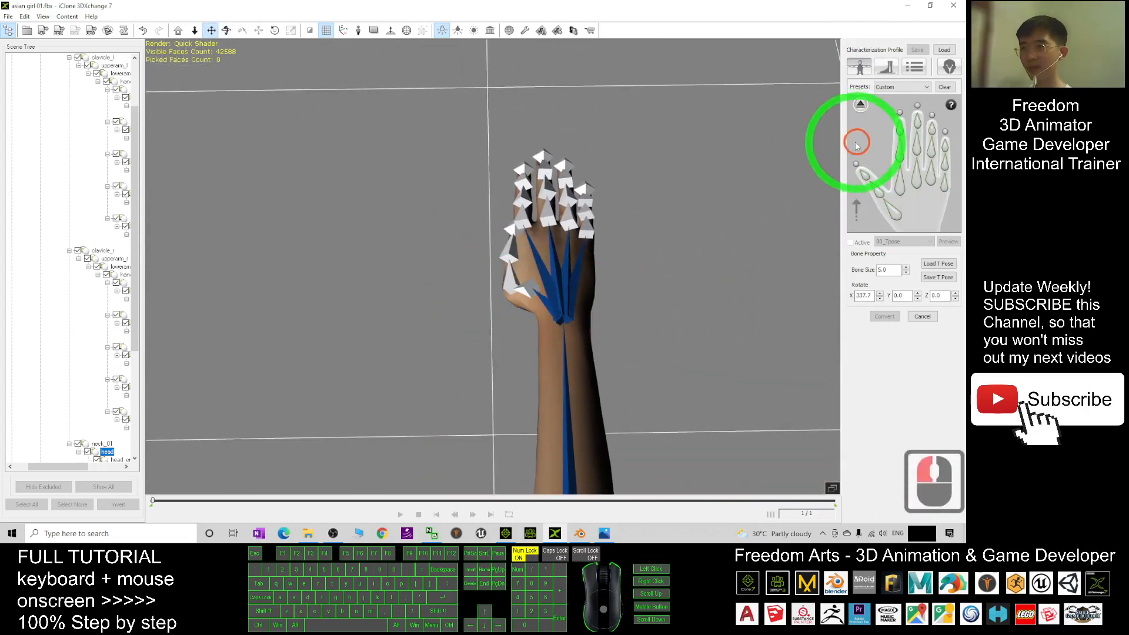
left_click(529, 281)
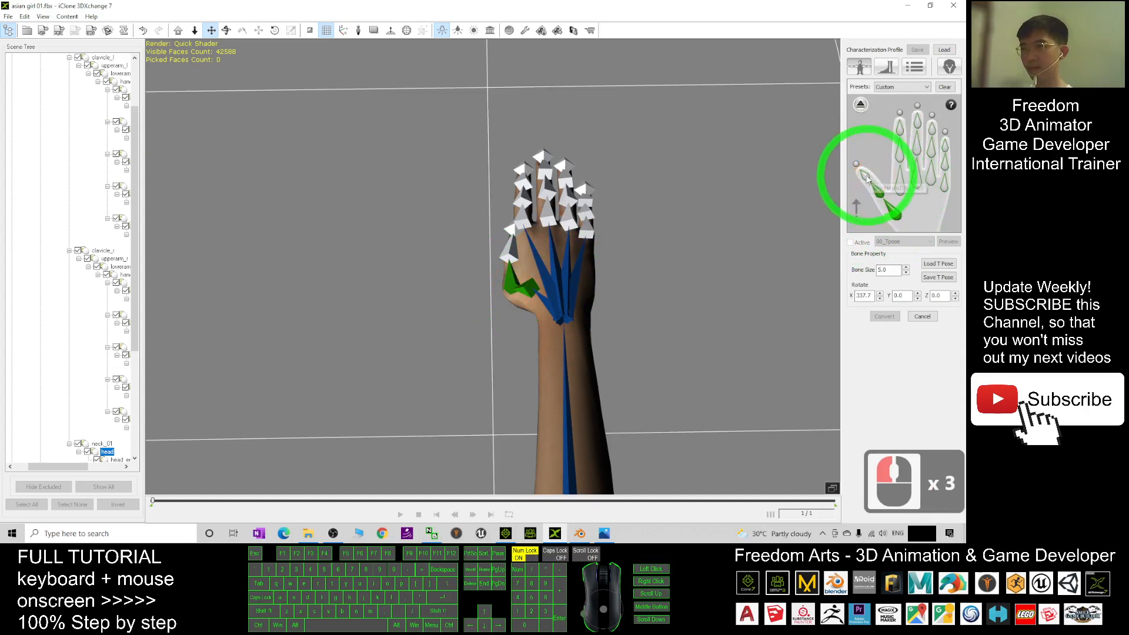
left_click(897, 189)
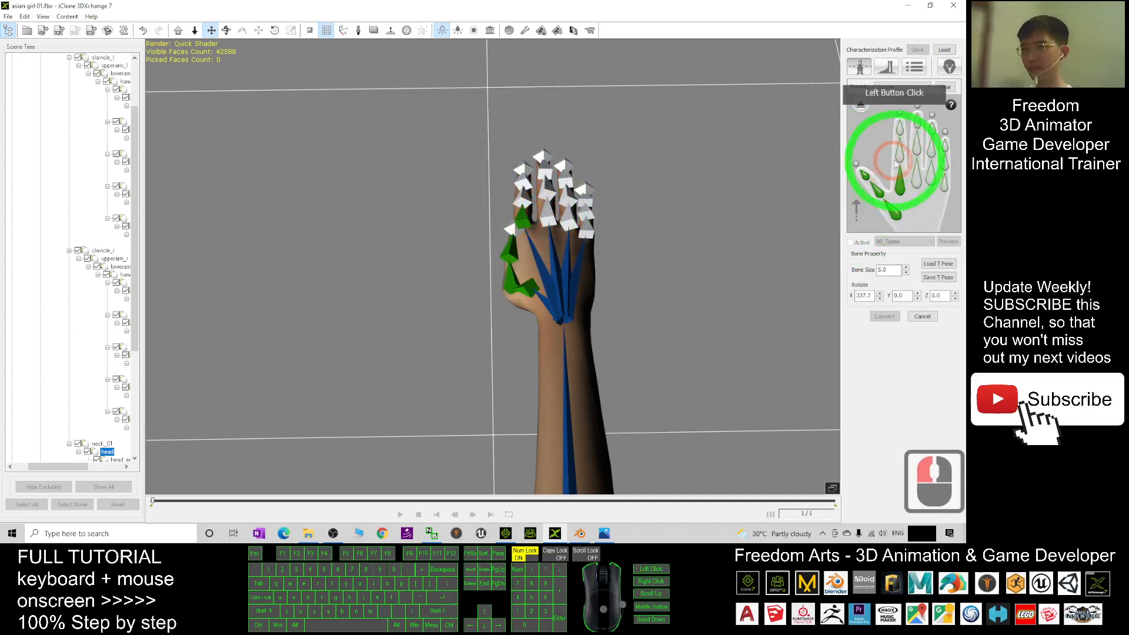
left_click(868, 141)
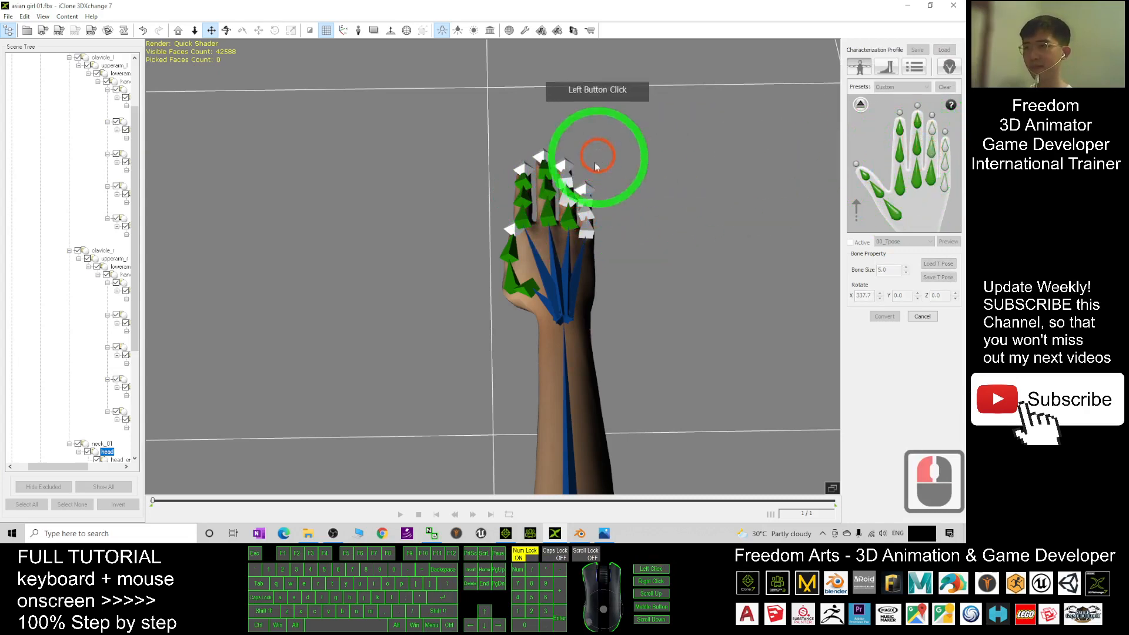
left_click(936, 133)
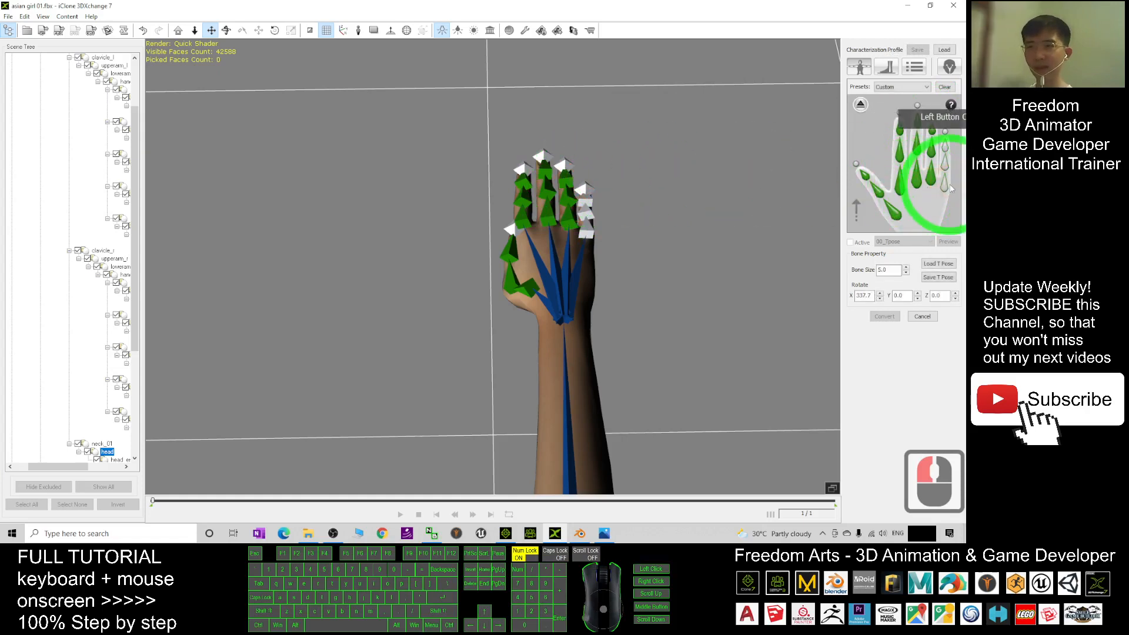
left_click(921, 183)
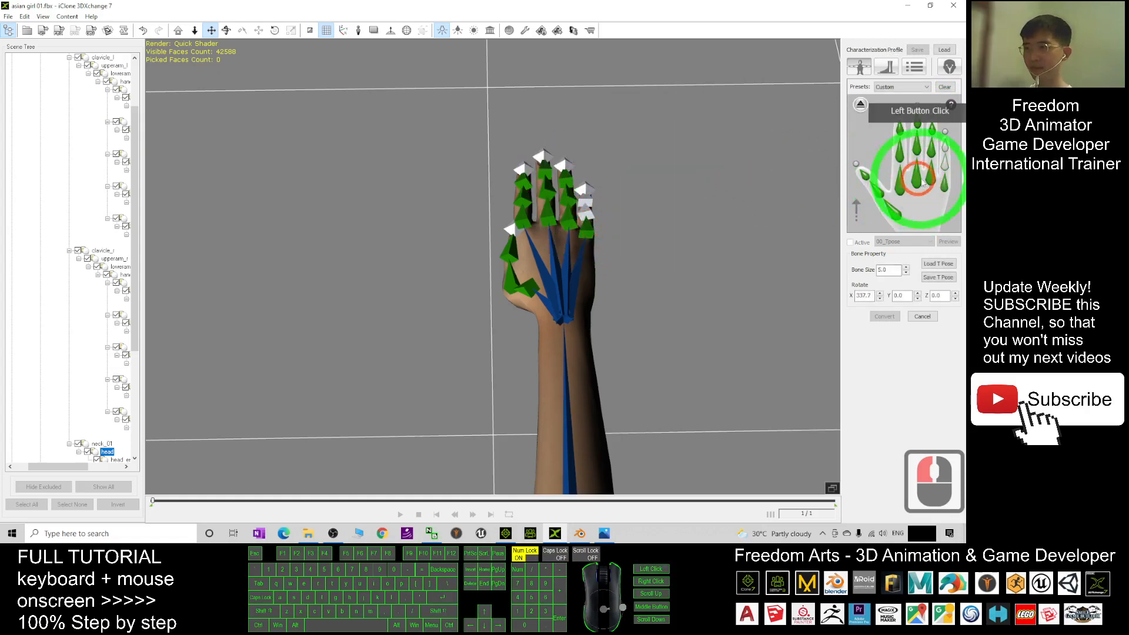
left_click(584, 209)
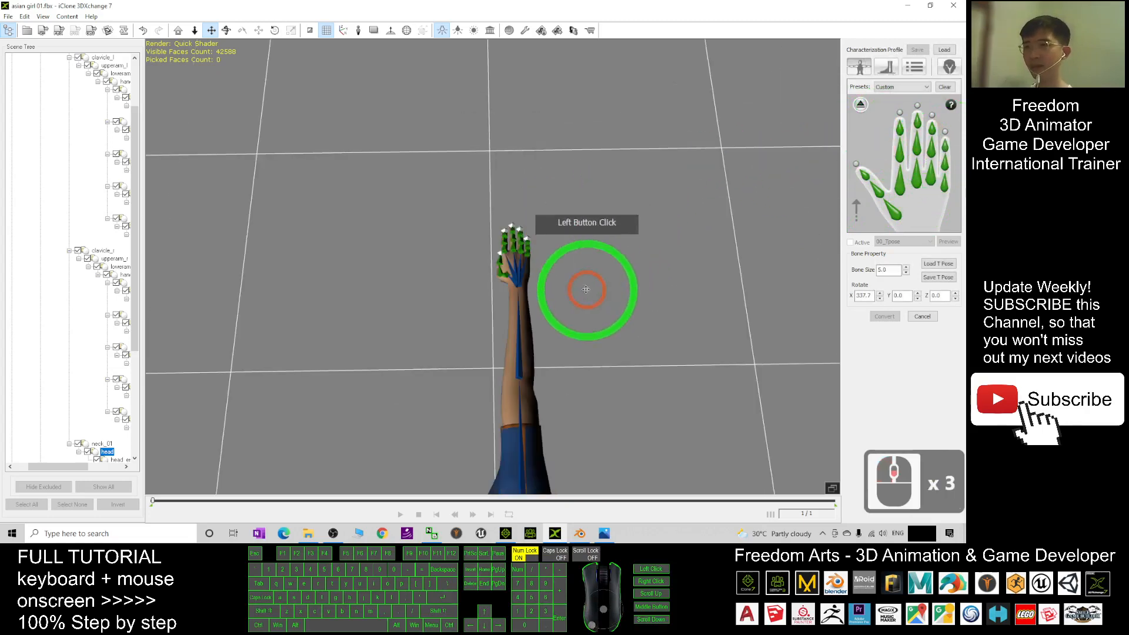
Assign the avatar's spine bones in the characterization profile.
left_click(879, 108)
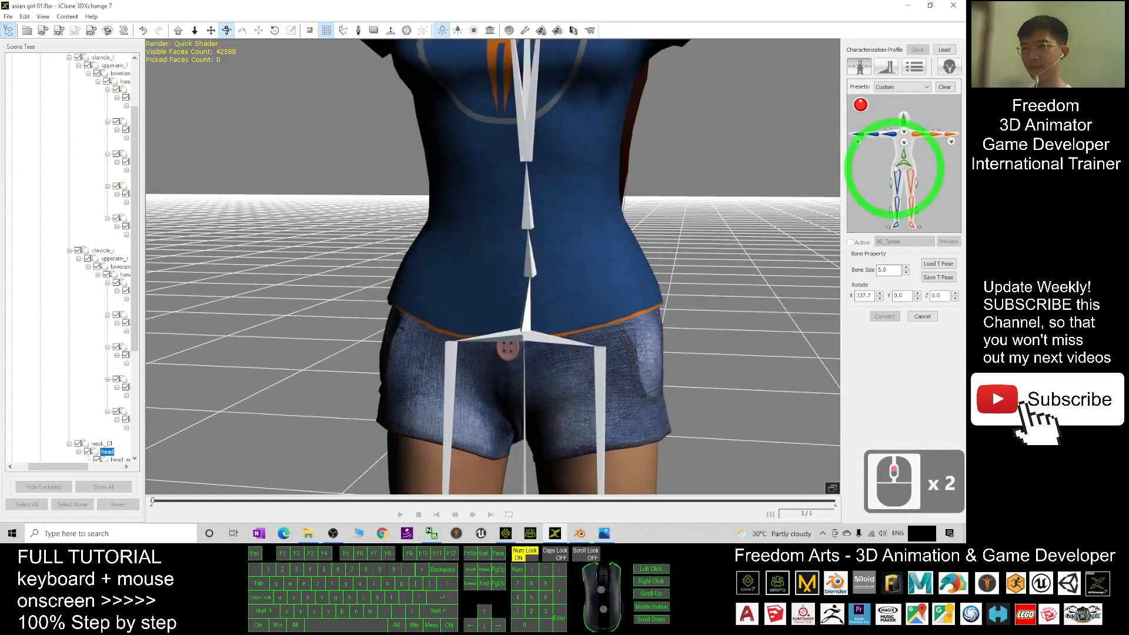
left_click(895, 171)
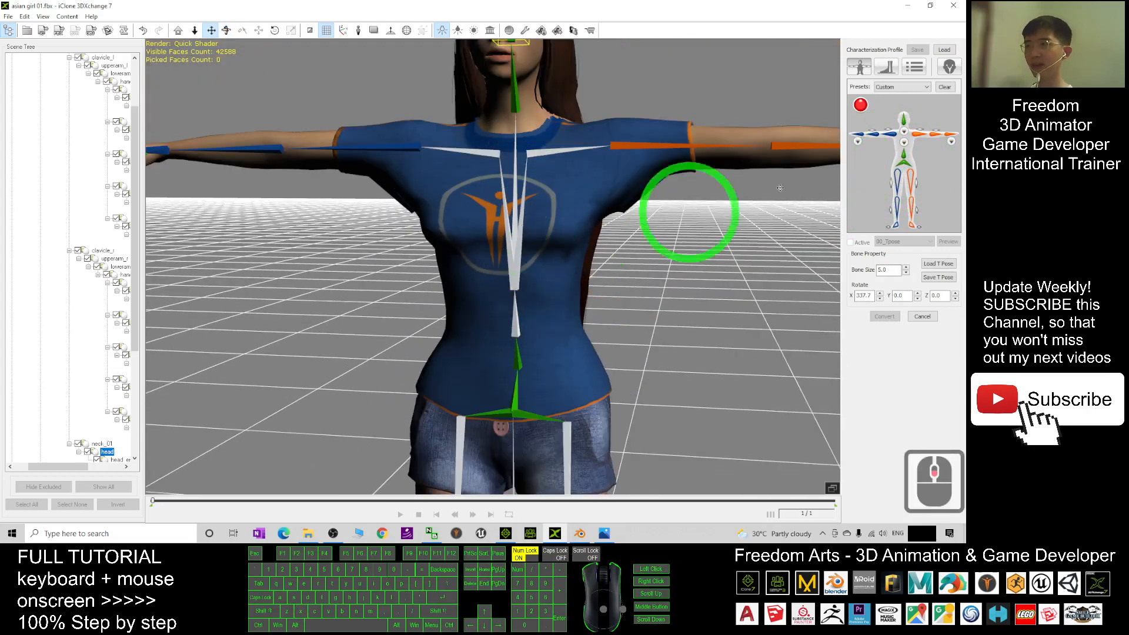
left_click(904, 195)
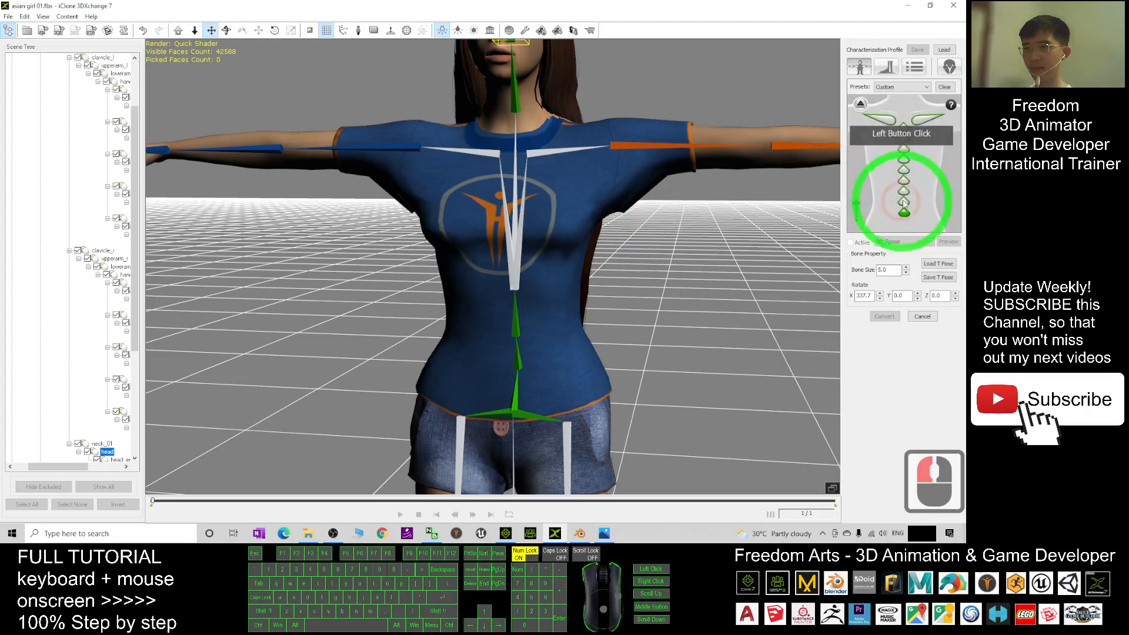
left_click(861, 106)
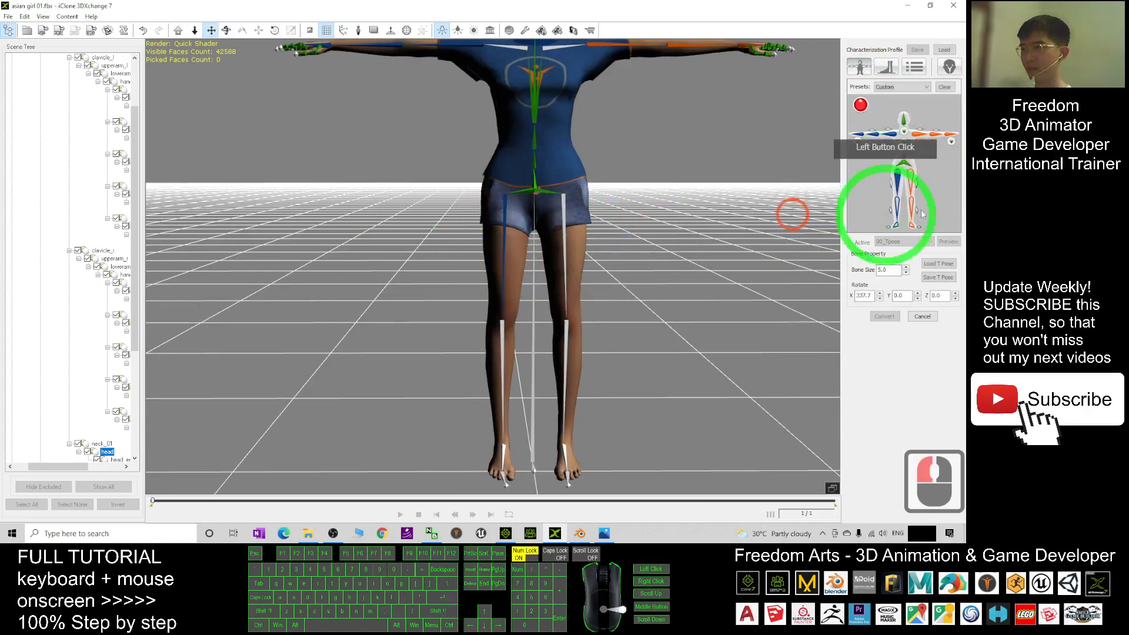
Map the hip, upper leg and foot bones, then activate the T-pose.
left_click(562, 214)
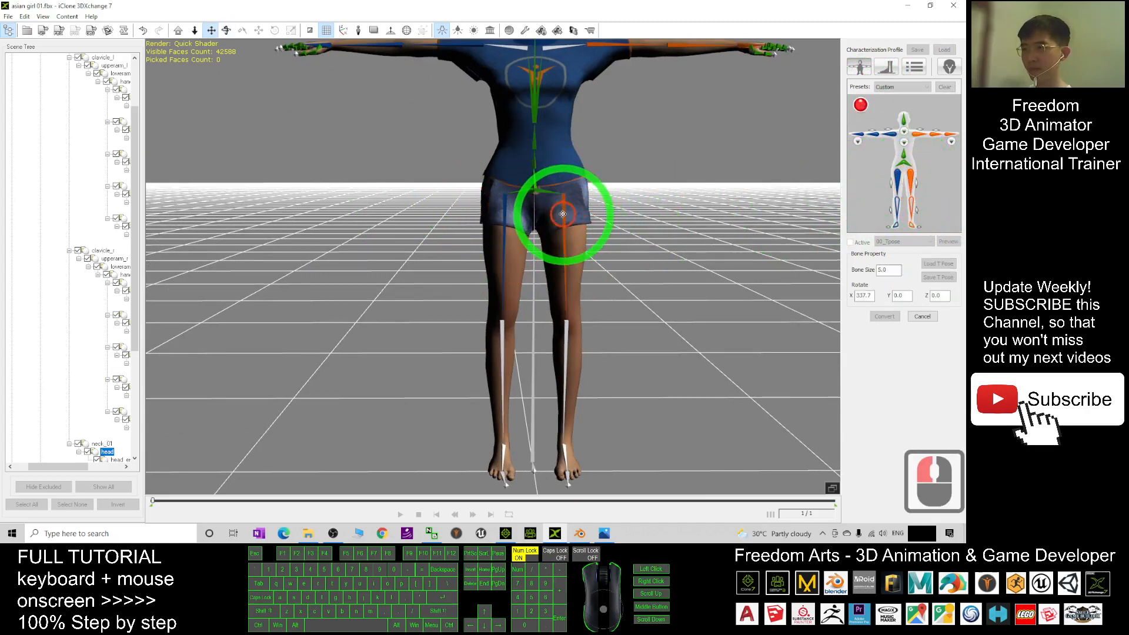
left_click(508, 312)
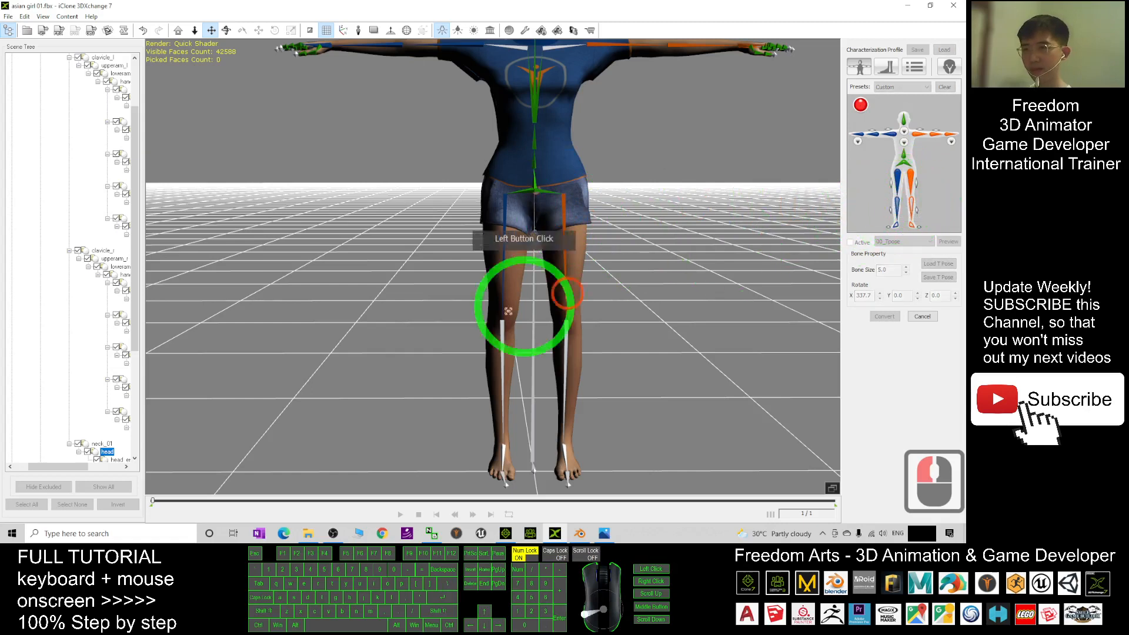
left_click(904, 202)
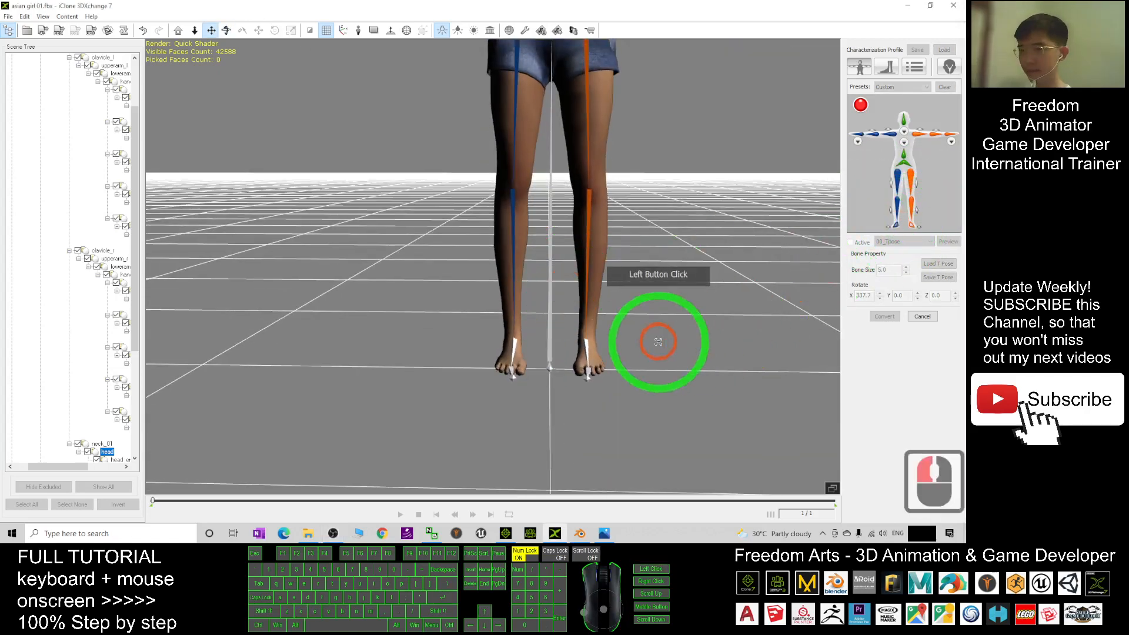
left_click(658, 342)
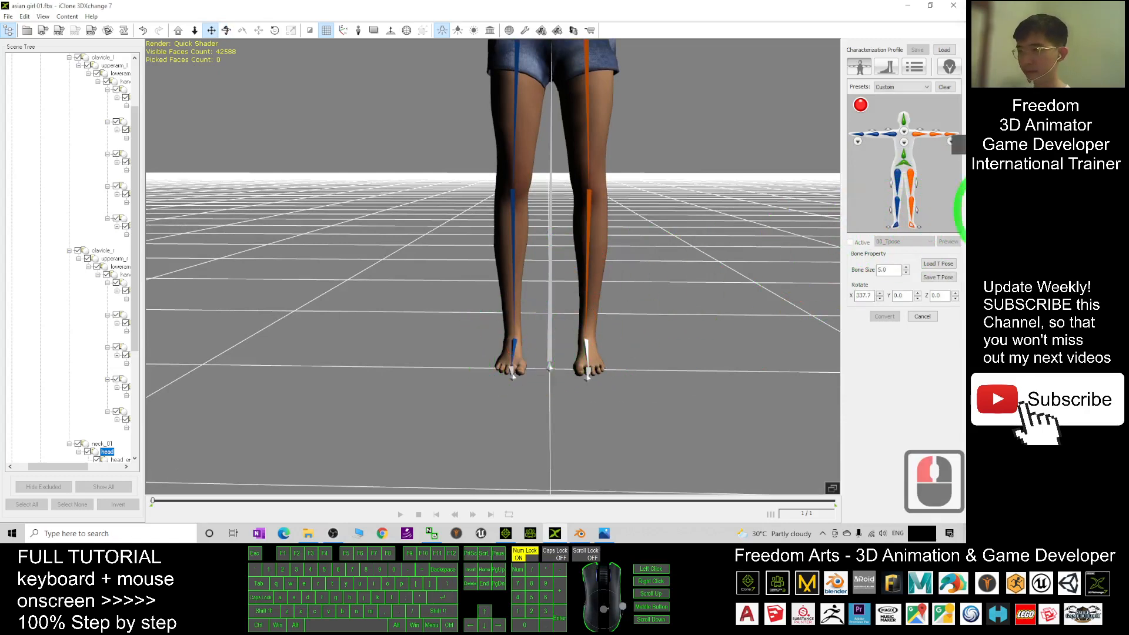
left_click(586, 344)
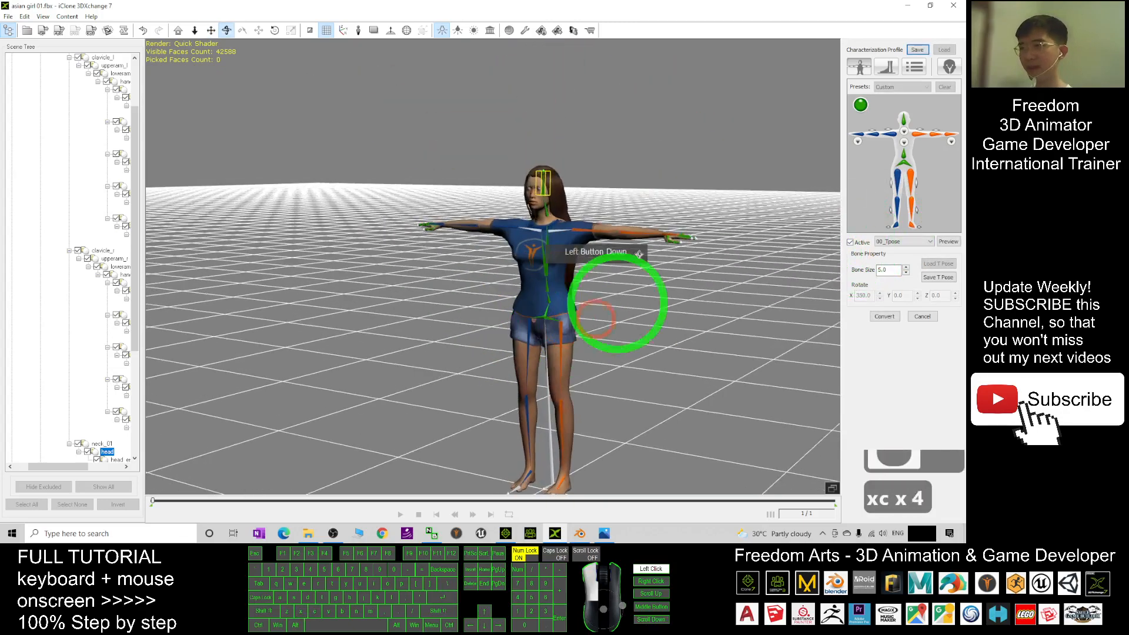
Convert the fully mapped, T-posed avatar into an iClone character.
left_click(930, 6)
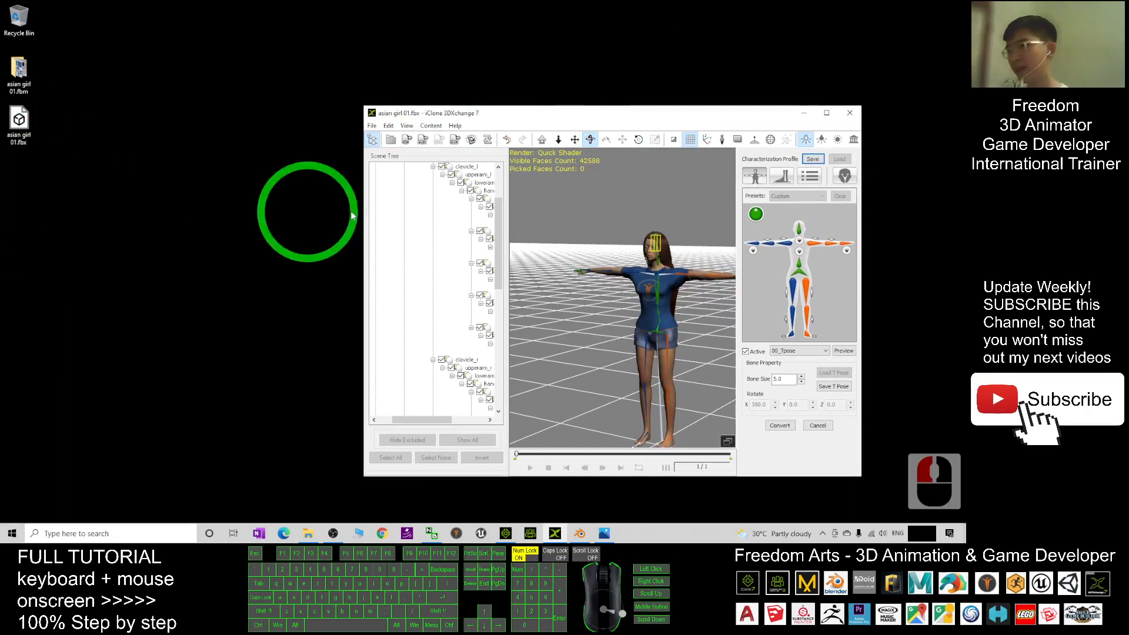
left_click(373, 124)
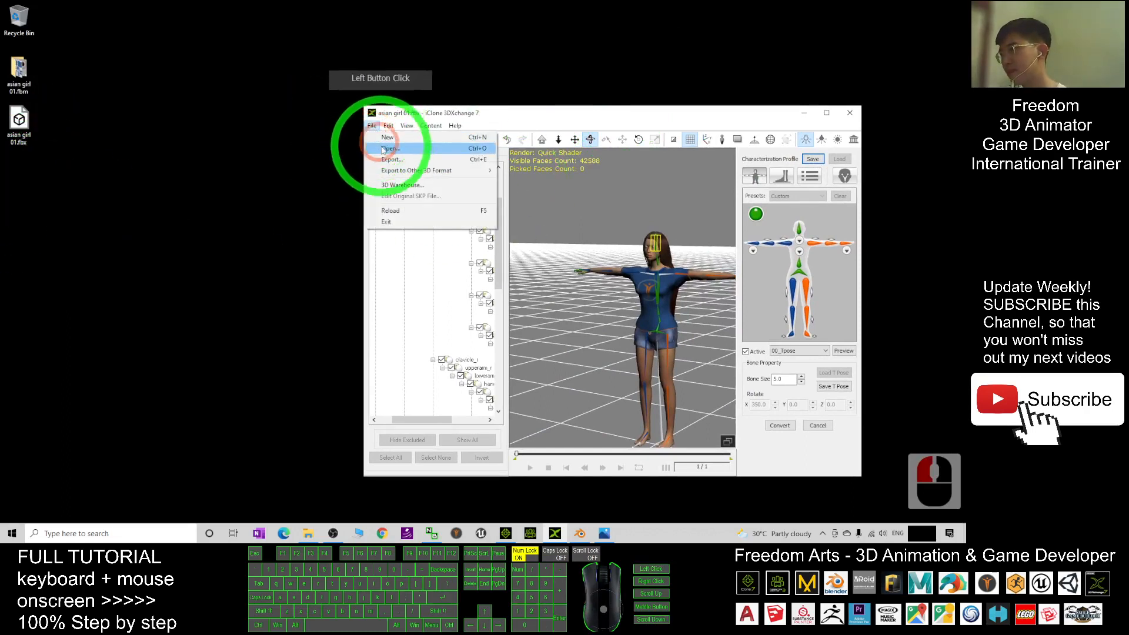
left_click(390, 149)
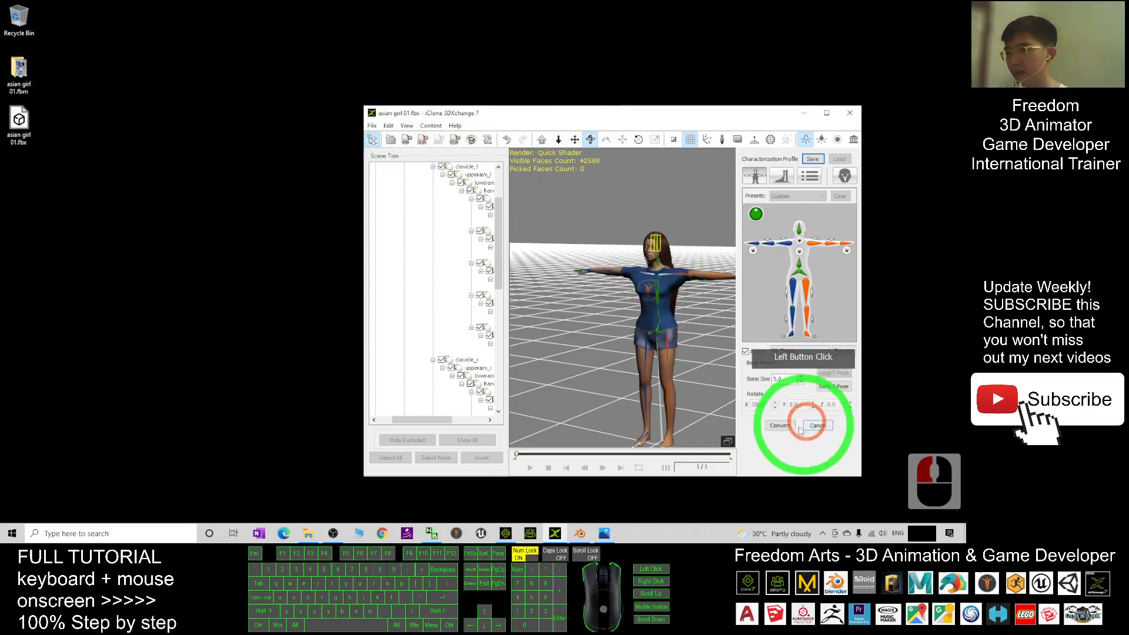
left_click(779, 424)
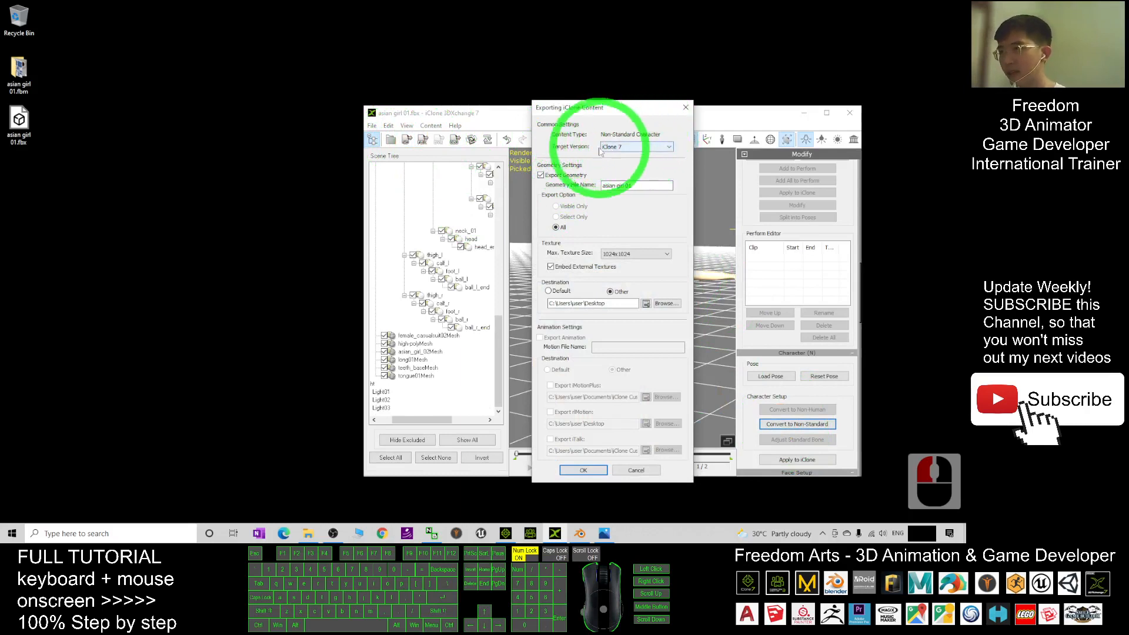
Apply to iClone with target iClone 7 and Desktop destination, then acknowledge the success message.
left_click(634, 147)
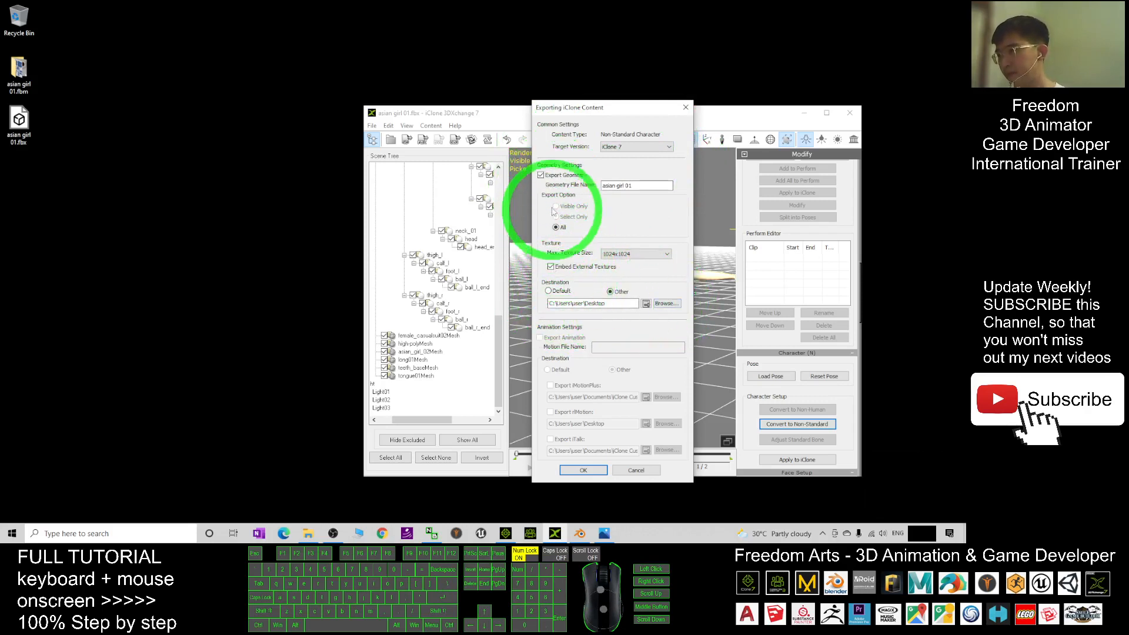
left_click(589, 326)
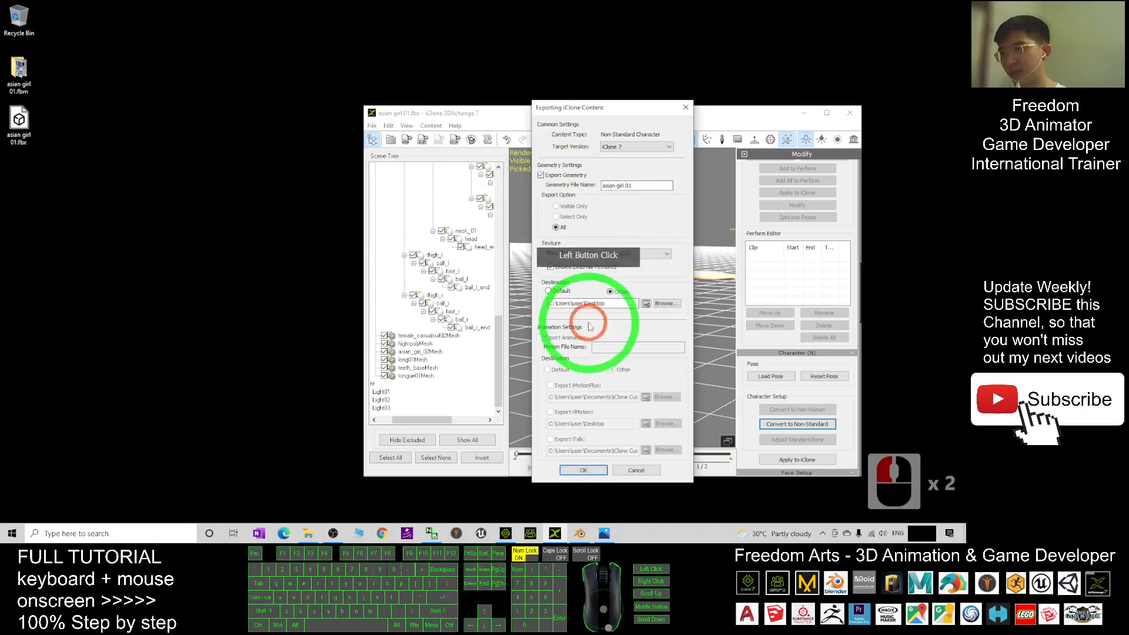
left_click(666, 303)
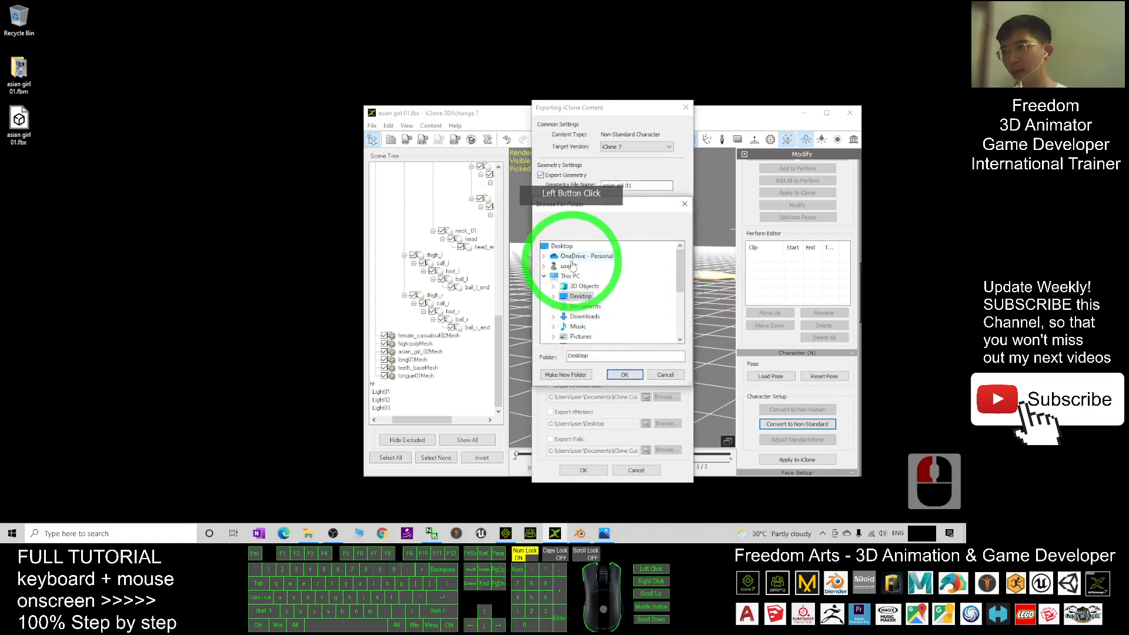
left_click(624, 374)
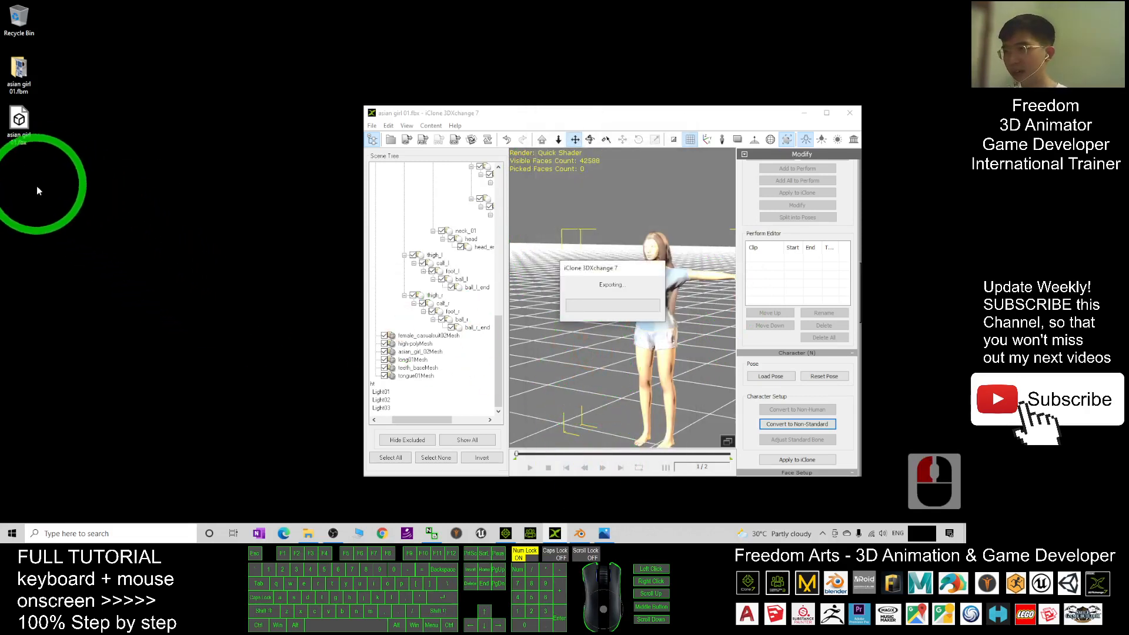
mouse_move(82, 224)
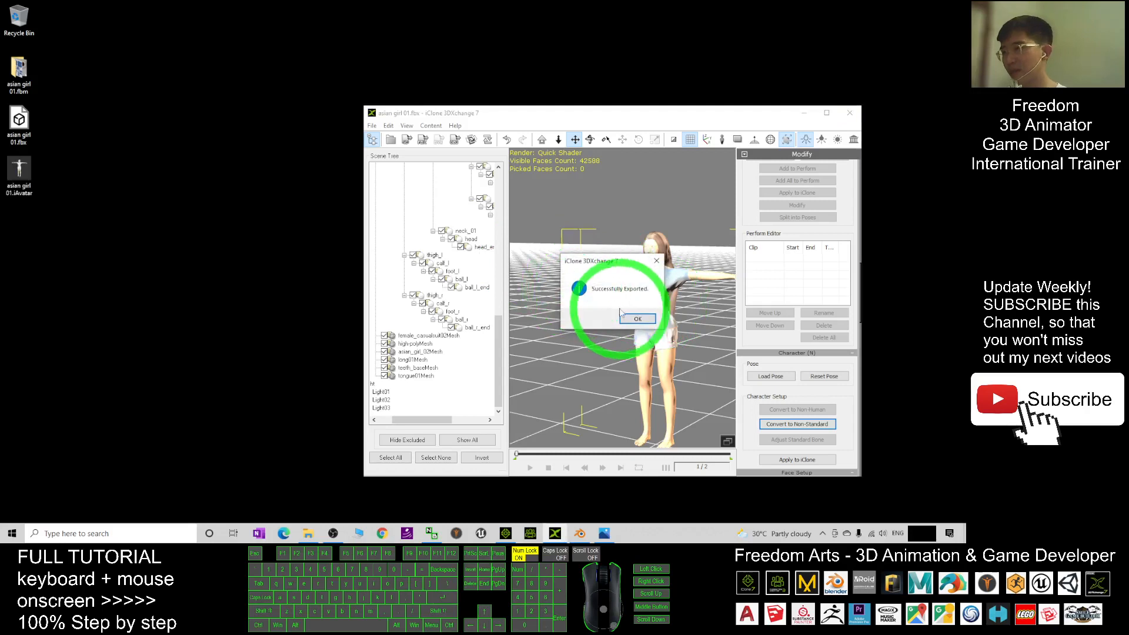
left_click(636, 319)
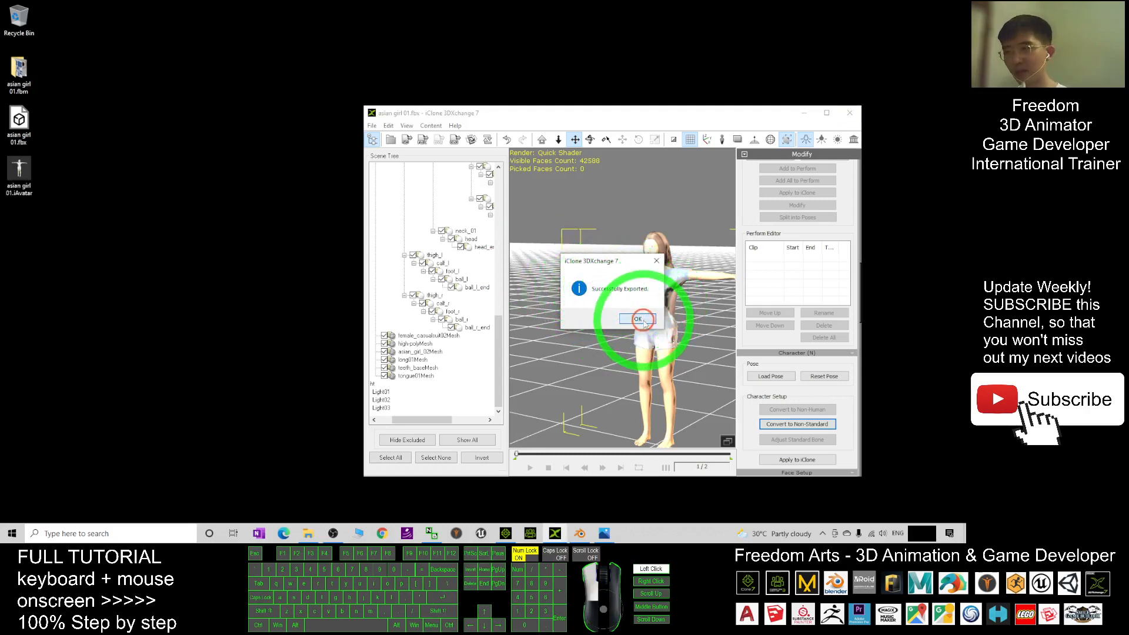
left_click(635, 319)
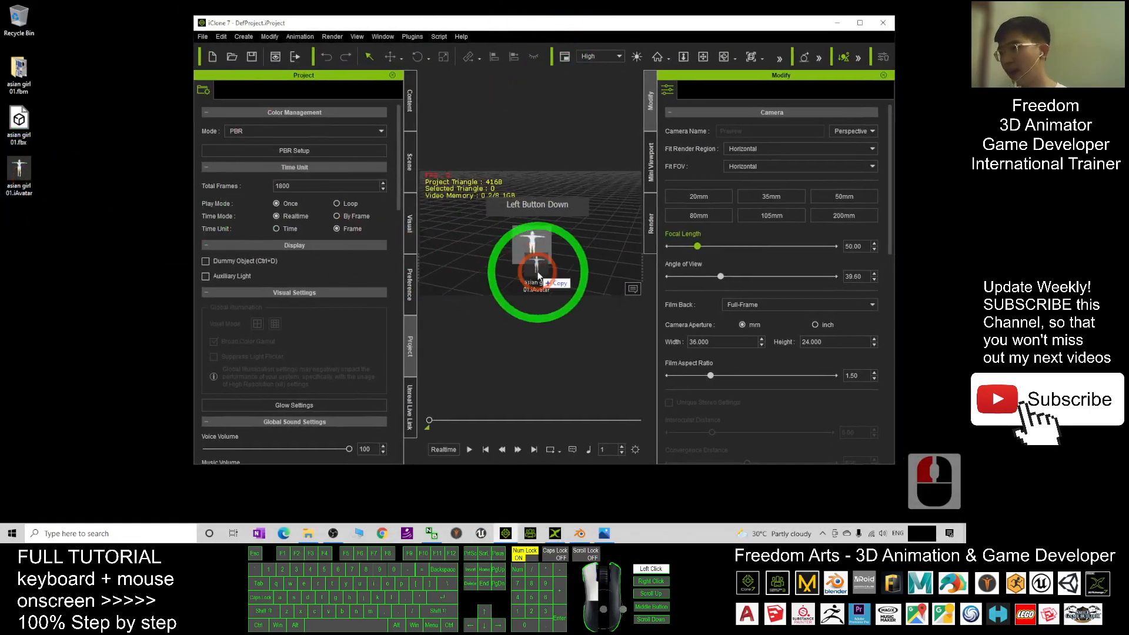
Drop asian girl 01.iAvatar into the iClone 7 viewport and zoom in on it.
left_click(537, 260)
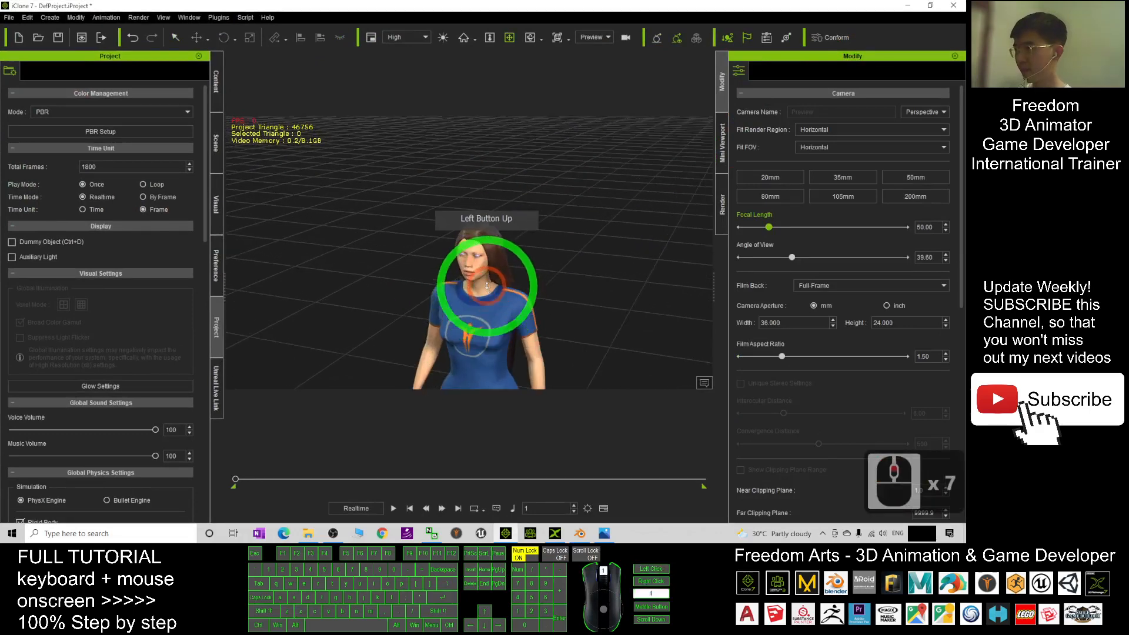
scroll("up", 3)
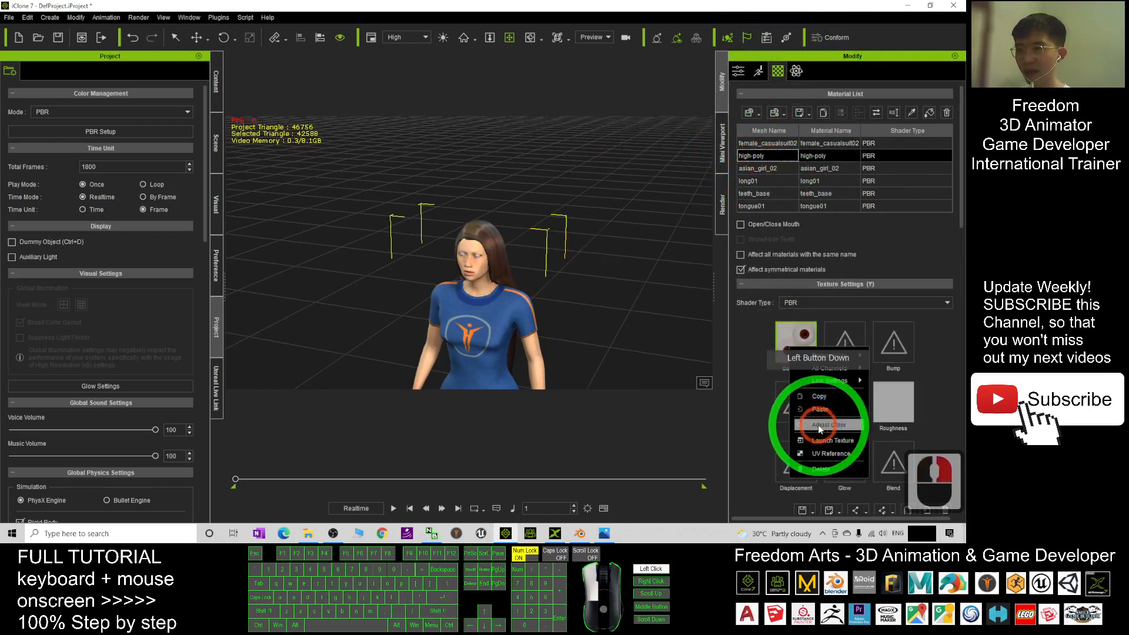
Fill the avatar's Base Color texture slot and open the content library.
right_click(795, 334)
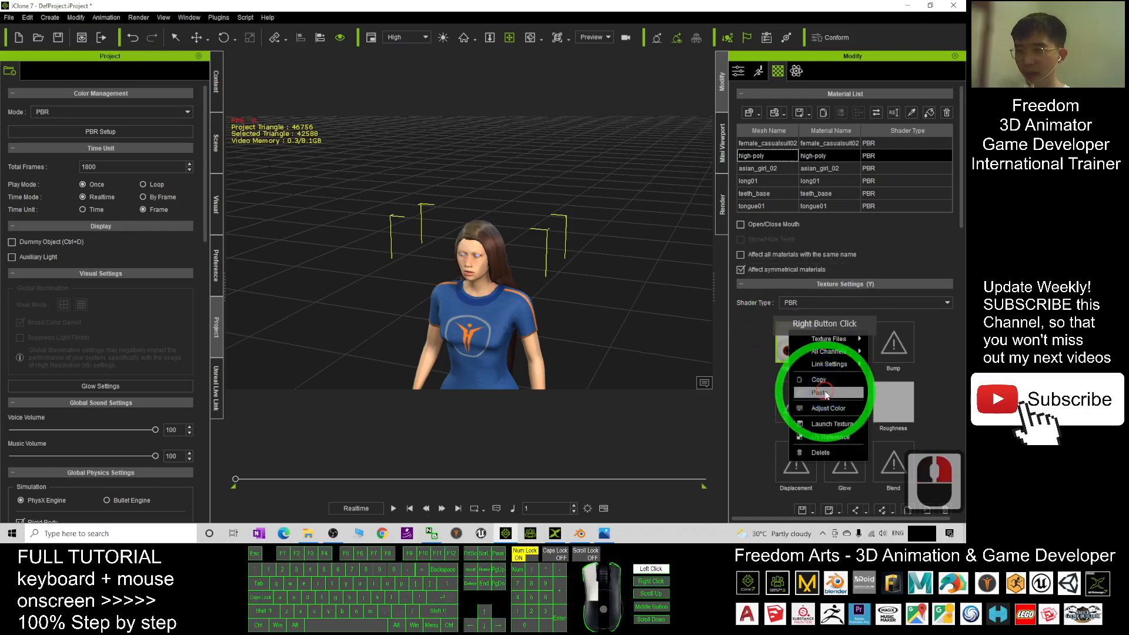
left_click(820, 392)
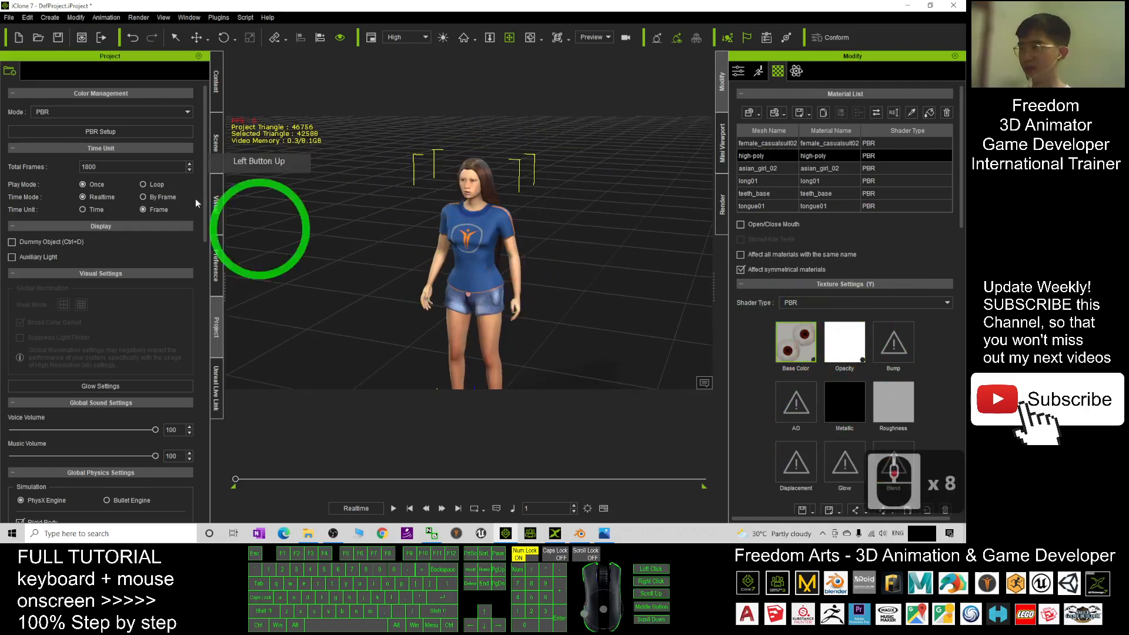
left_click(601, 533)
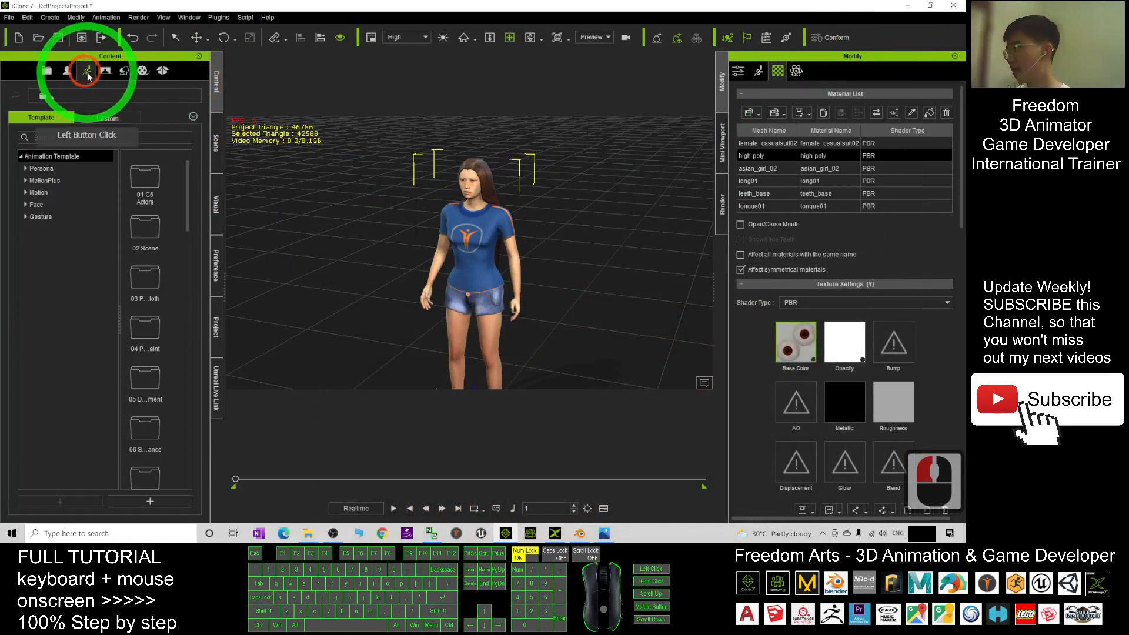
Apply the Heidi Perform 'Dance graceful' motion to the avatar and preview its playback.
left_click(39, 192)
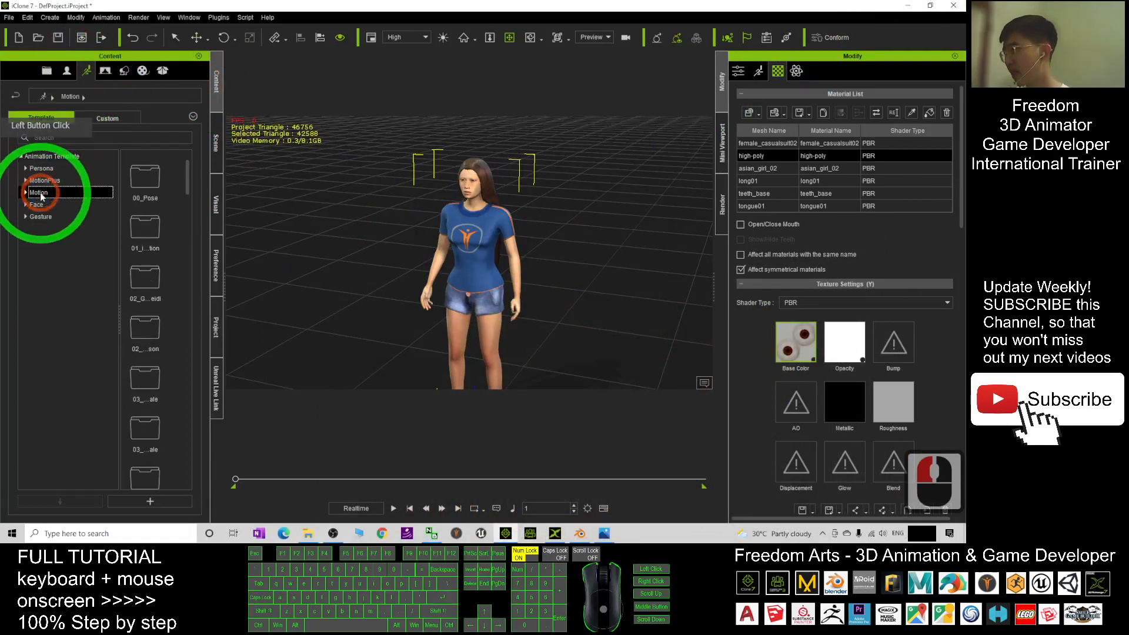
left_click(26, 192)
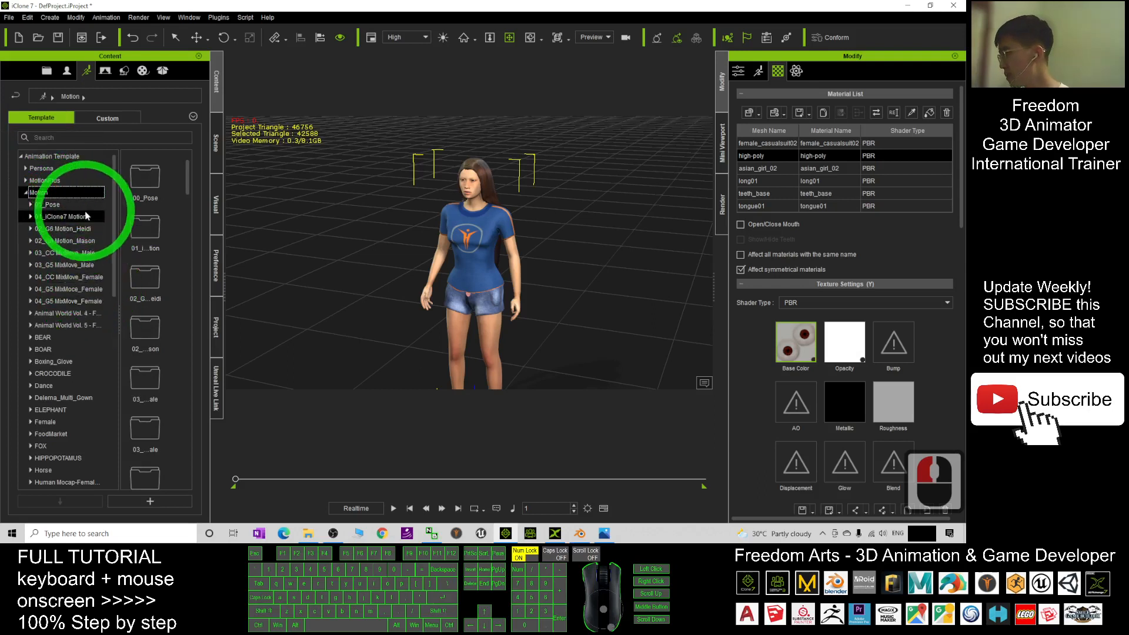
left_click(65, 228)
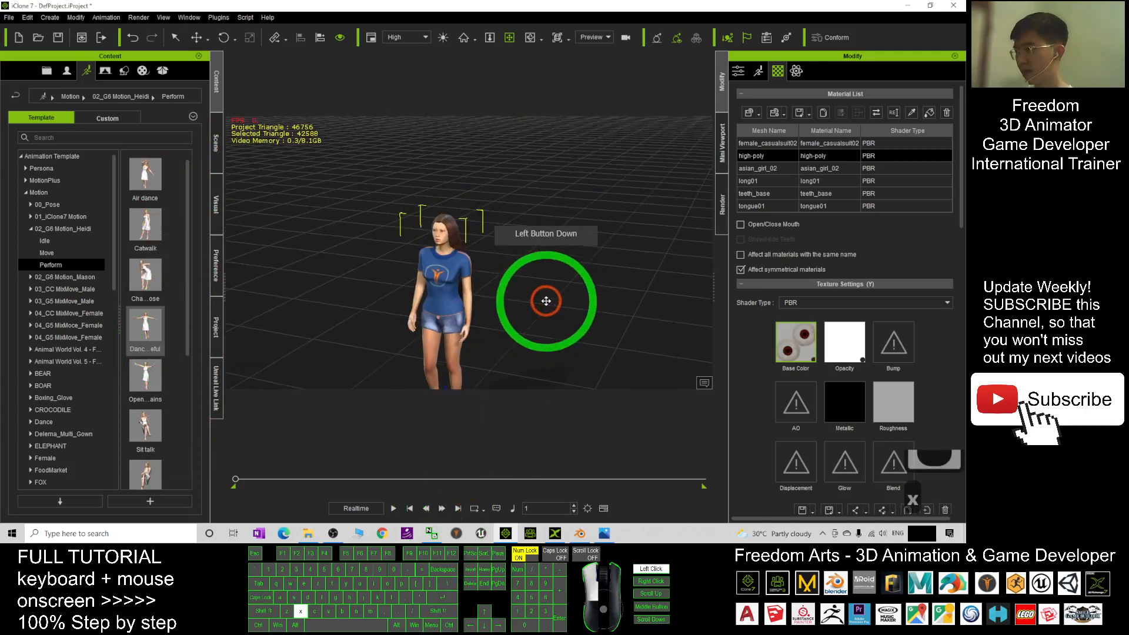
left_click(393, 507)
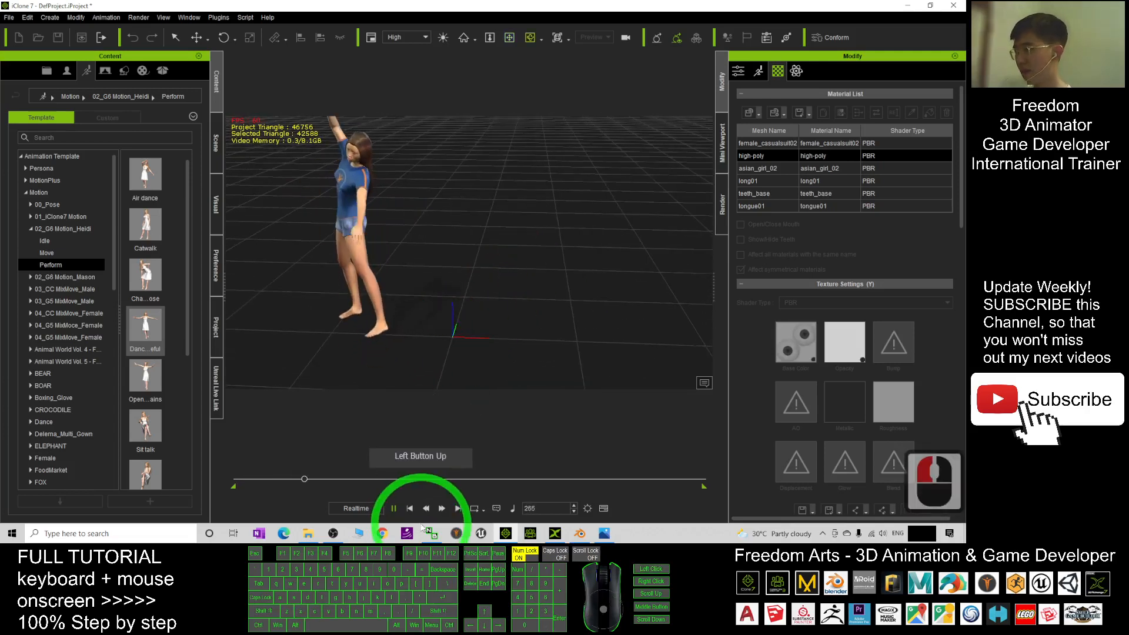
left_click(530, 314)
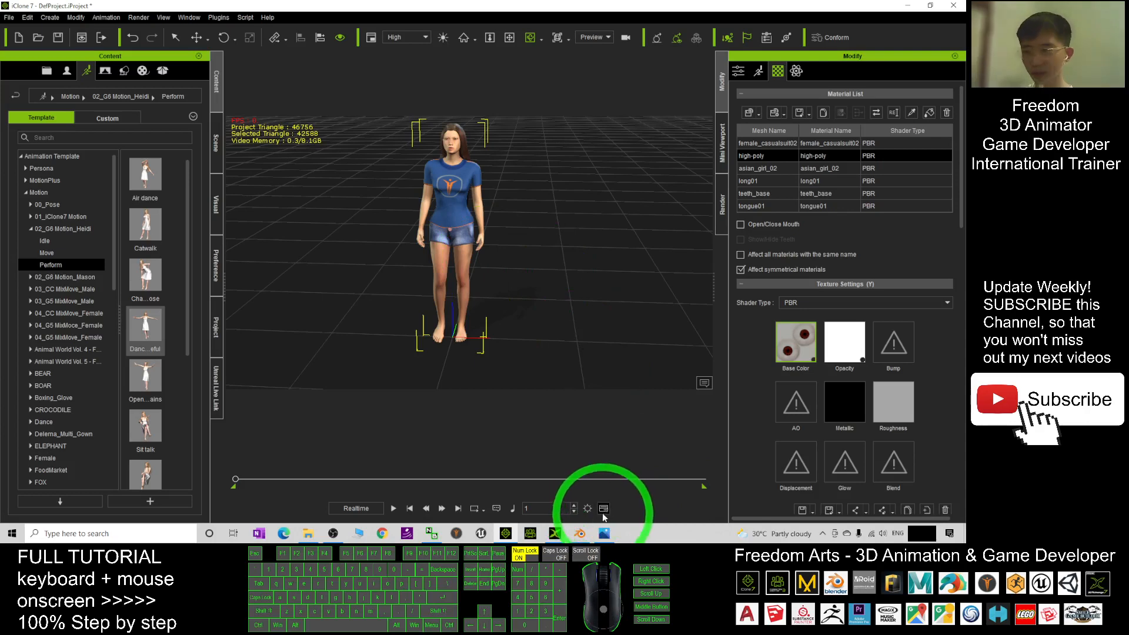
Show the timeline with the dance clip on the avatar's Motion track.
left_click(603, 508)
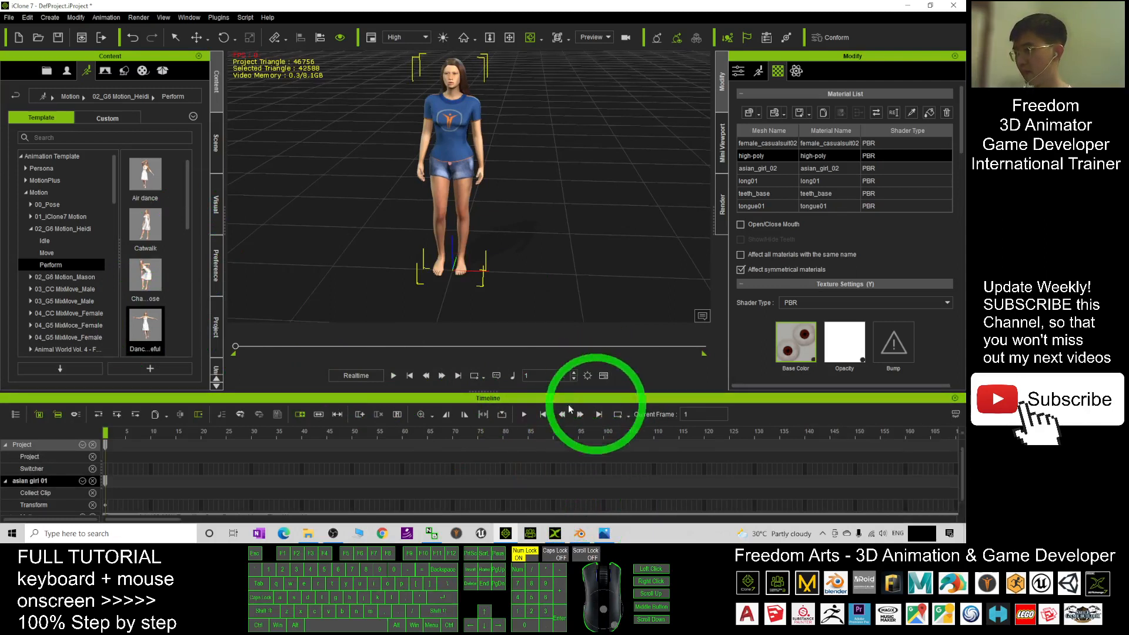
right_click(443, 478)
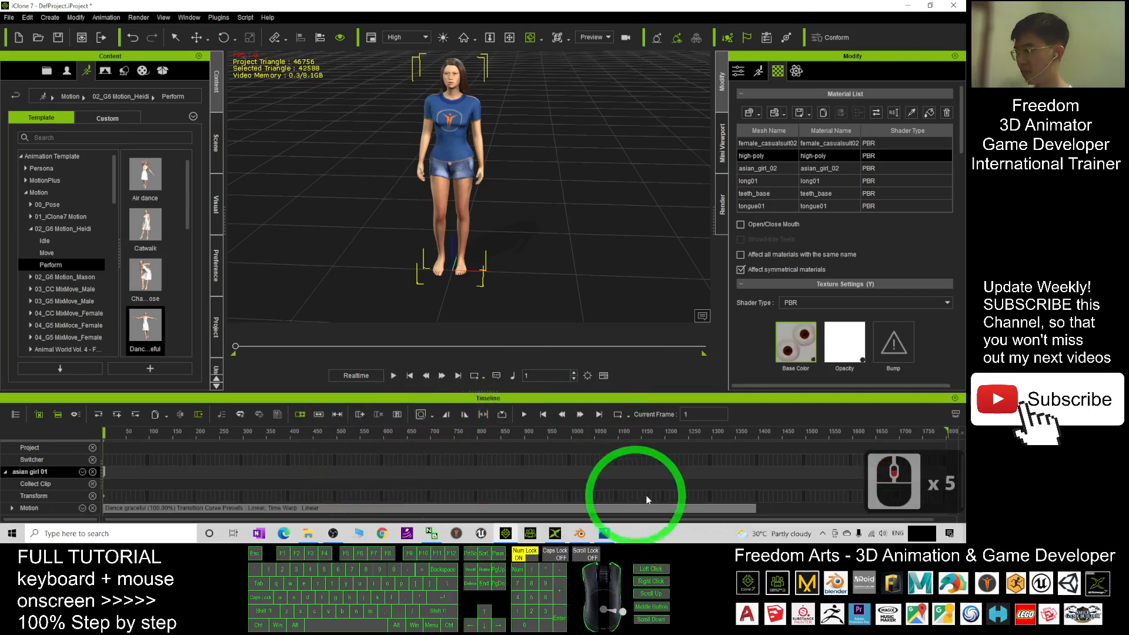
mouse_move(753, 504)
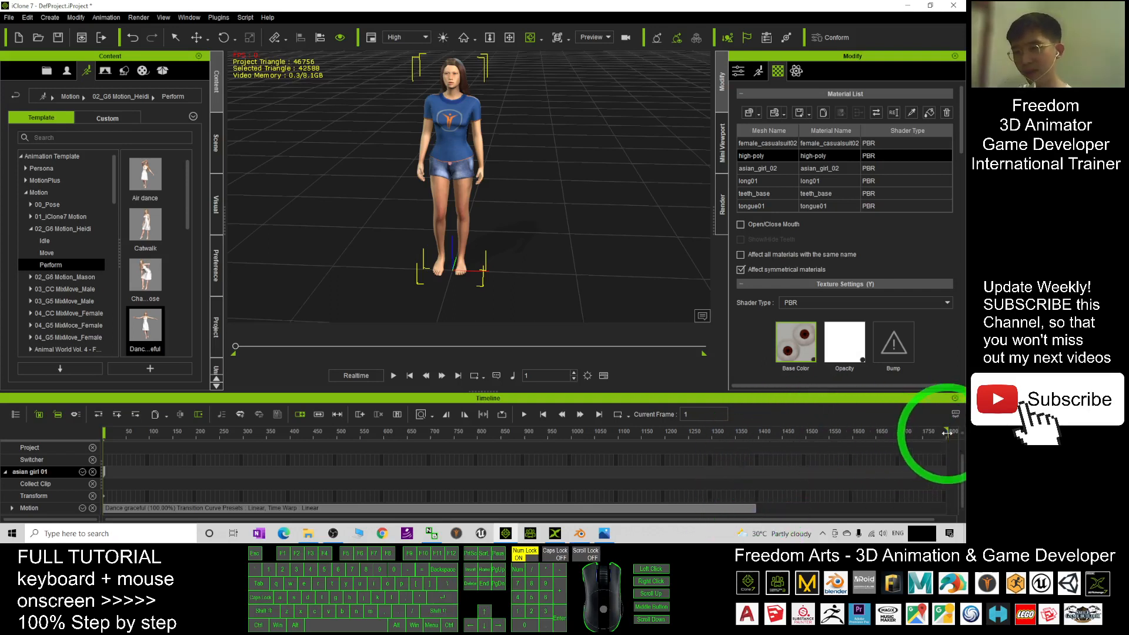
mouse_move(951, 434)
type("3000")
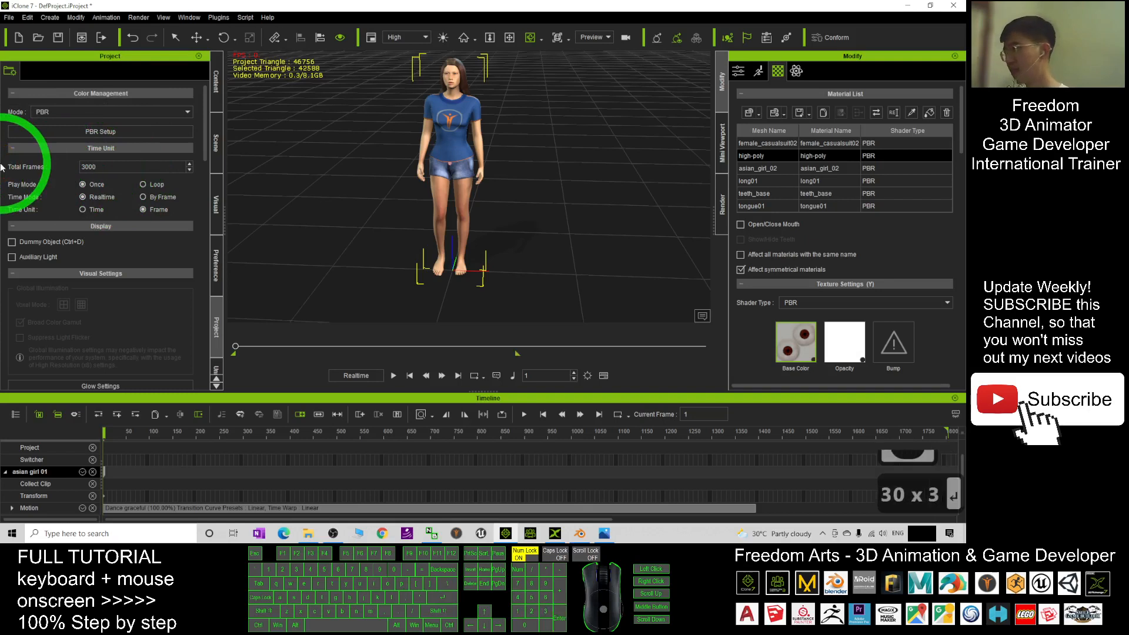
Fit the whole timeline to the window, scrub the dance clip, and bring up export options.
left_click(423, 414)
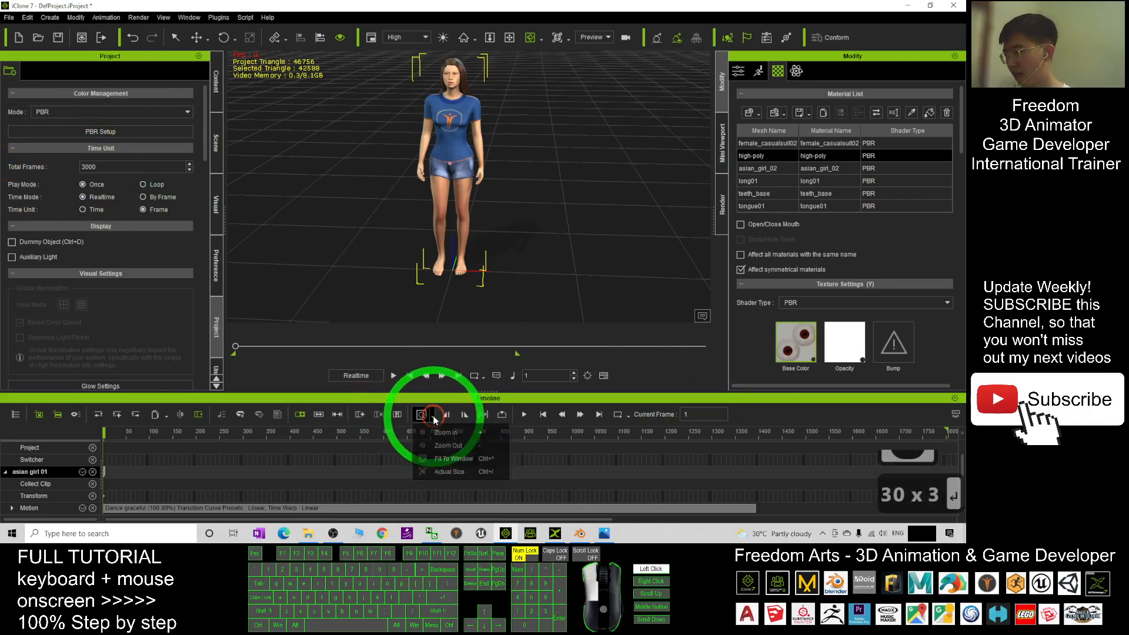
left_click(449, 445)
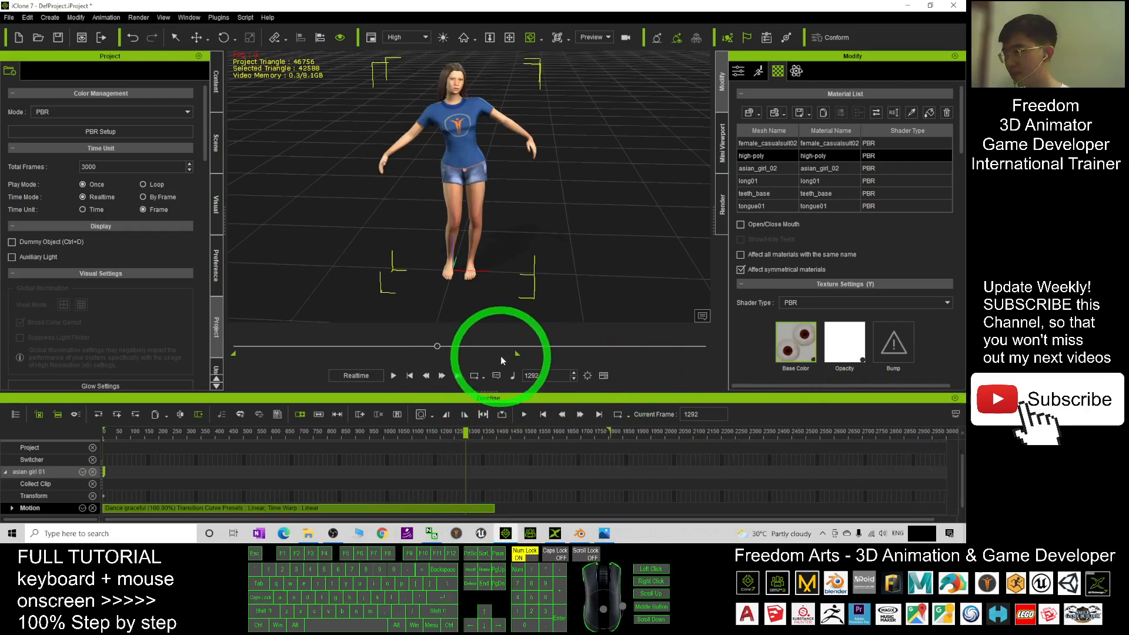
left_click(458, 353)
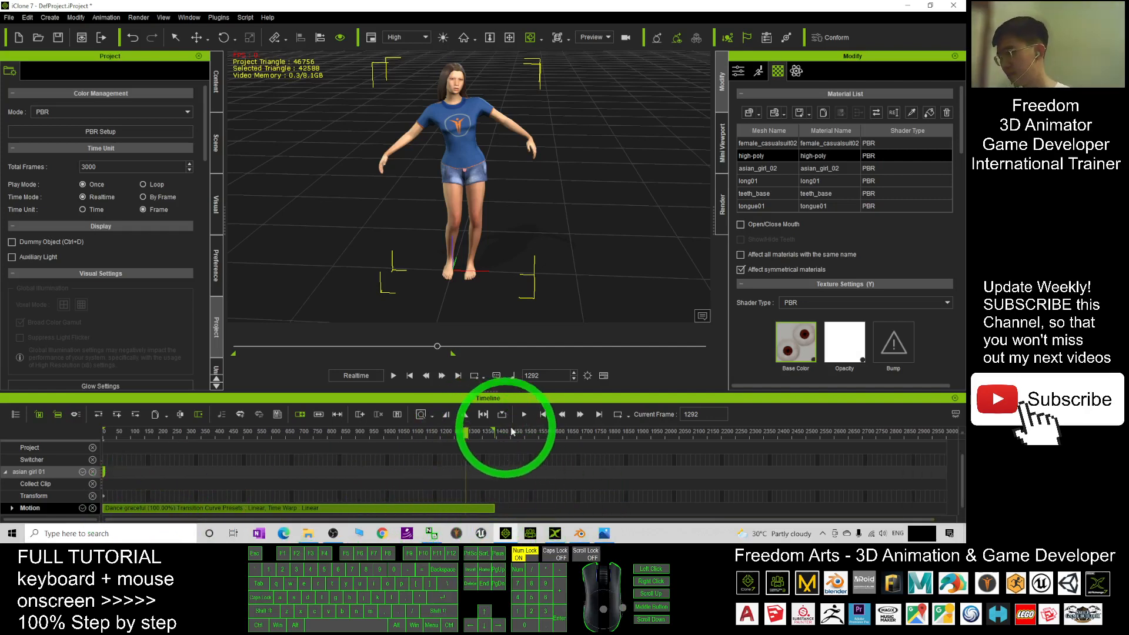
left_click(394, 375)
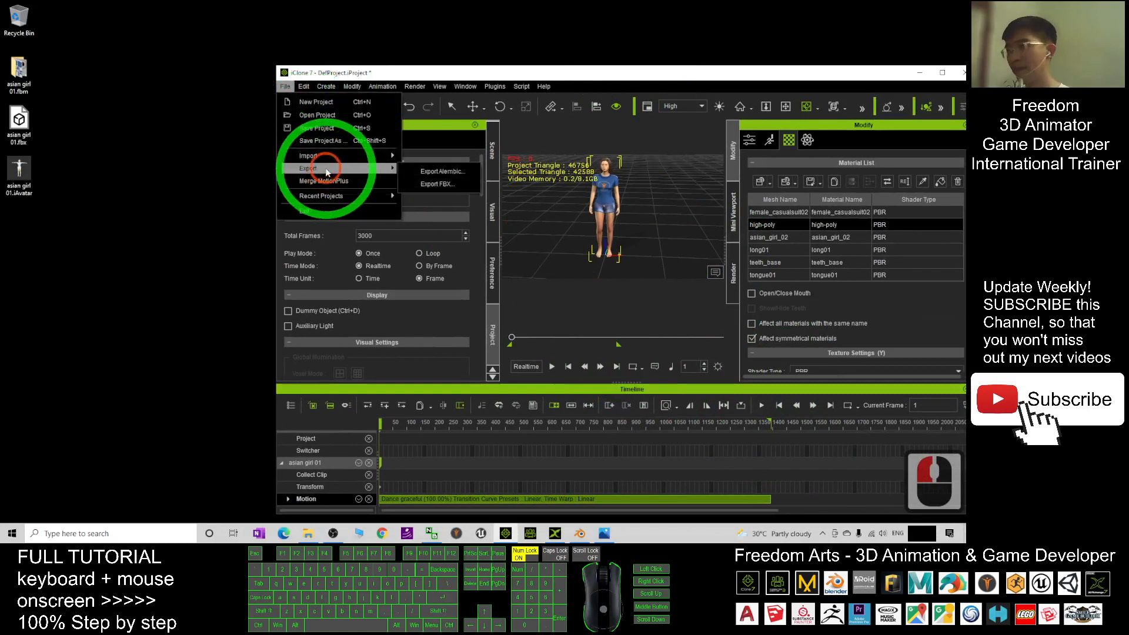
Export FBX with the Blender preset over the frame range 1–1388.
left_click(435, 184)
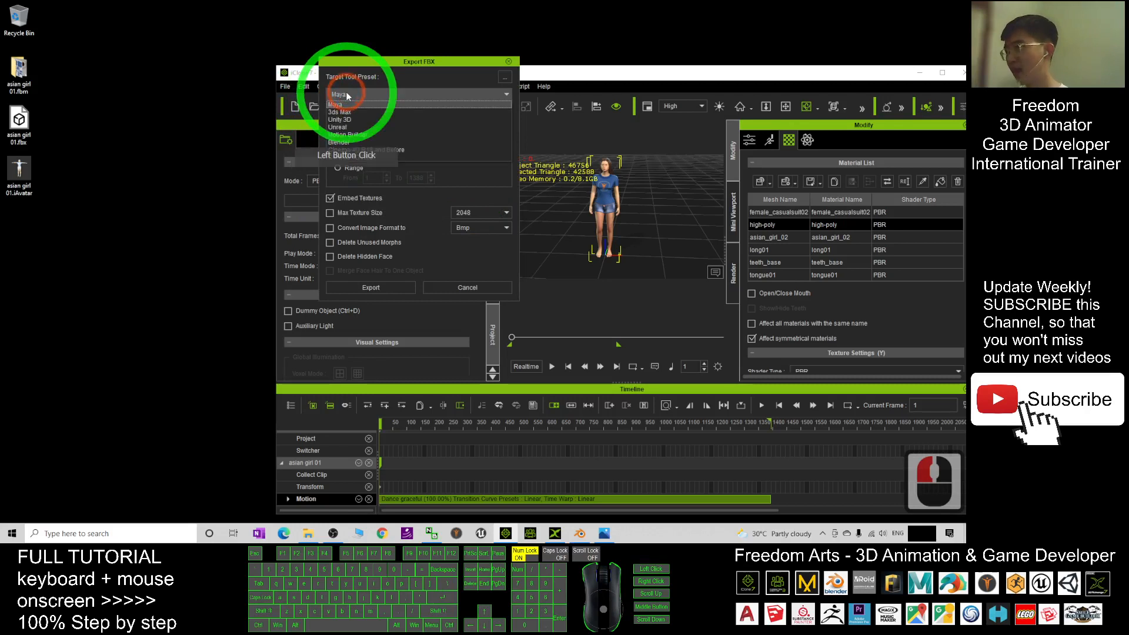
left_click(334, 94)
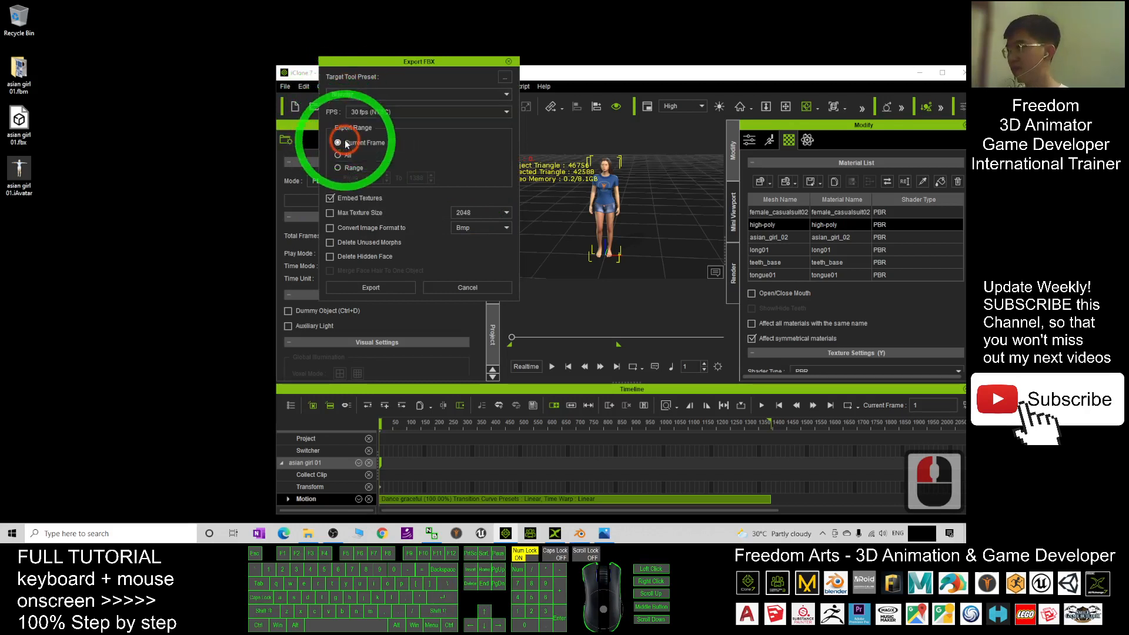
left_click(337, 141)
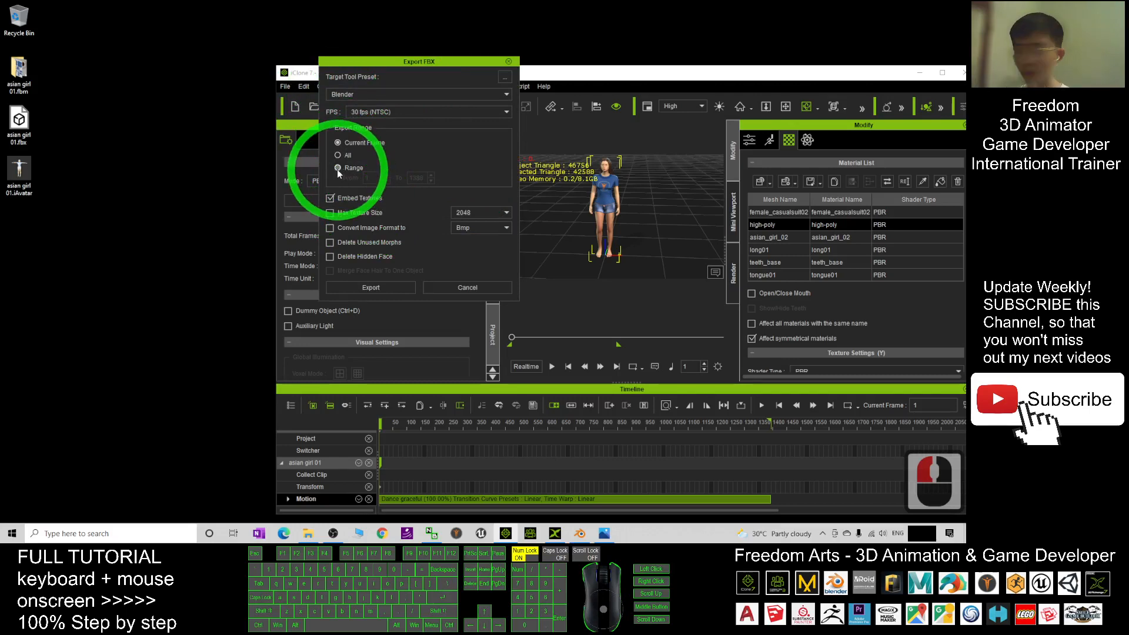
left_click(338, 167)
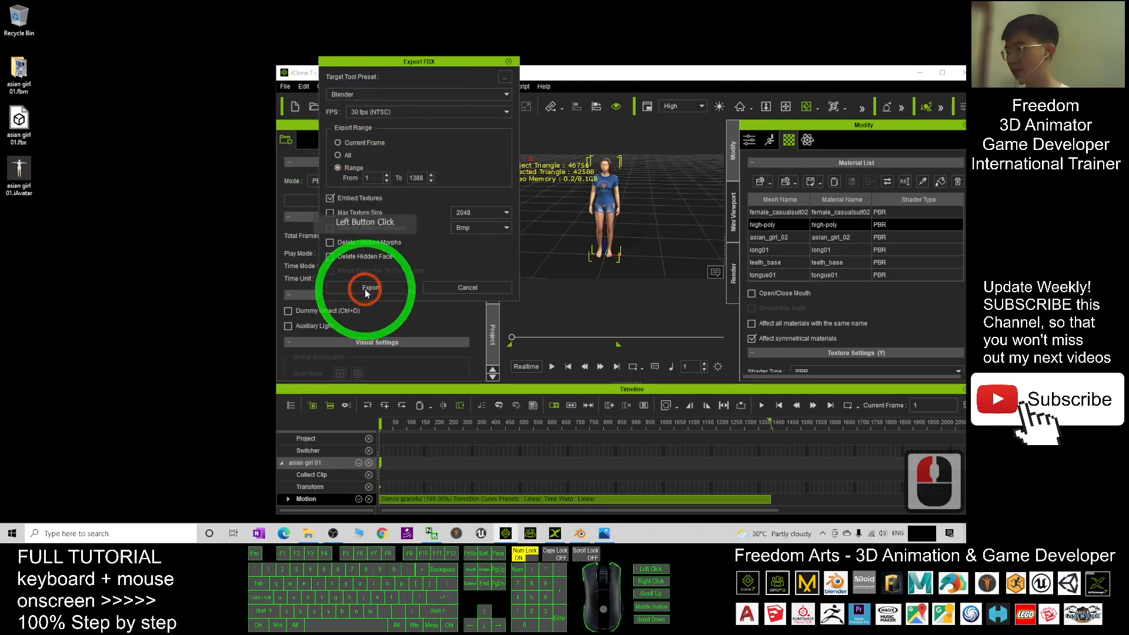
left_click(370, 288)
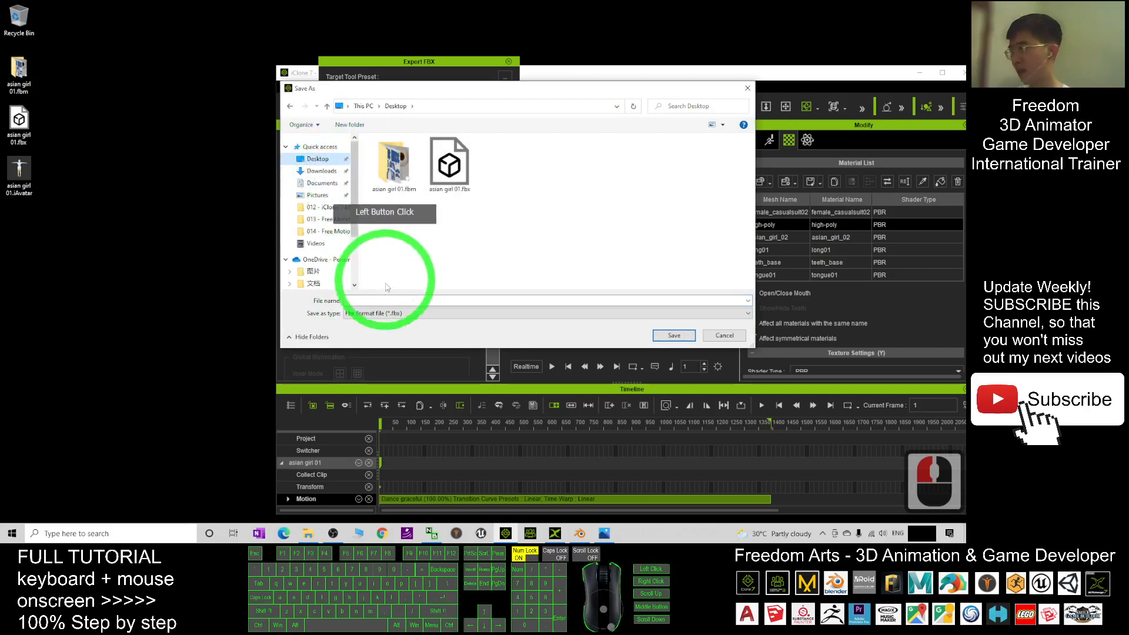
Save the FBX to the Desktop as 'asian girl 01 with dance'.
type("asian girl 01")
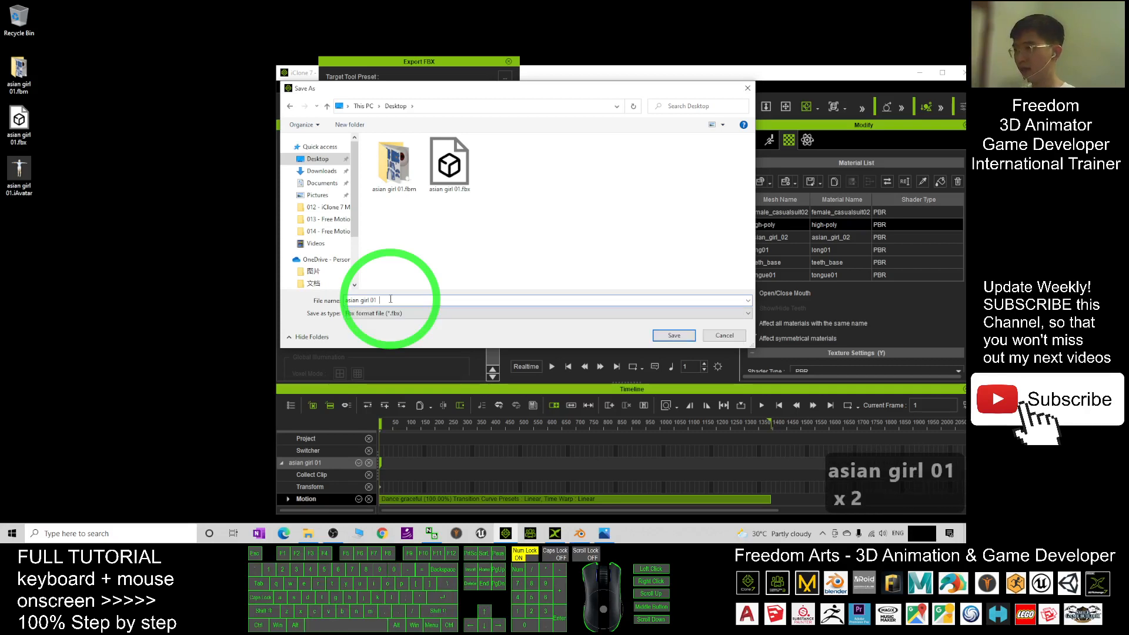
type("with dance")
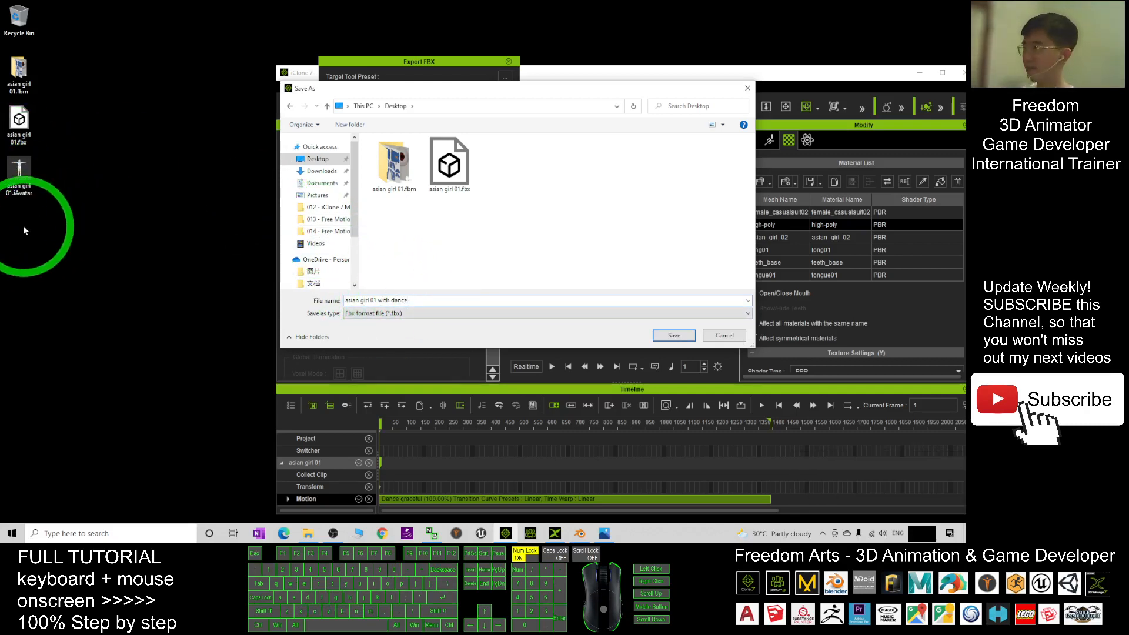
left_click(317, 159)
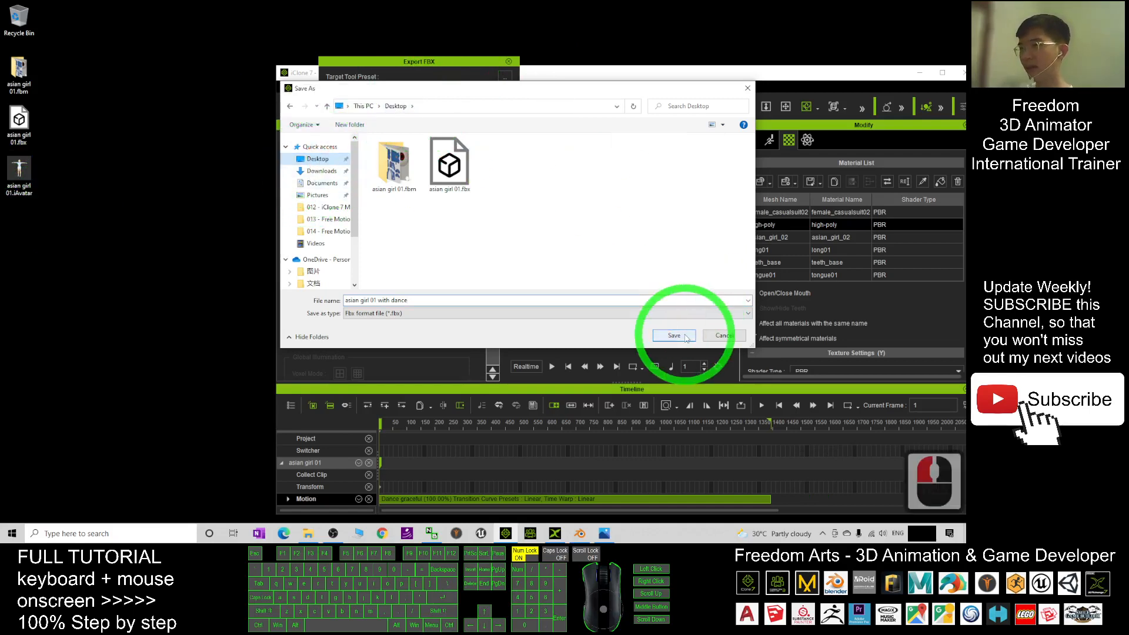
left_click(673, 336)
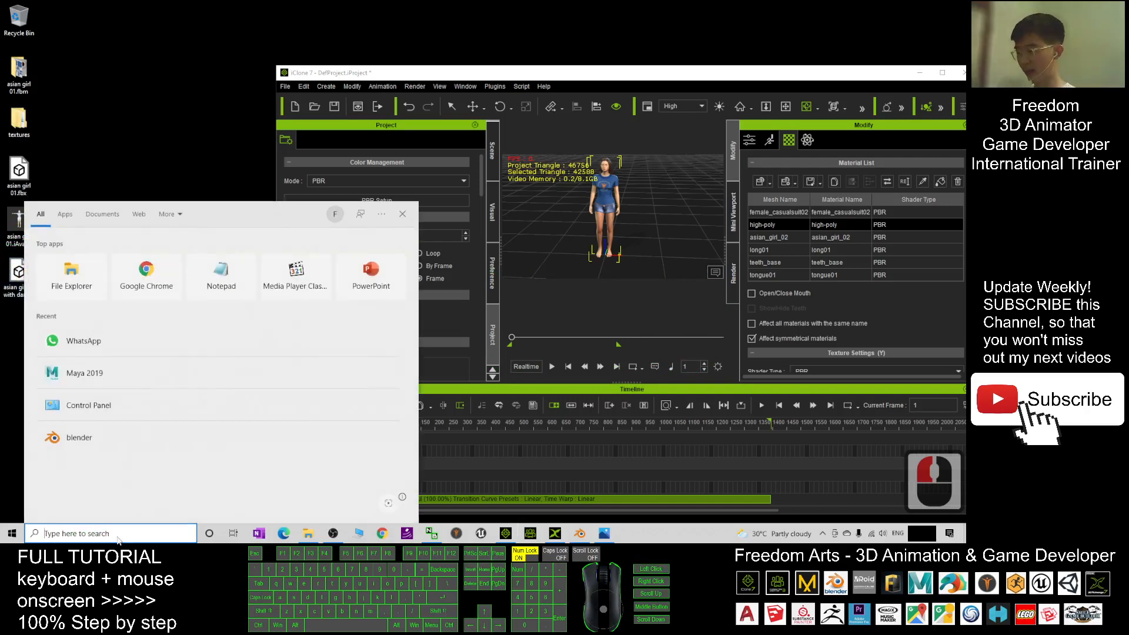
Launch Blender and import the exported dancing avatar FBX file.
left_click(79, 437)
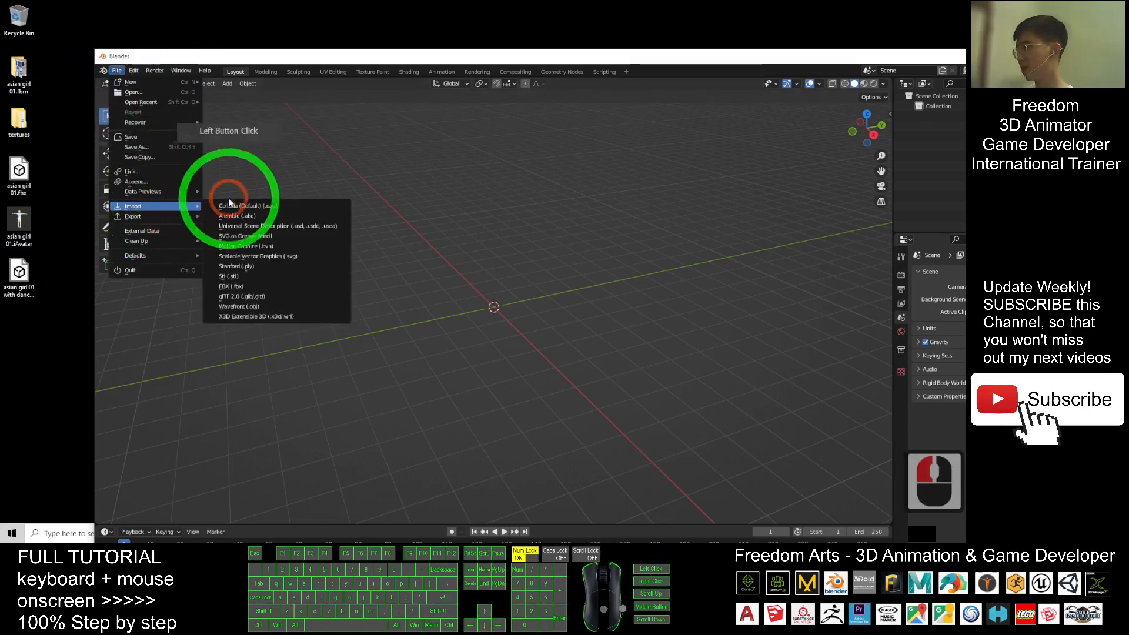
left_click(236, 286)
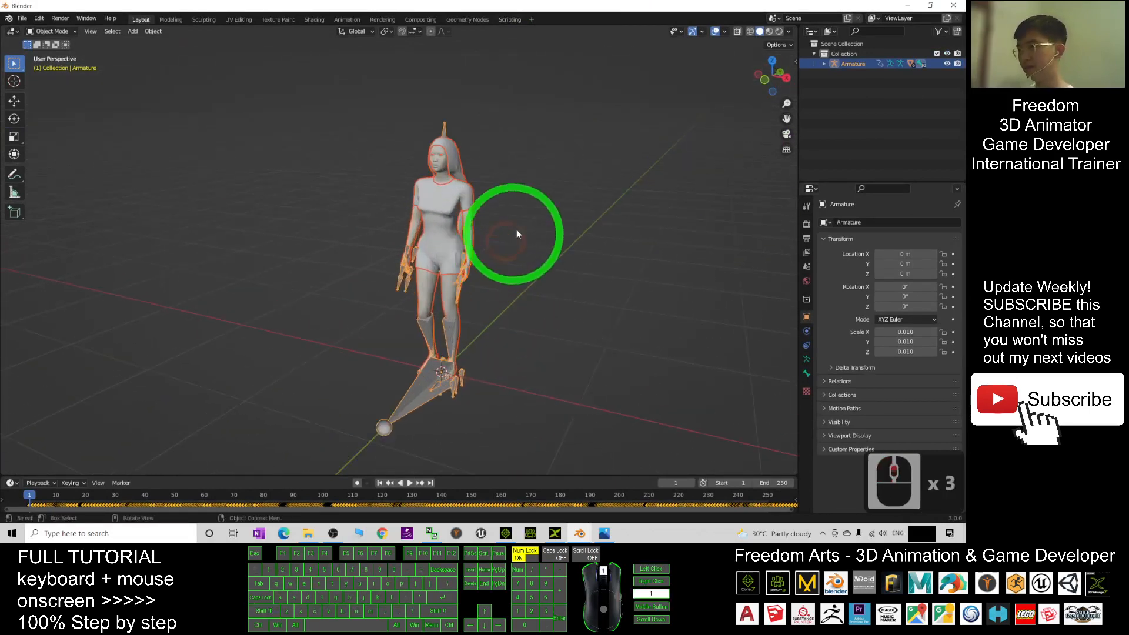
Display the avatar in Material Preview shading and play its dance animation in Blender.
left_click(769, 51)
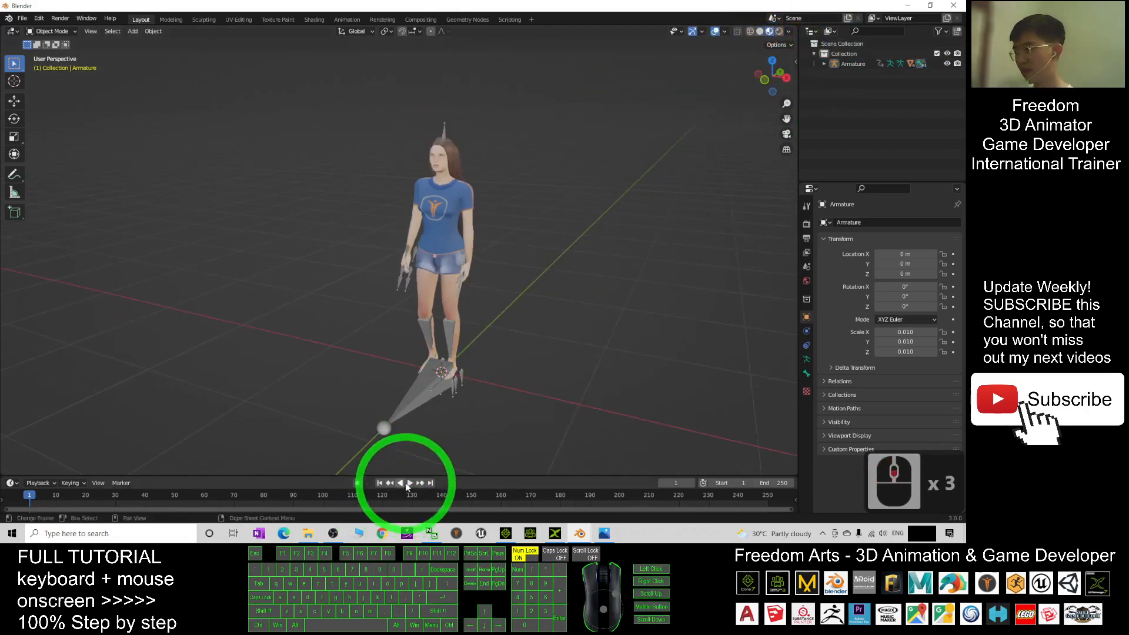
left_click(405, 483)
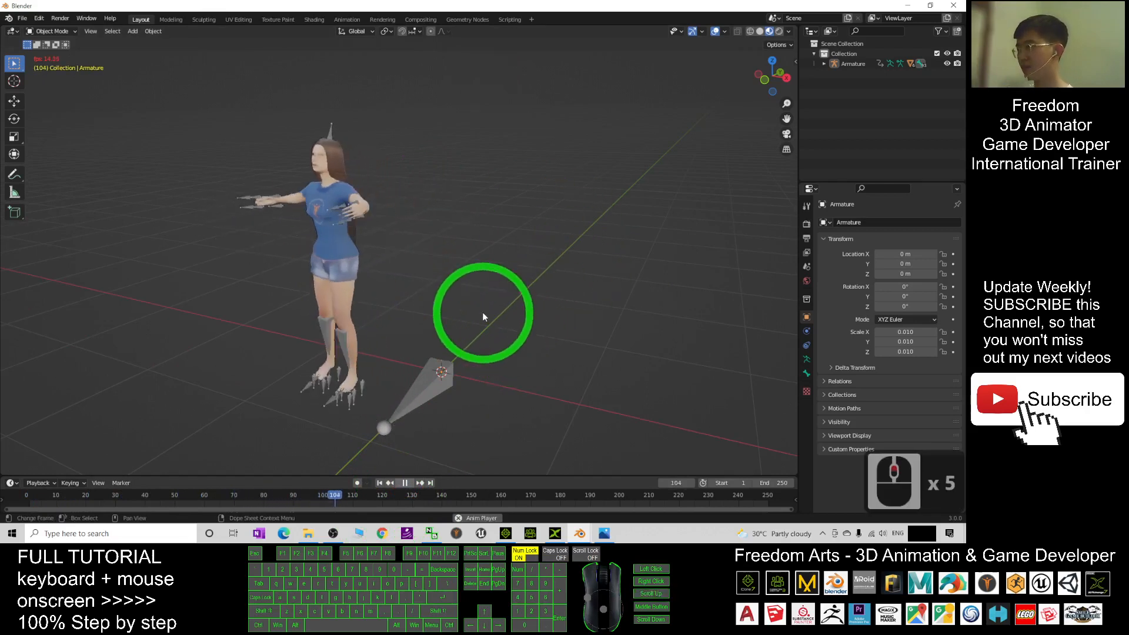
left_click(416, 495)
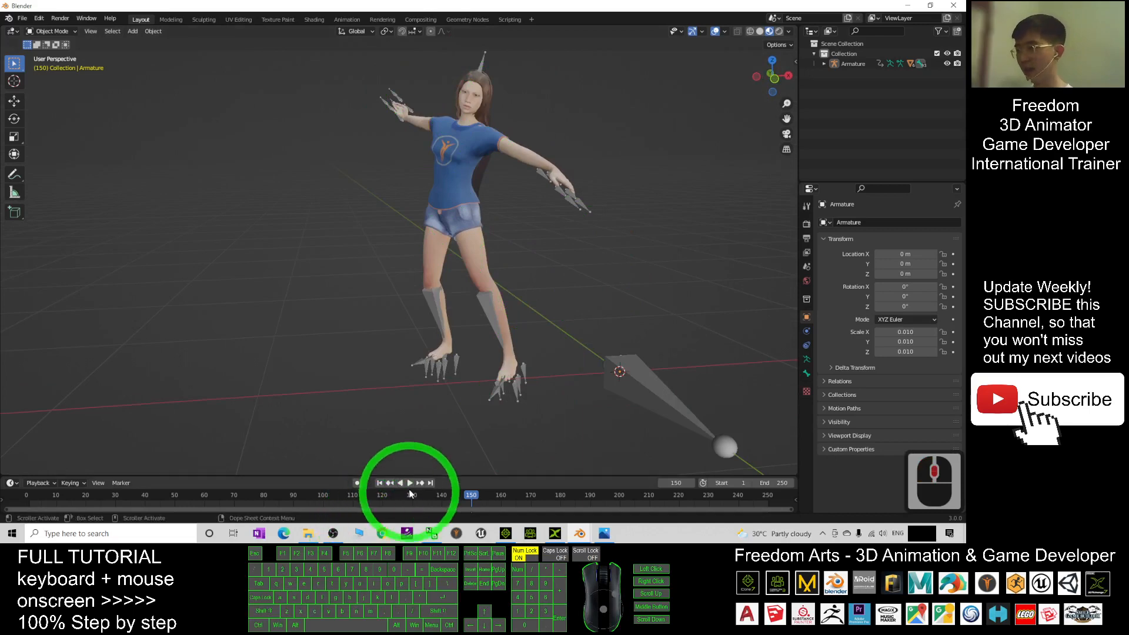
left_click(410, 482)
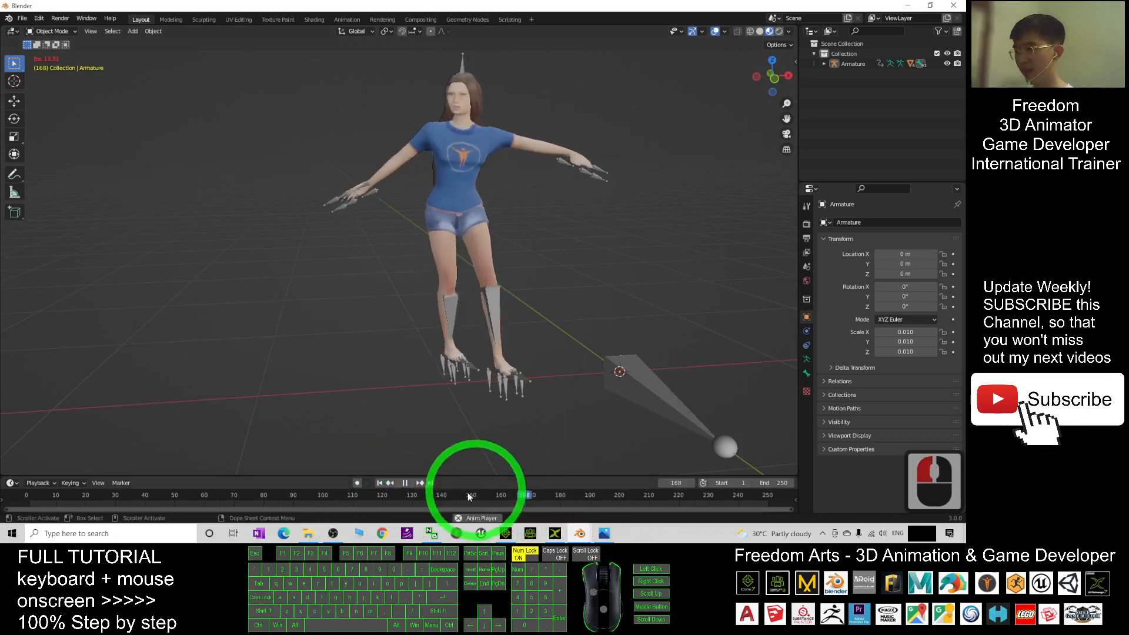
left_click(571, 495)
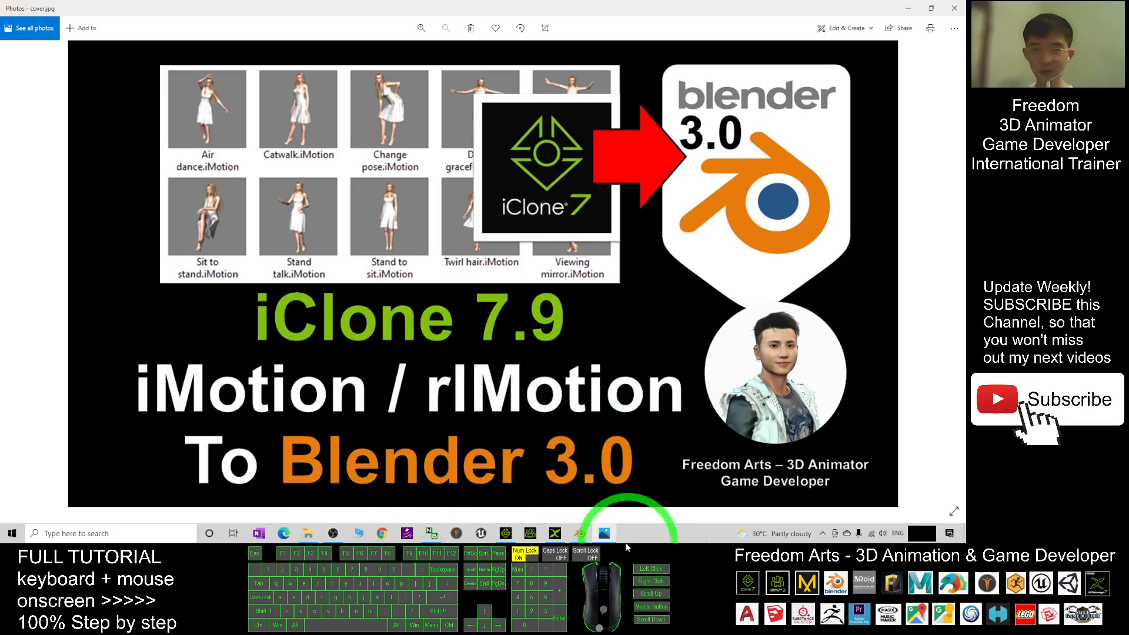
left_click(603, 533)
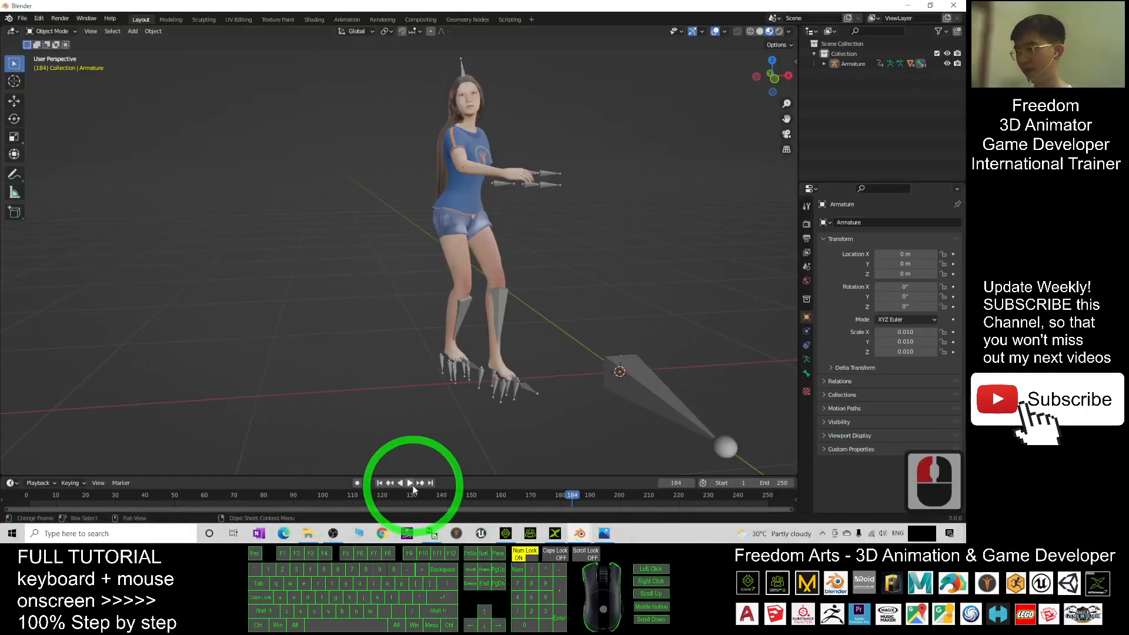
Return to iClone 7 and play the original dance motion on the avatar.
left_click(409, 484)
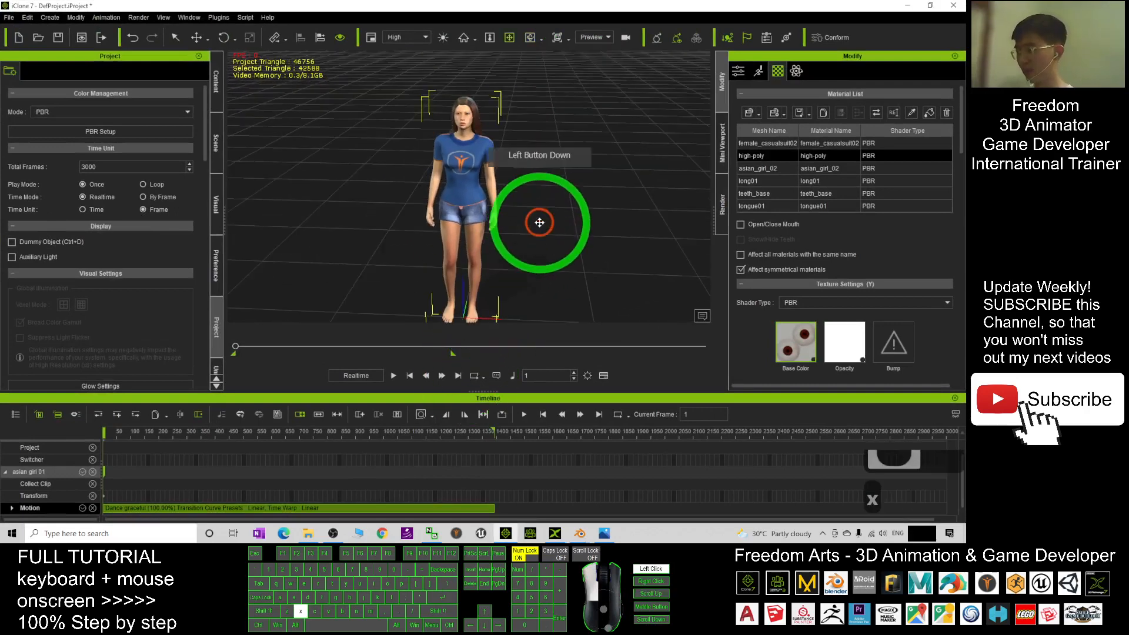
left_click(393, 376)
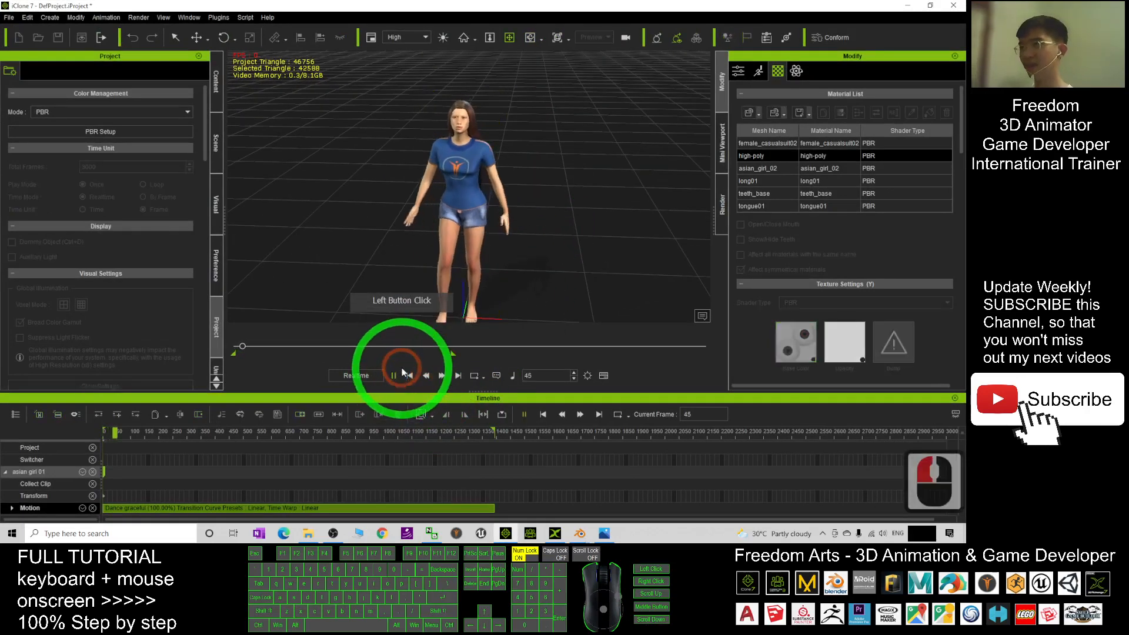